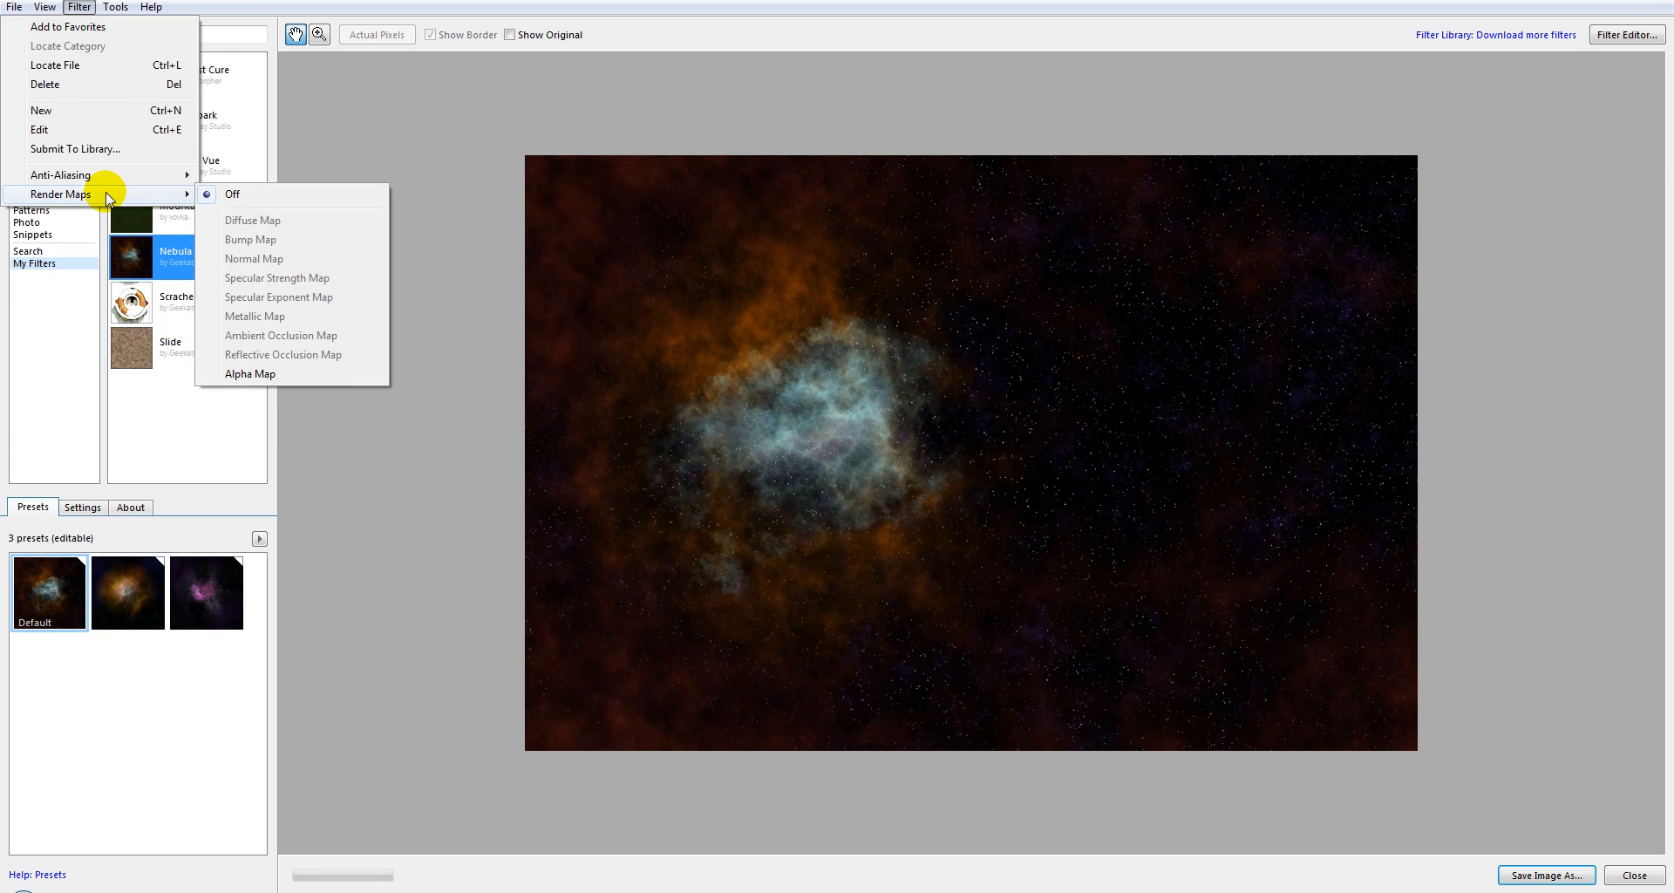
{"action": "mouse_move", "coordinate": [259, 221]}
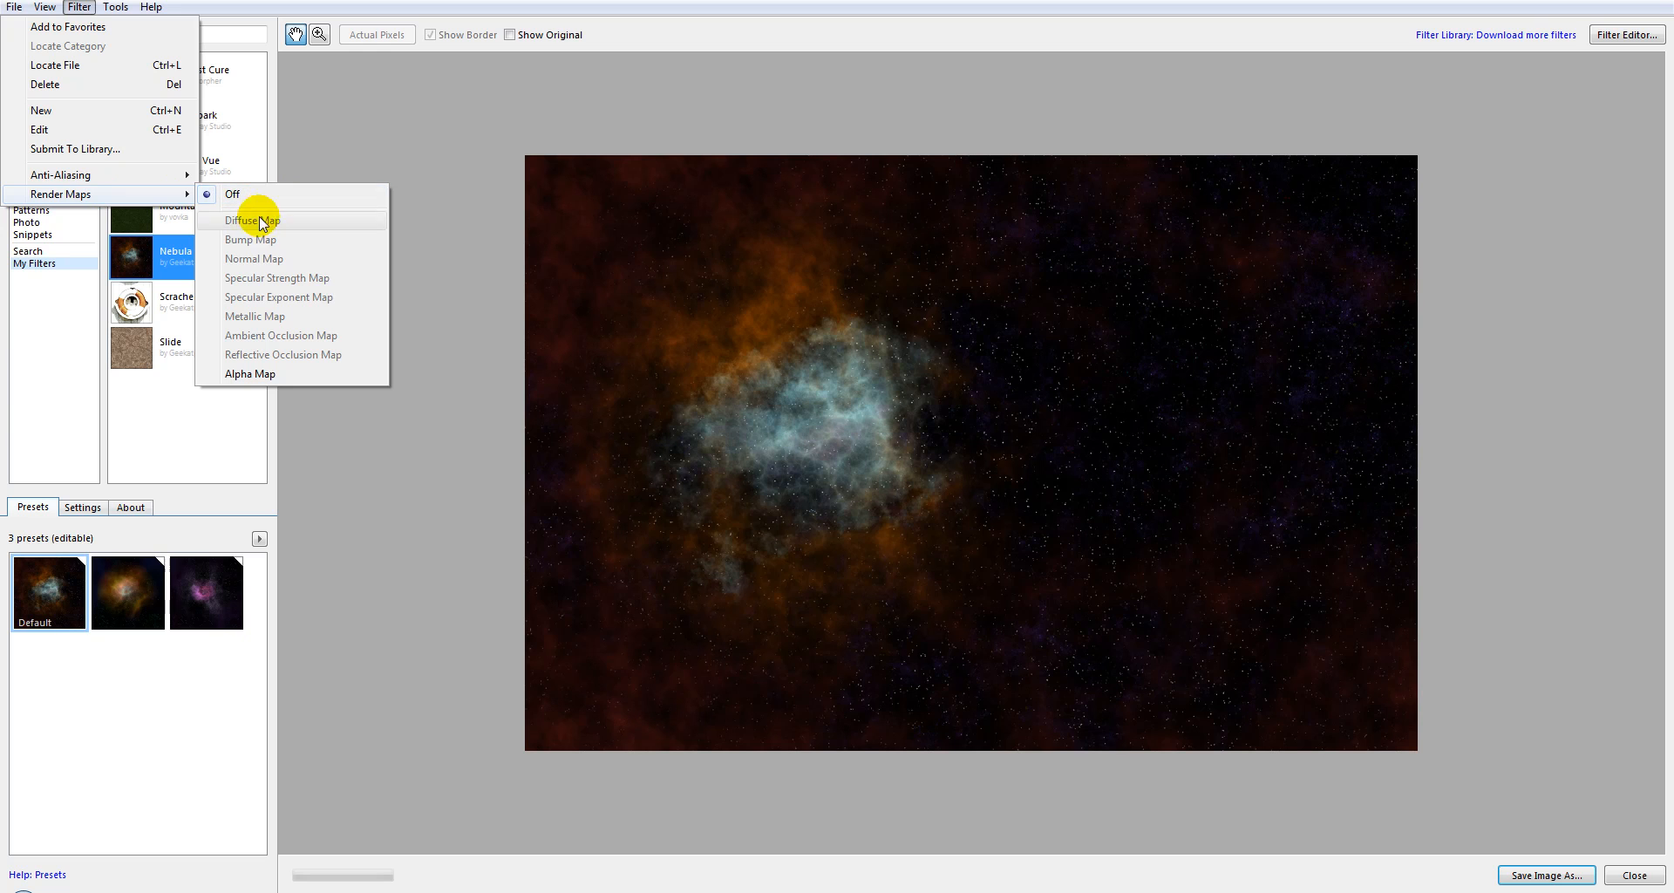
{"action": "mouse_move", "coordinate": [272, 236]}
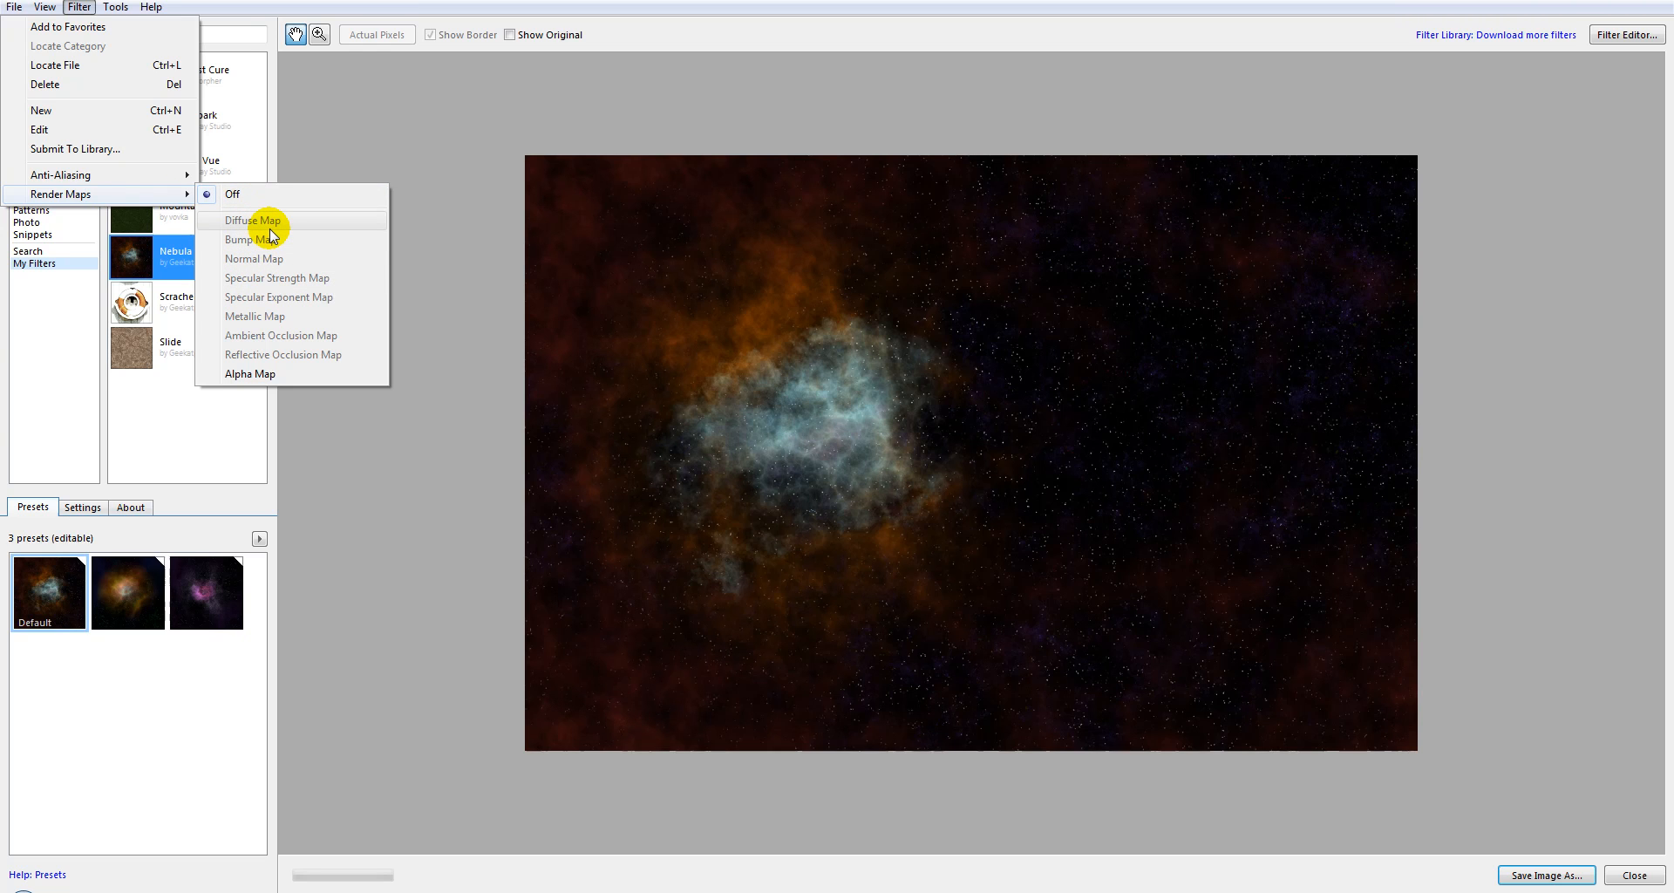
{"action": "mouse_move", "coordinate": [263, 318]}
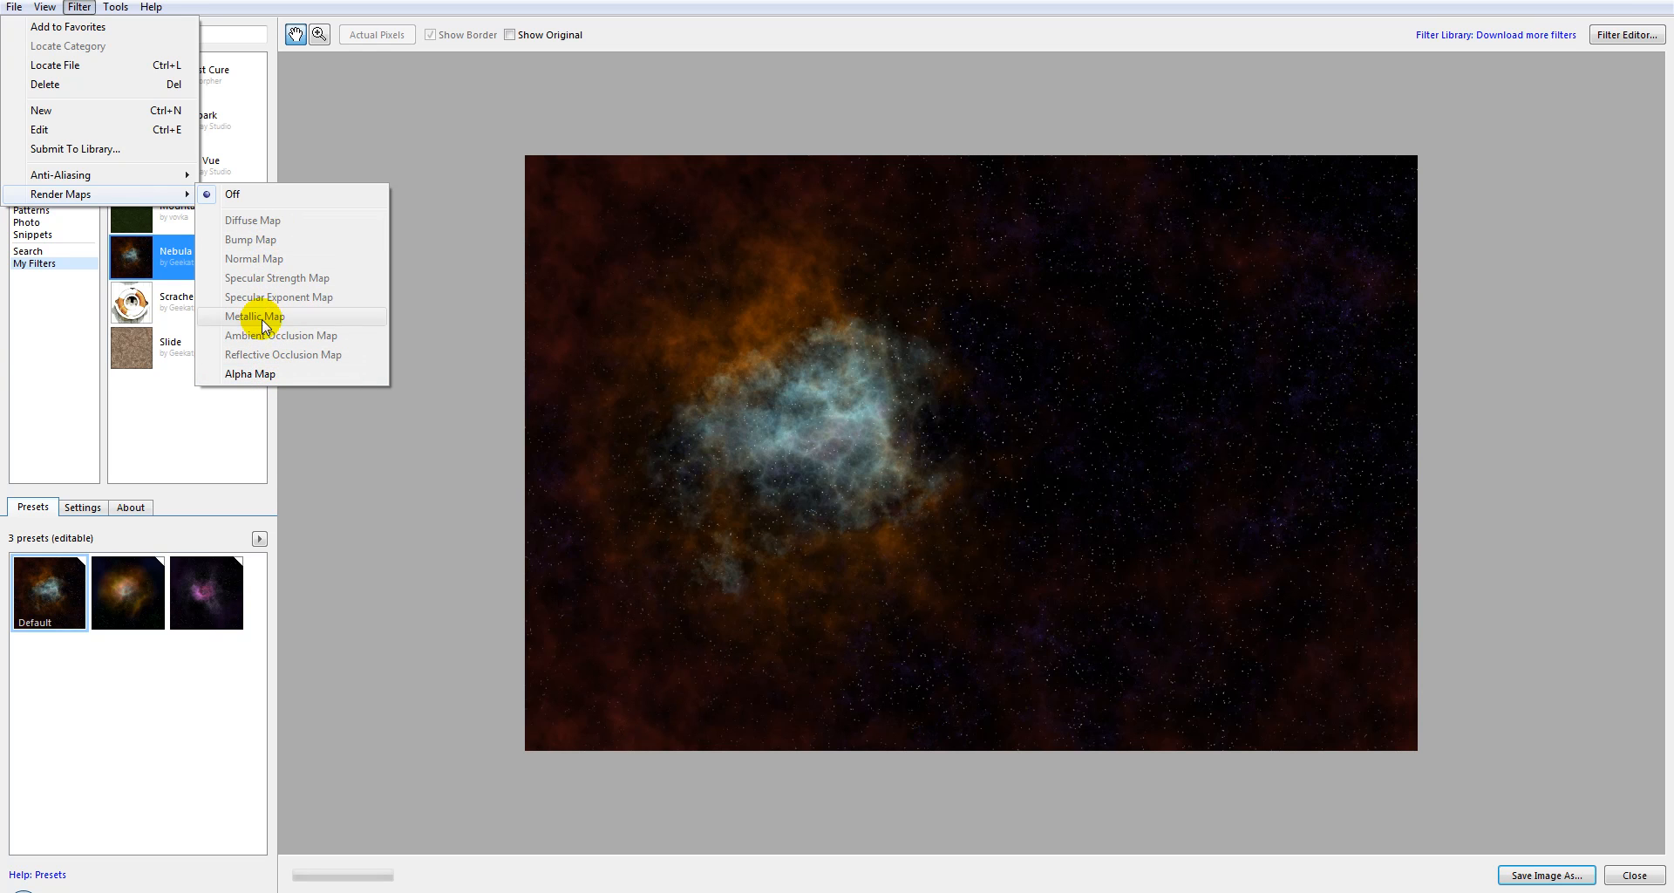
{"action": "mouse_move", "coordinate": [351, 110]}
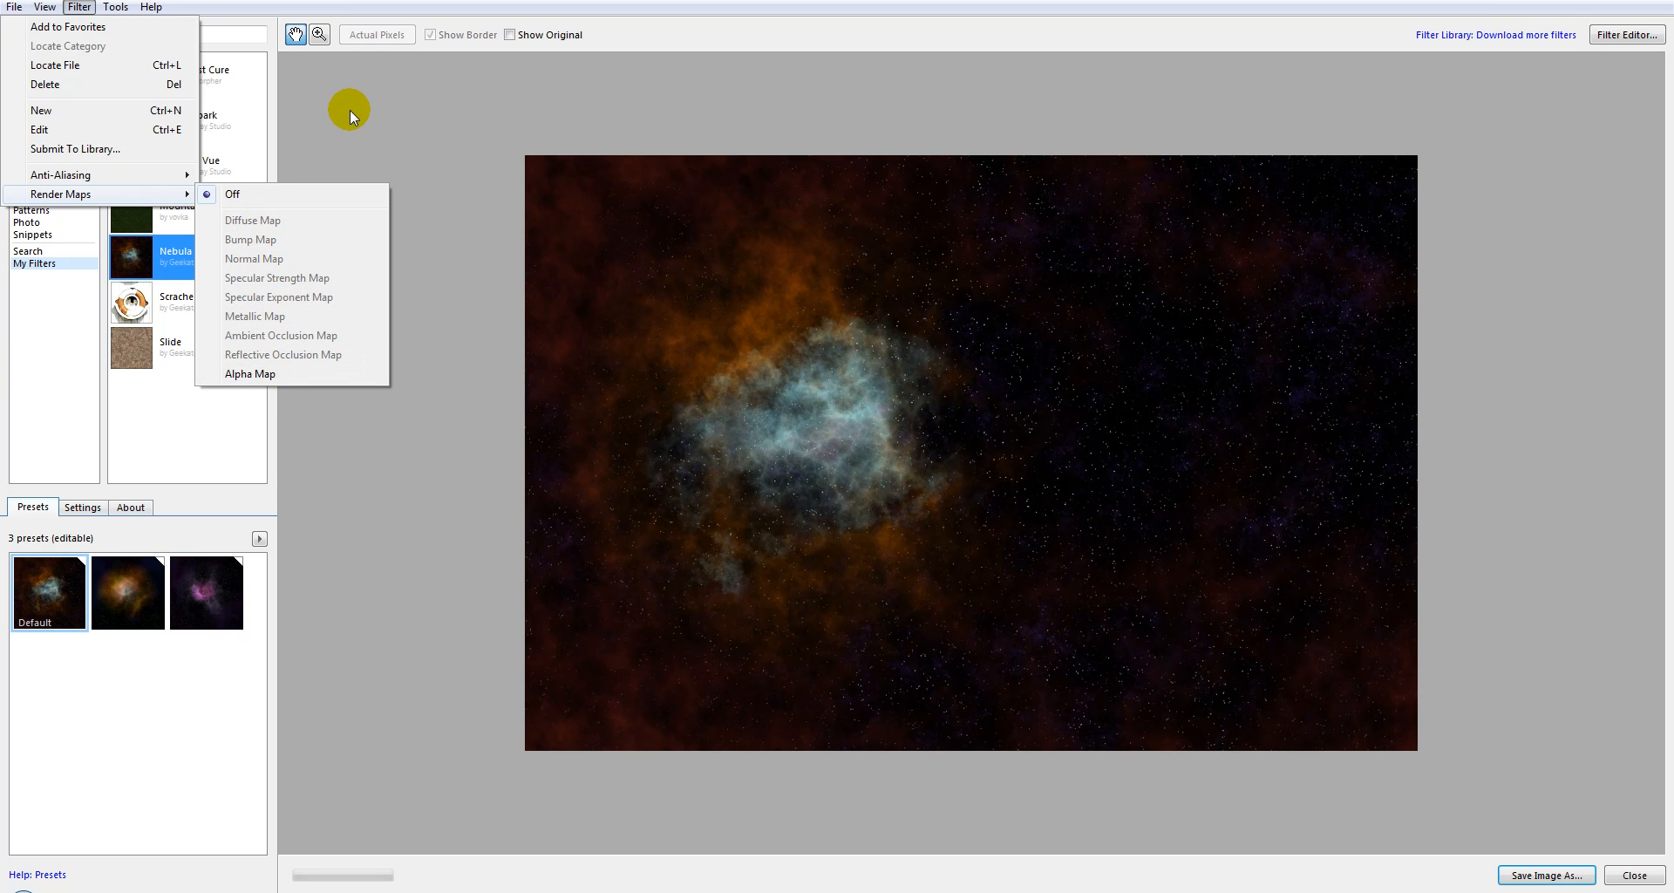
Step: Select the Slide texture filter in the My Filters list so its preview renders
{"action": "left_click", "coordinate": [171, 343]}
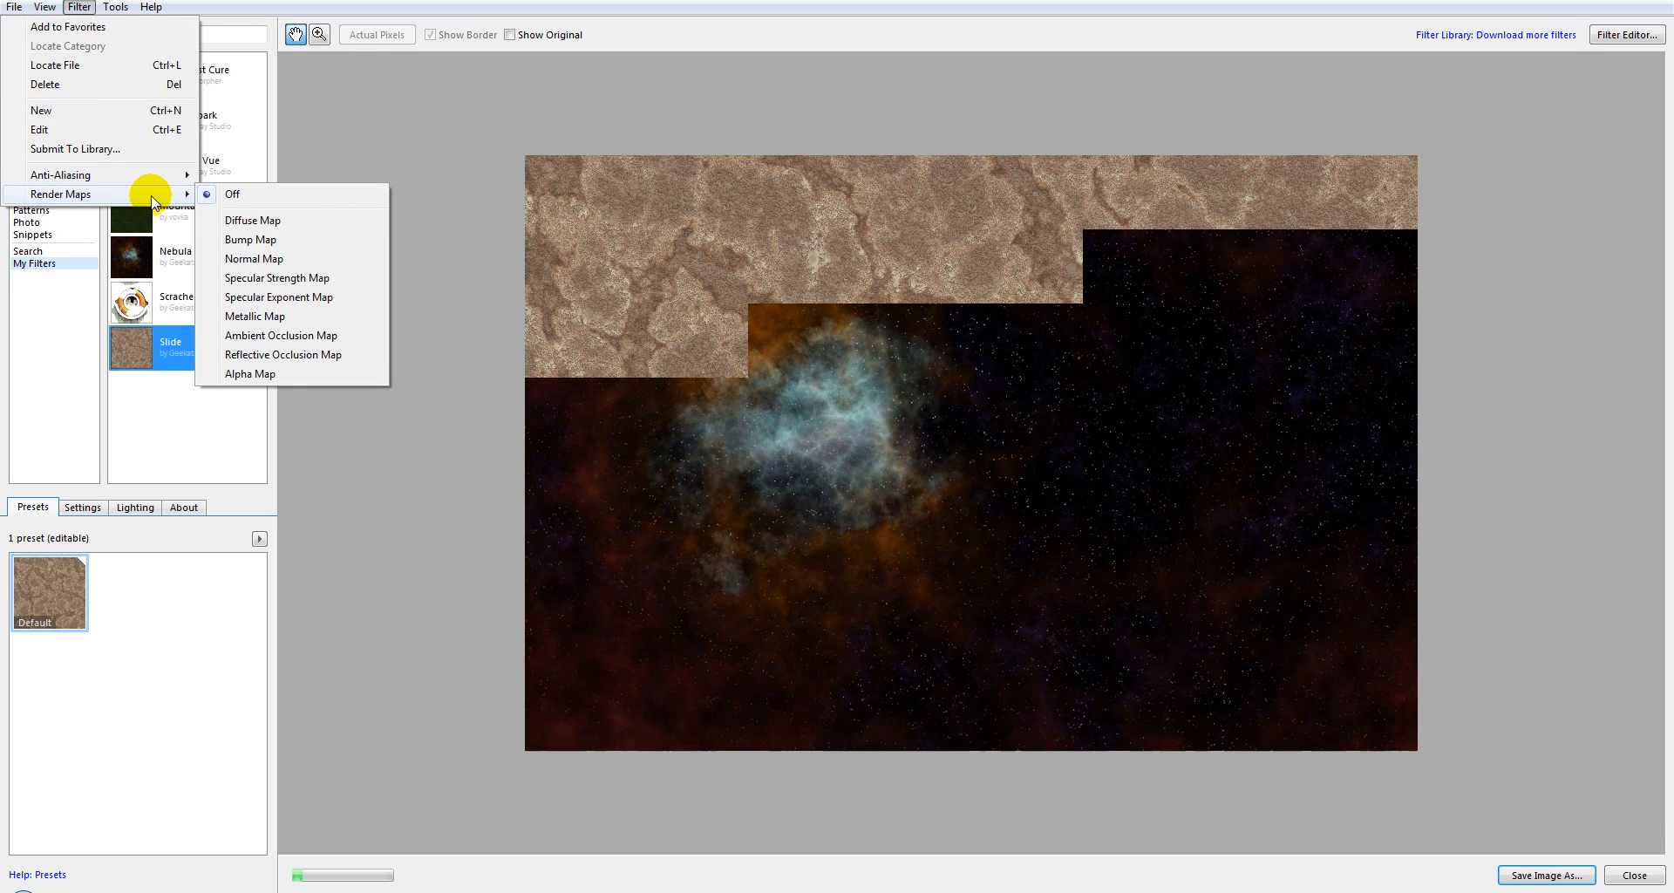
{"action": "mouse_move", "coordinate": [293, 220]}
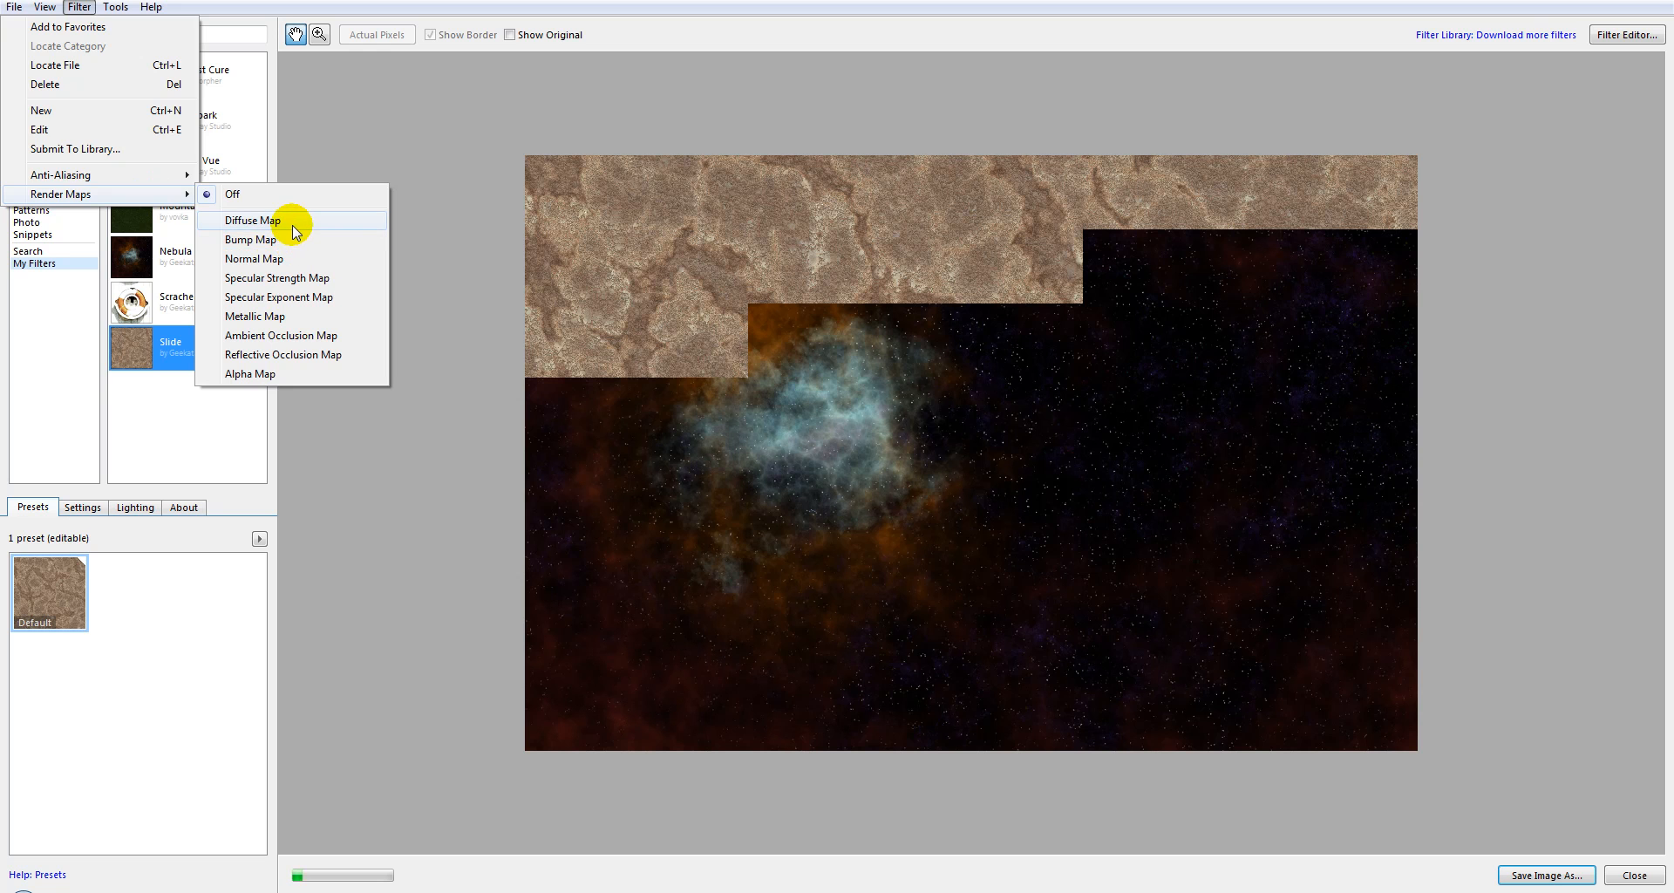
Step: Preview the Slide texture as its Diffuse Map via Filter > Render Maps
{"action": "left_click", "coordinate": [253, 220]}
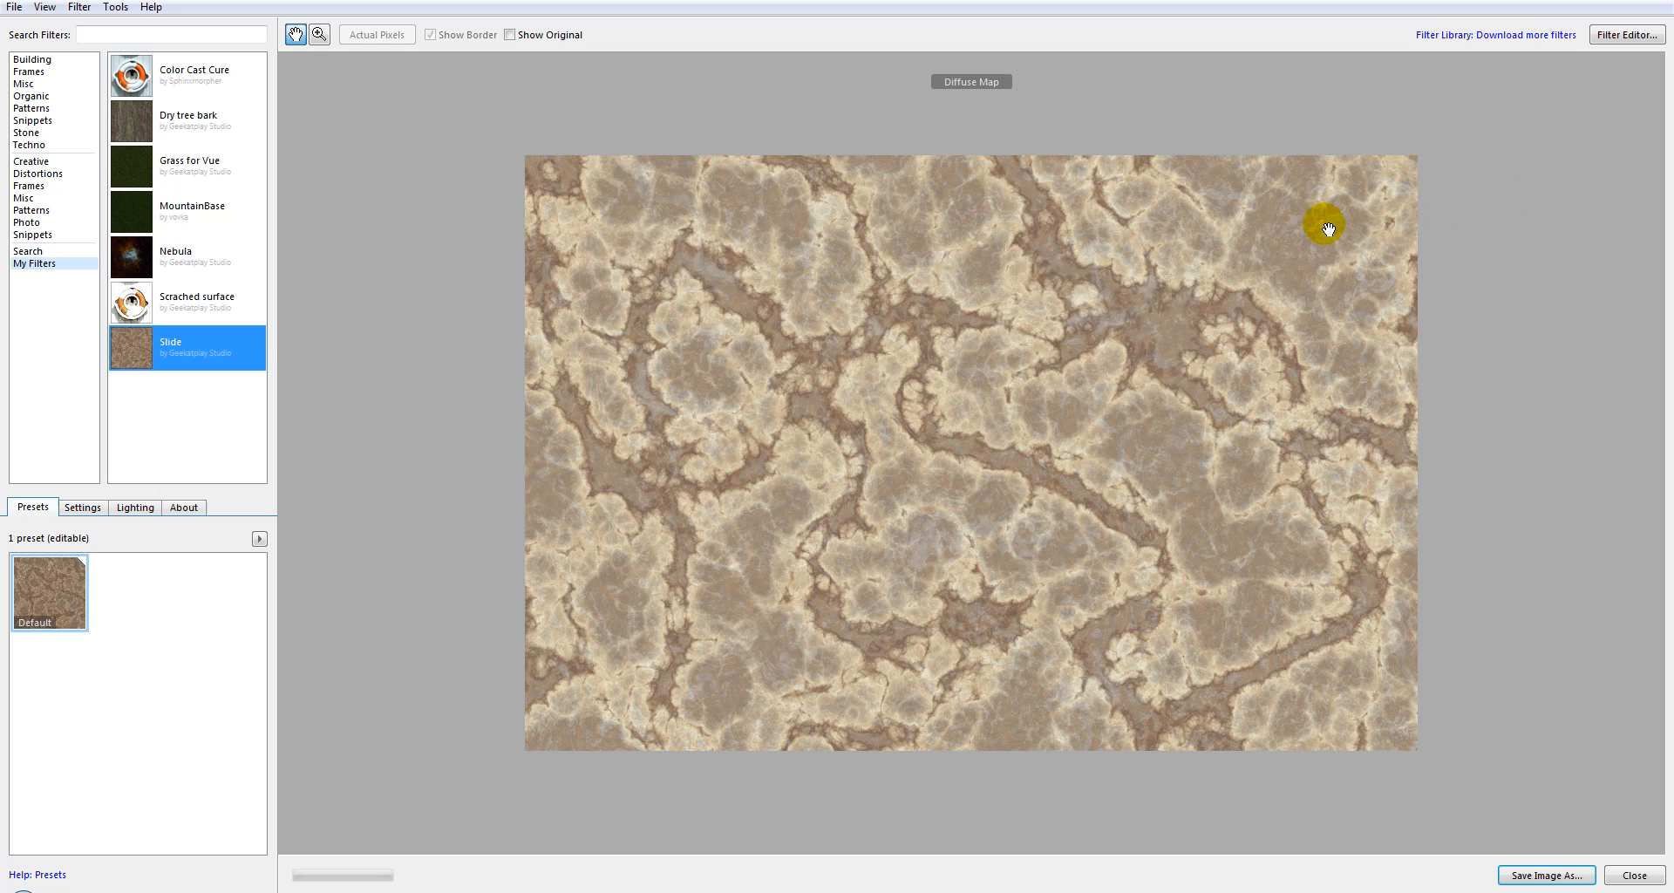
{"action": "mouse_move", "coordinate": [1304, 506]}
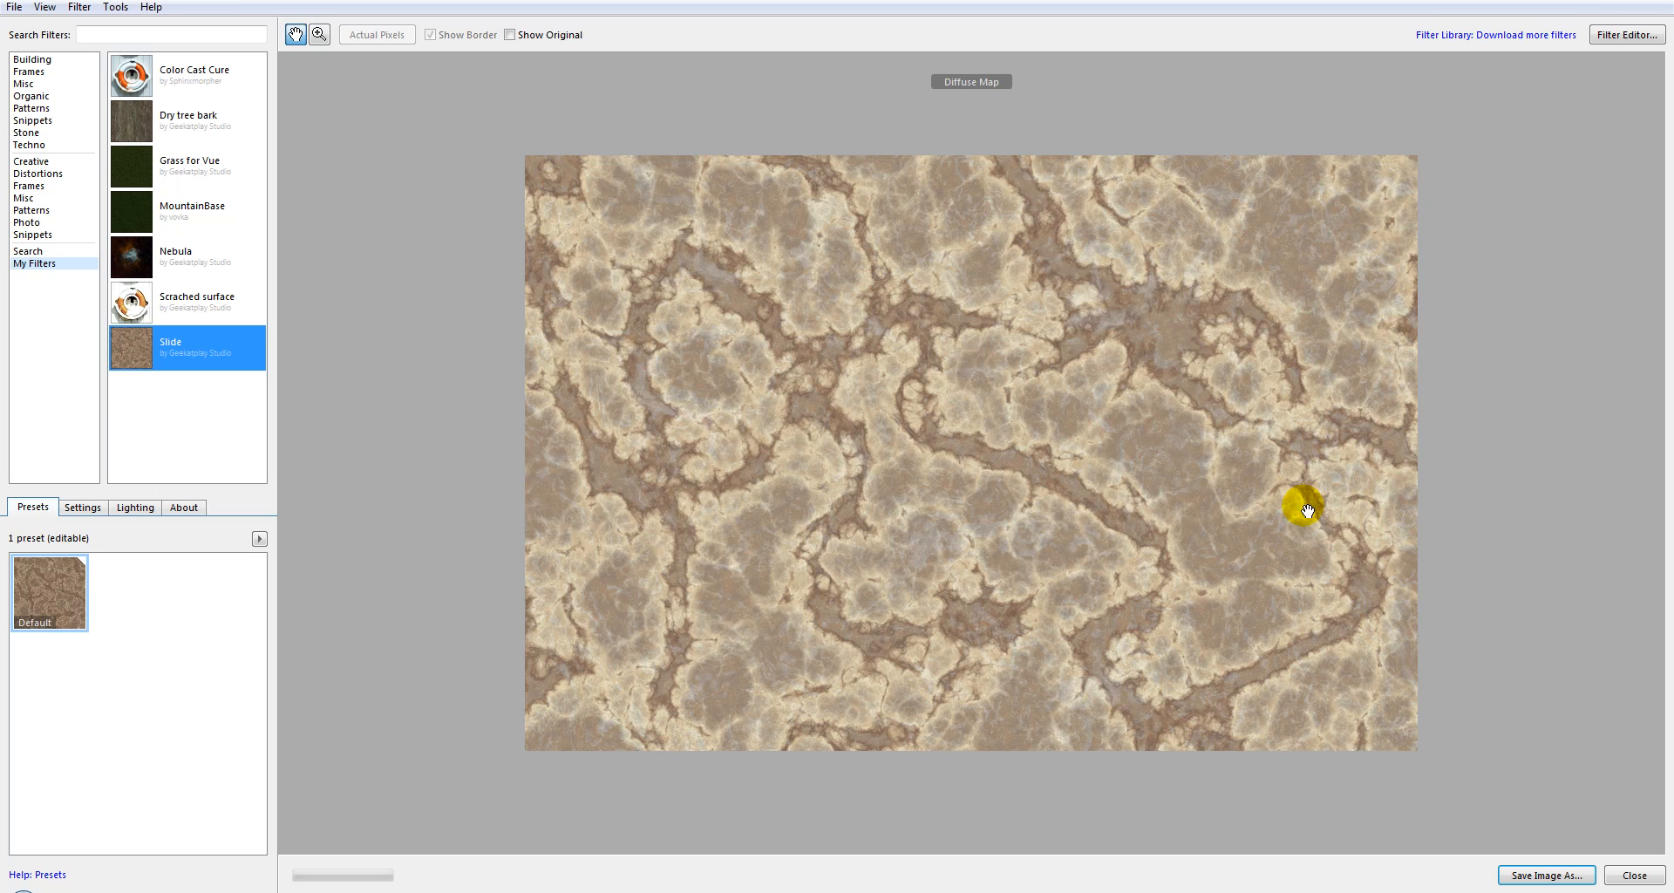
{"action": "mouse_move", "coordinate": [916, 347]}
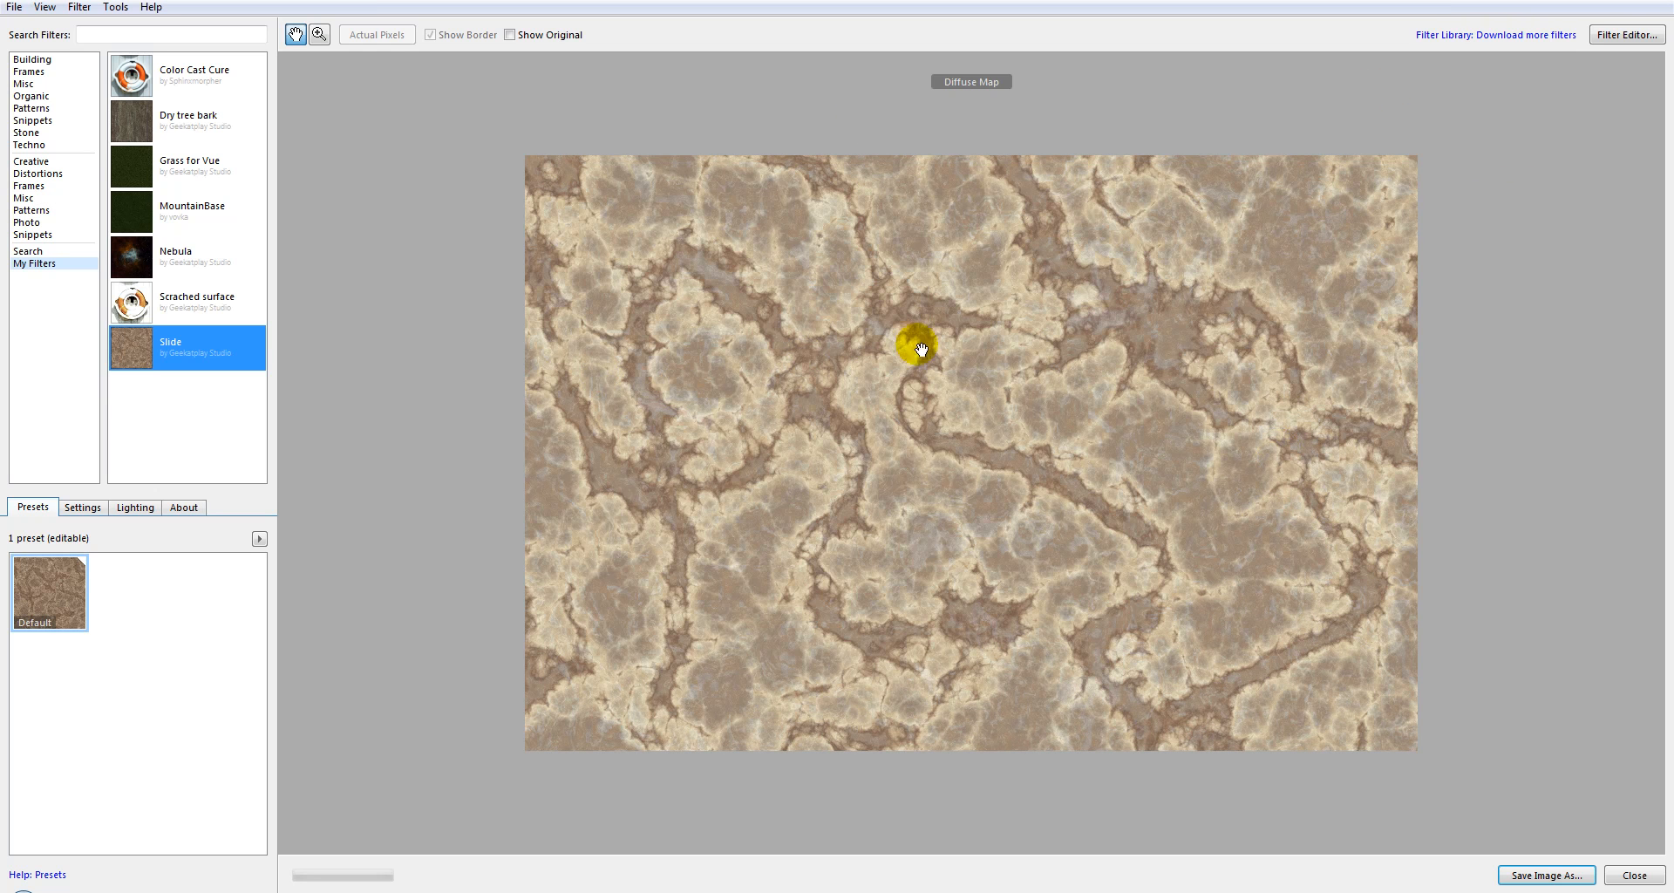
{"action": "left_click", "coordinate": [78, 7]}
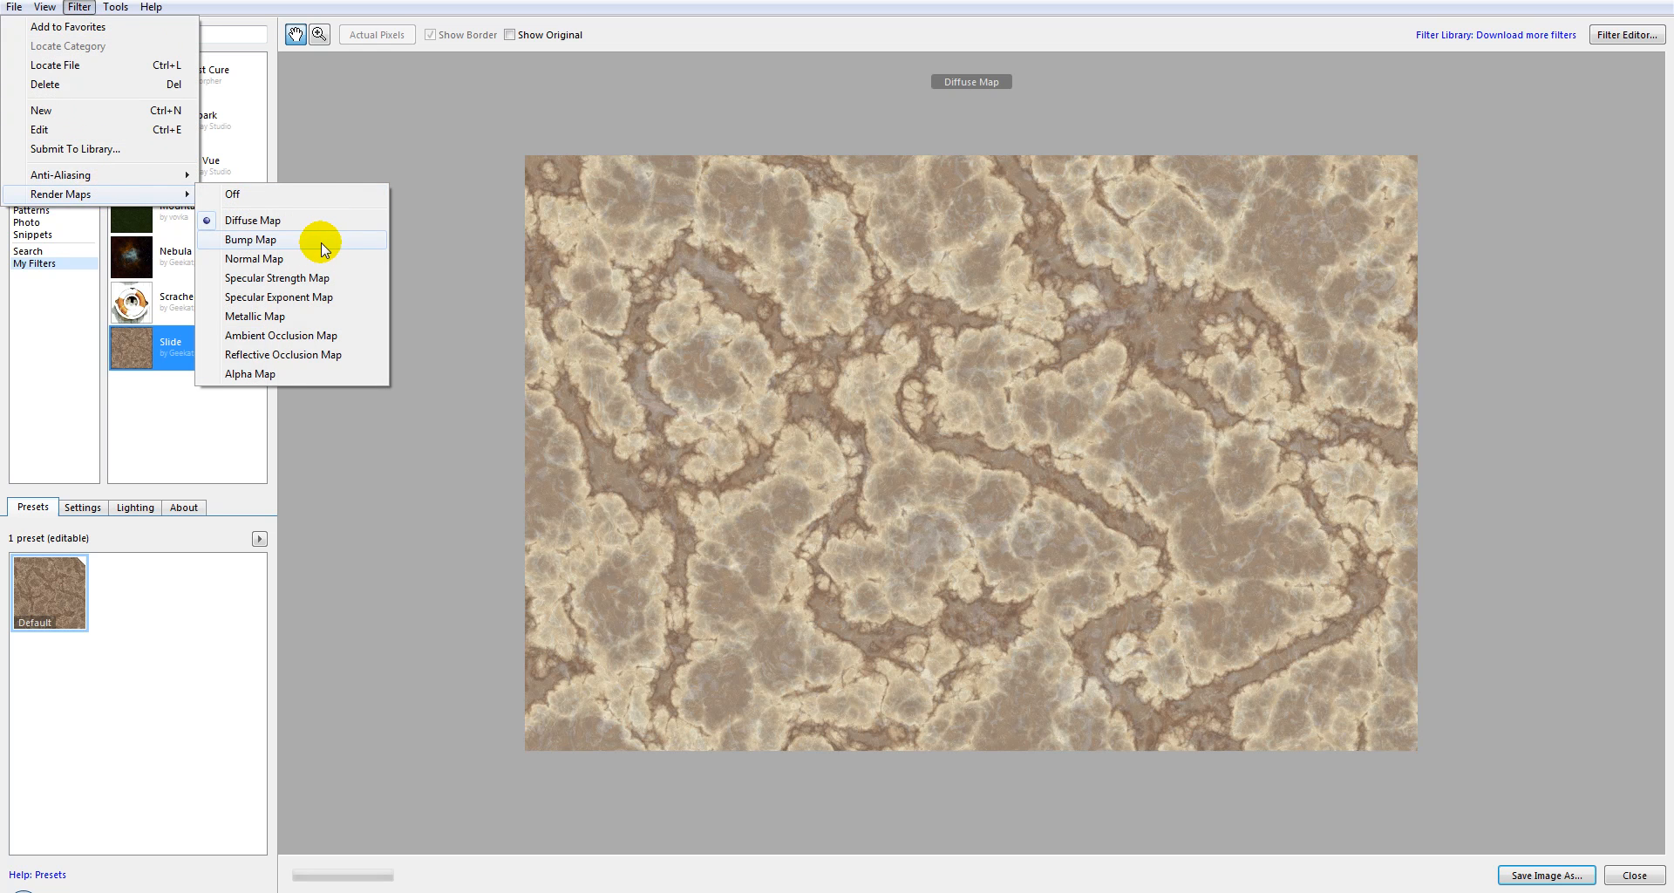
Step: Preview the Slide texture as its grayscale Bump Map via Filter > Render Maps
{"action": "left_click", "coordinate": [251, 239]}
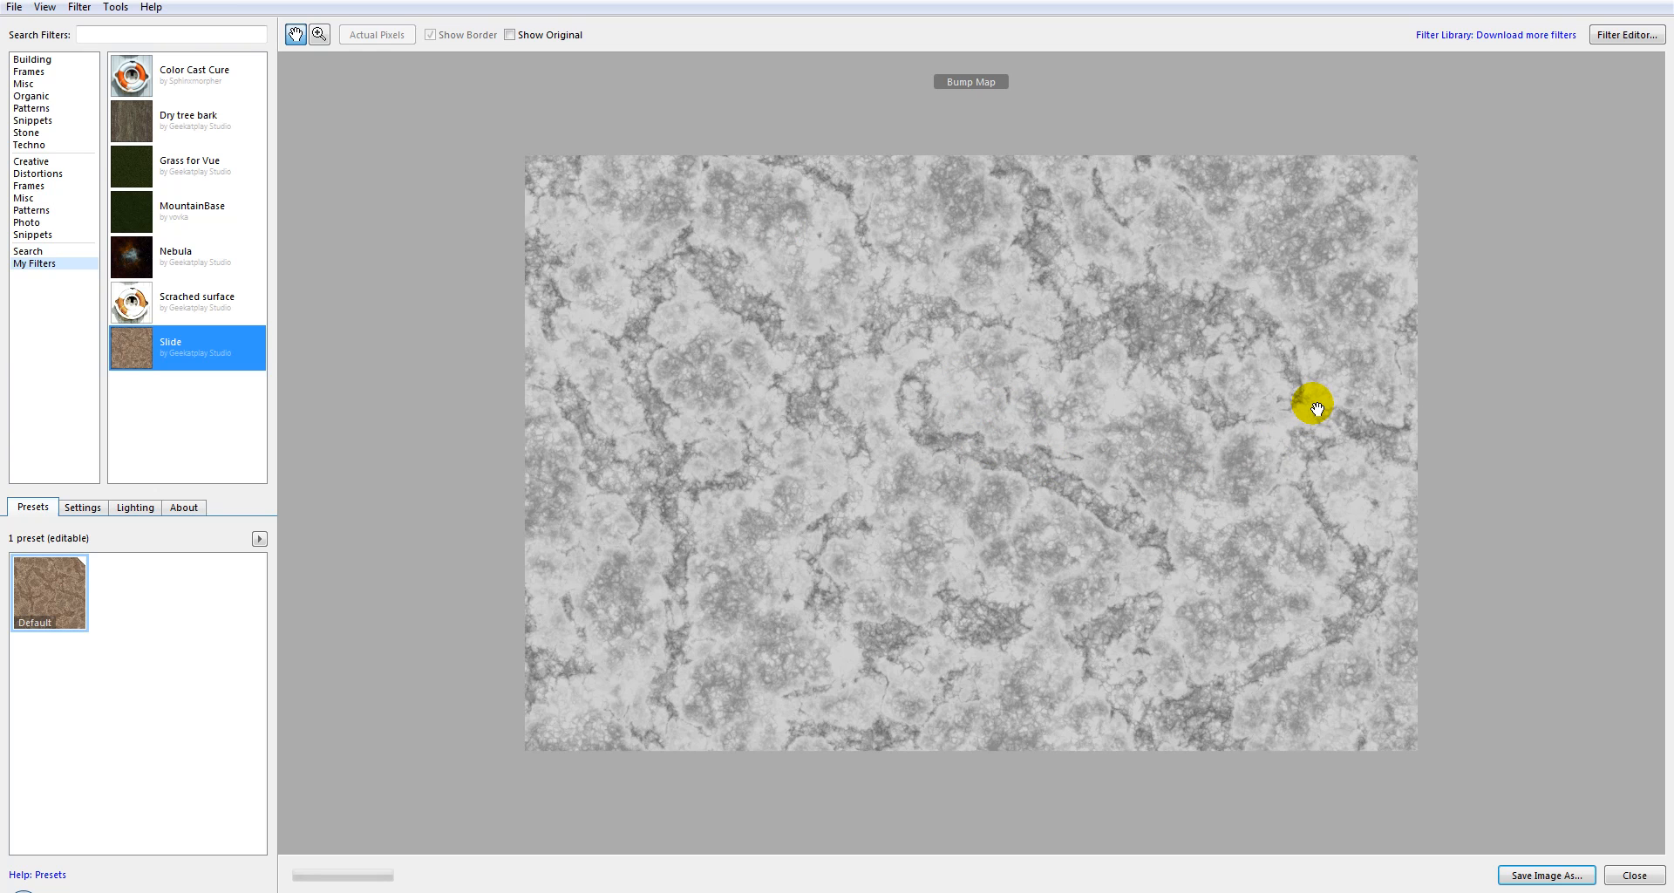
{"action": "mouse_move", "coordinate": [1598, 40]}
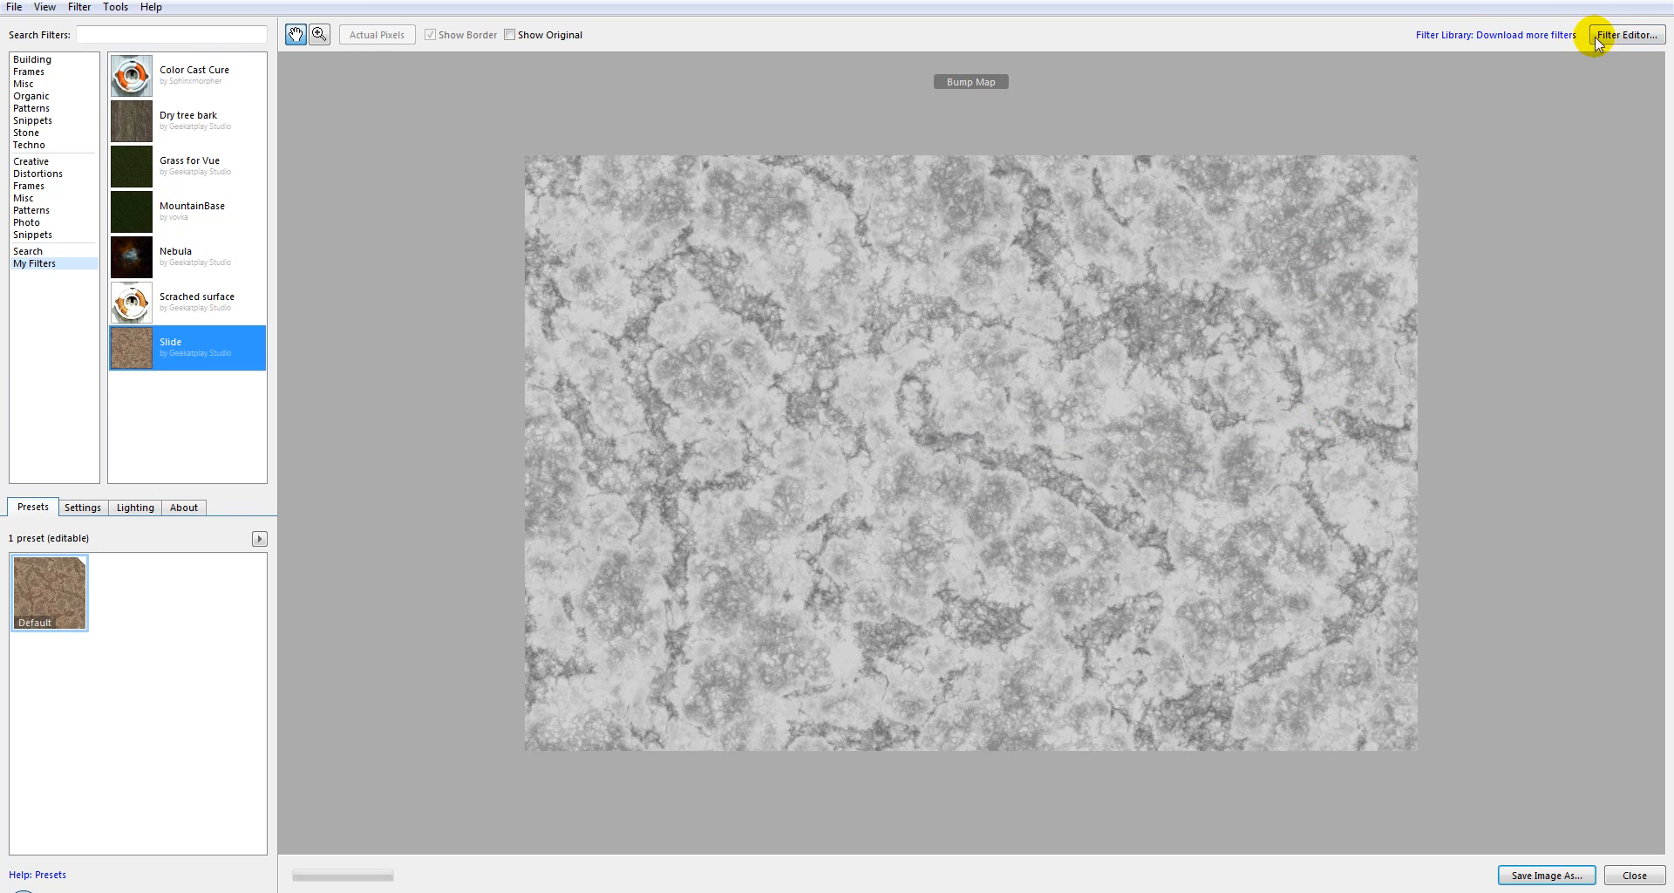
{"action": "left_click", "coordinate": [78, 7]}
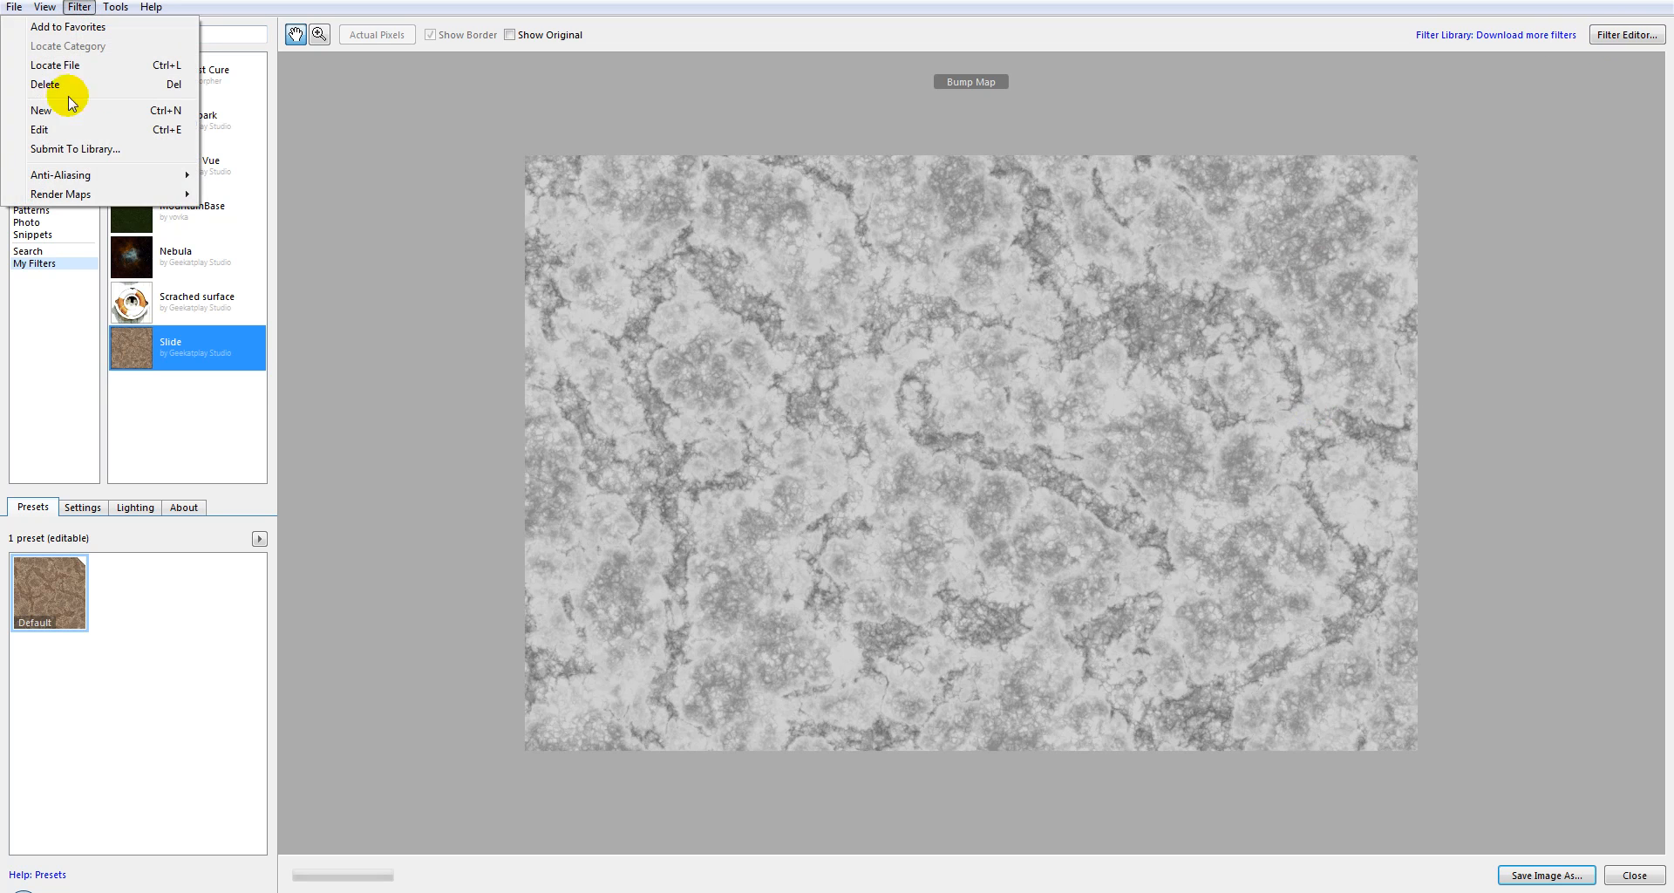
{"action": "left_click", "coordinate": [61, 194]}
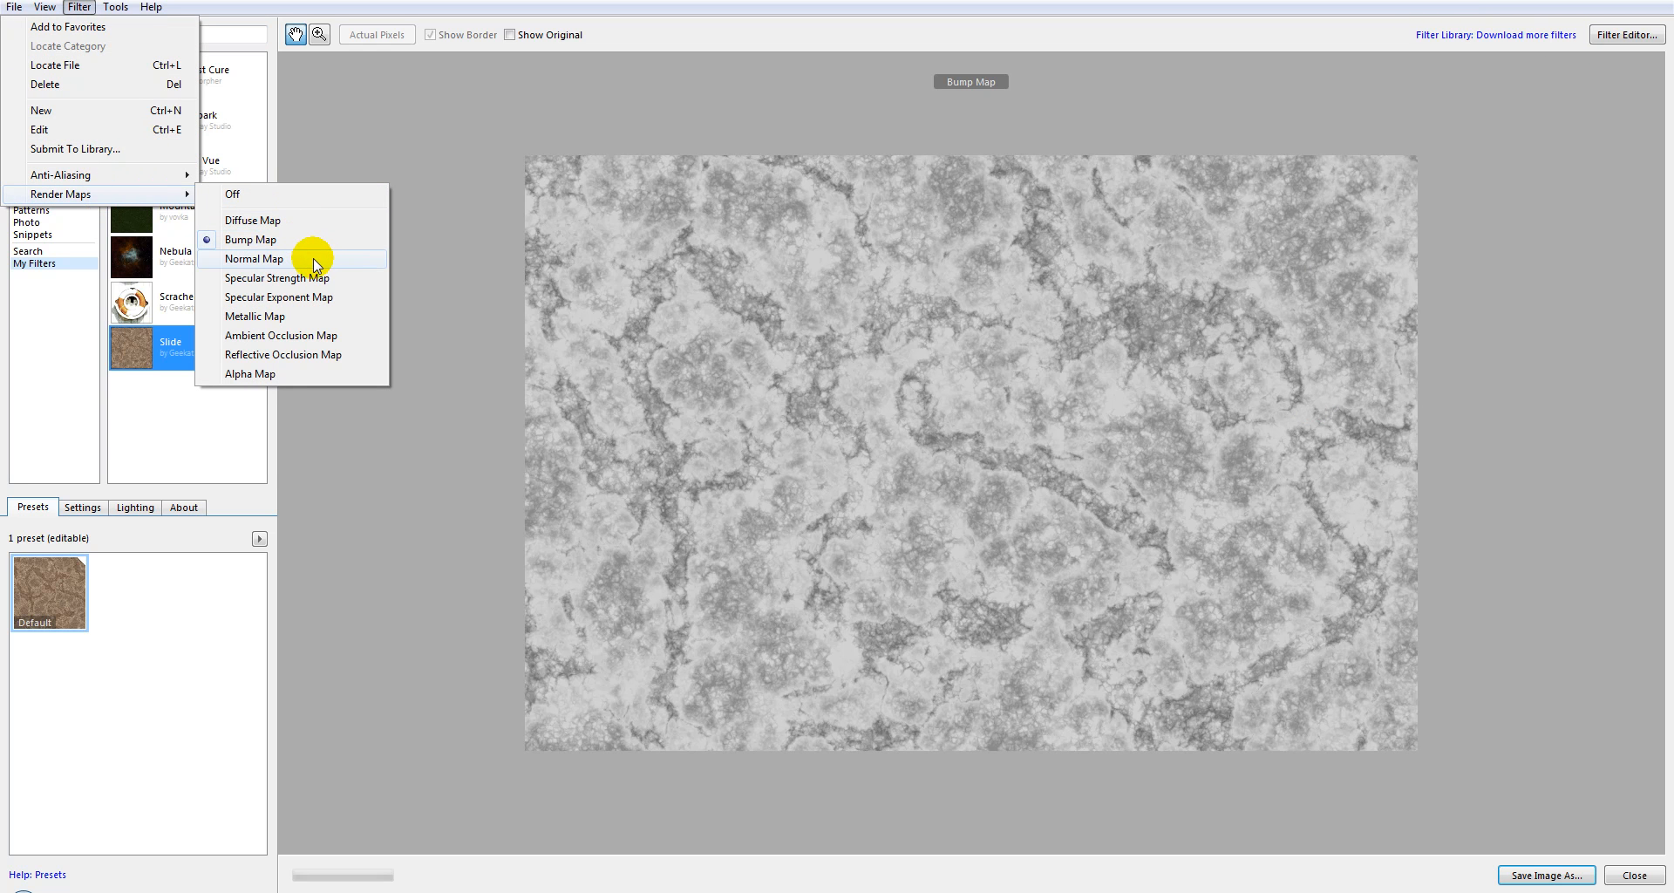
Step: Preview the Slide texture as its bluish-purple Normal Map
{"action": "left_click", "coordinate": [255, 258]}
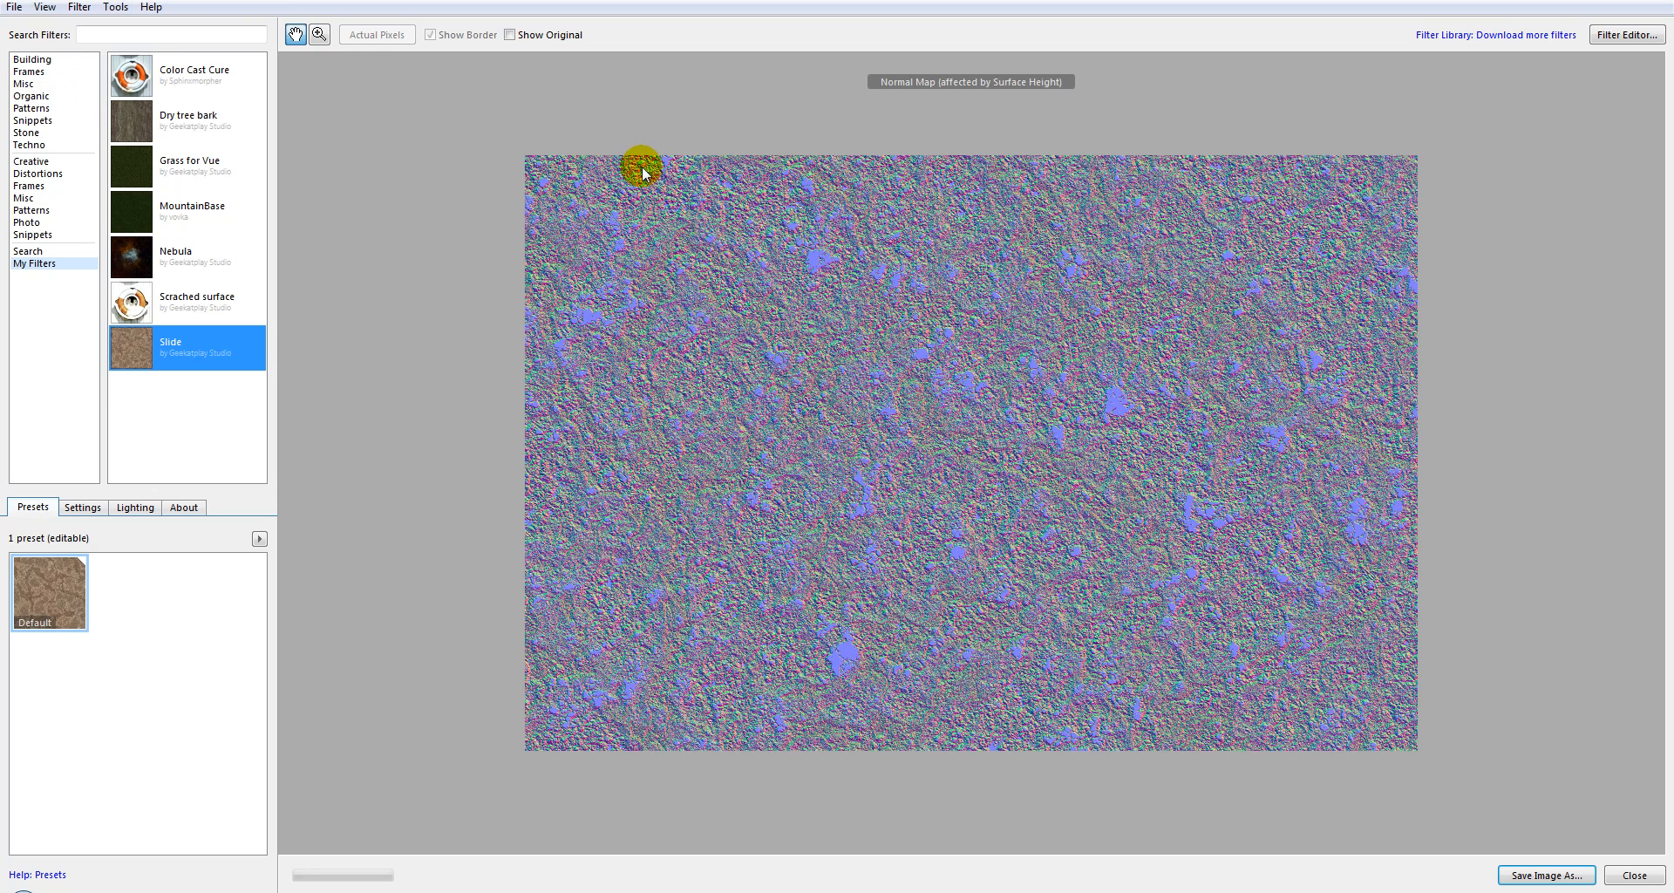
{"action": "mouse_move", "coordinate": [1109, 192]}
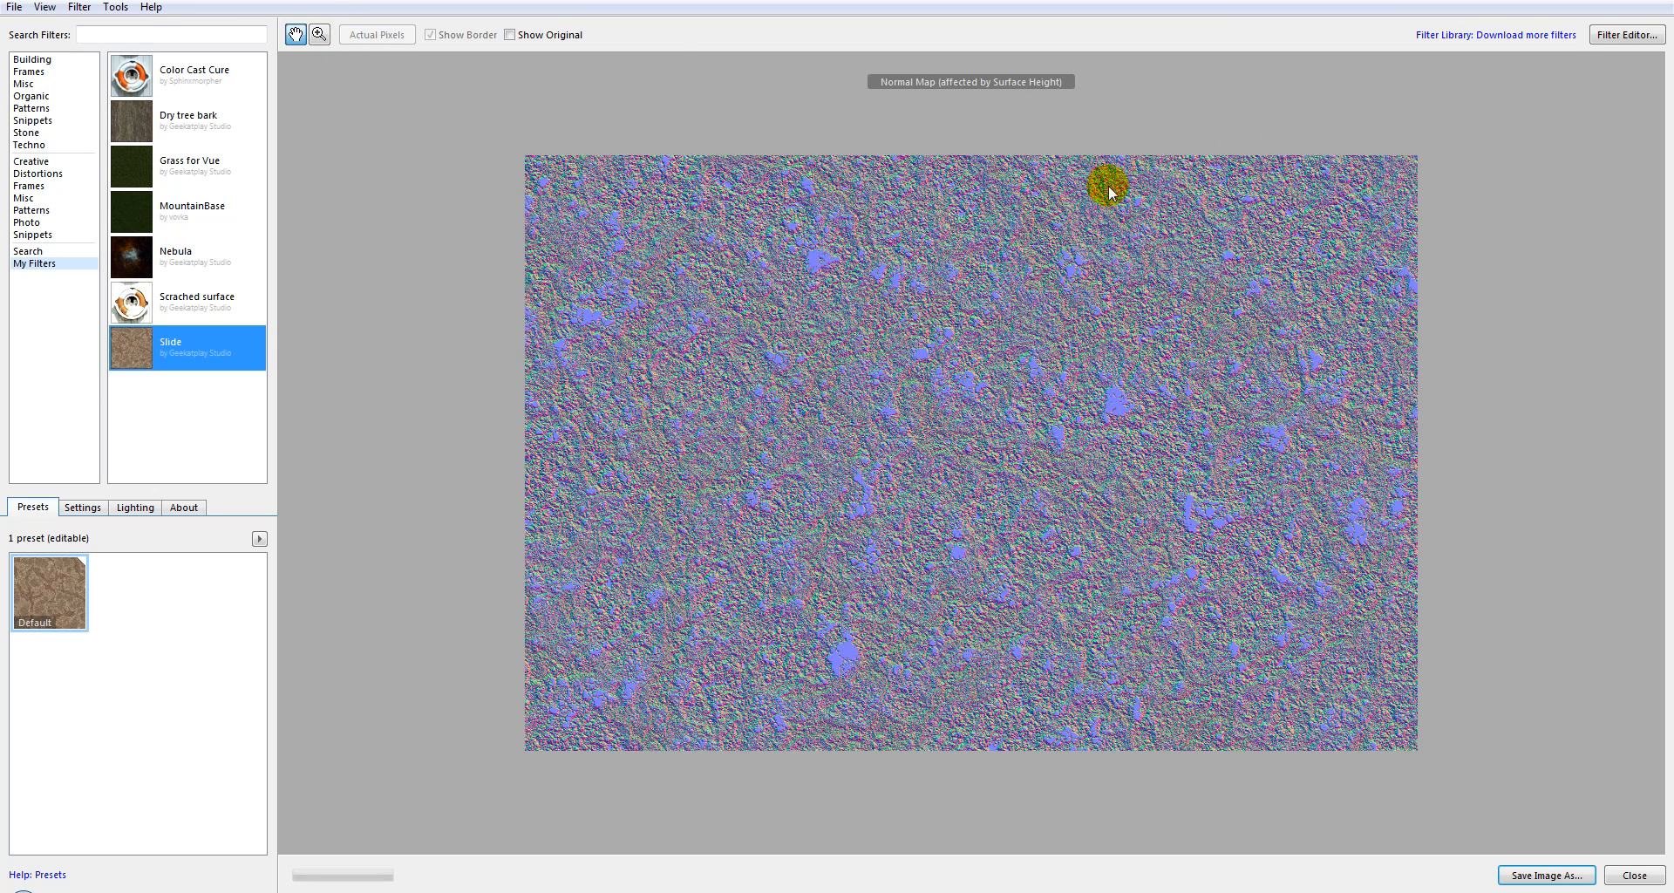
{"action": "mouse_move", "coordinate": [1466, 444]}
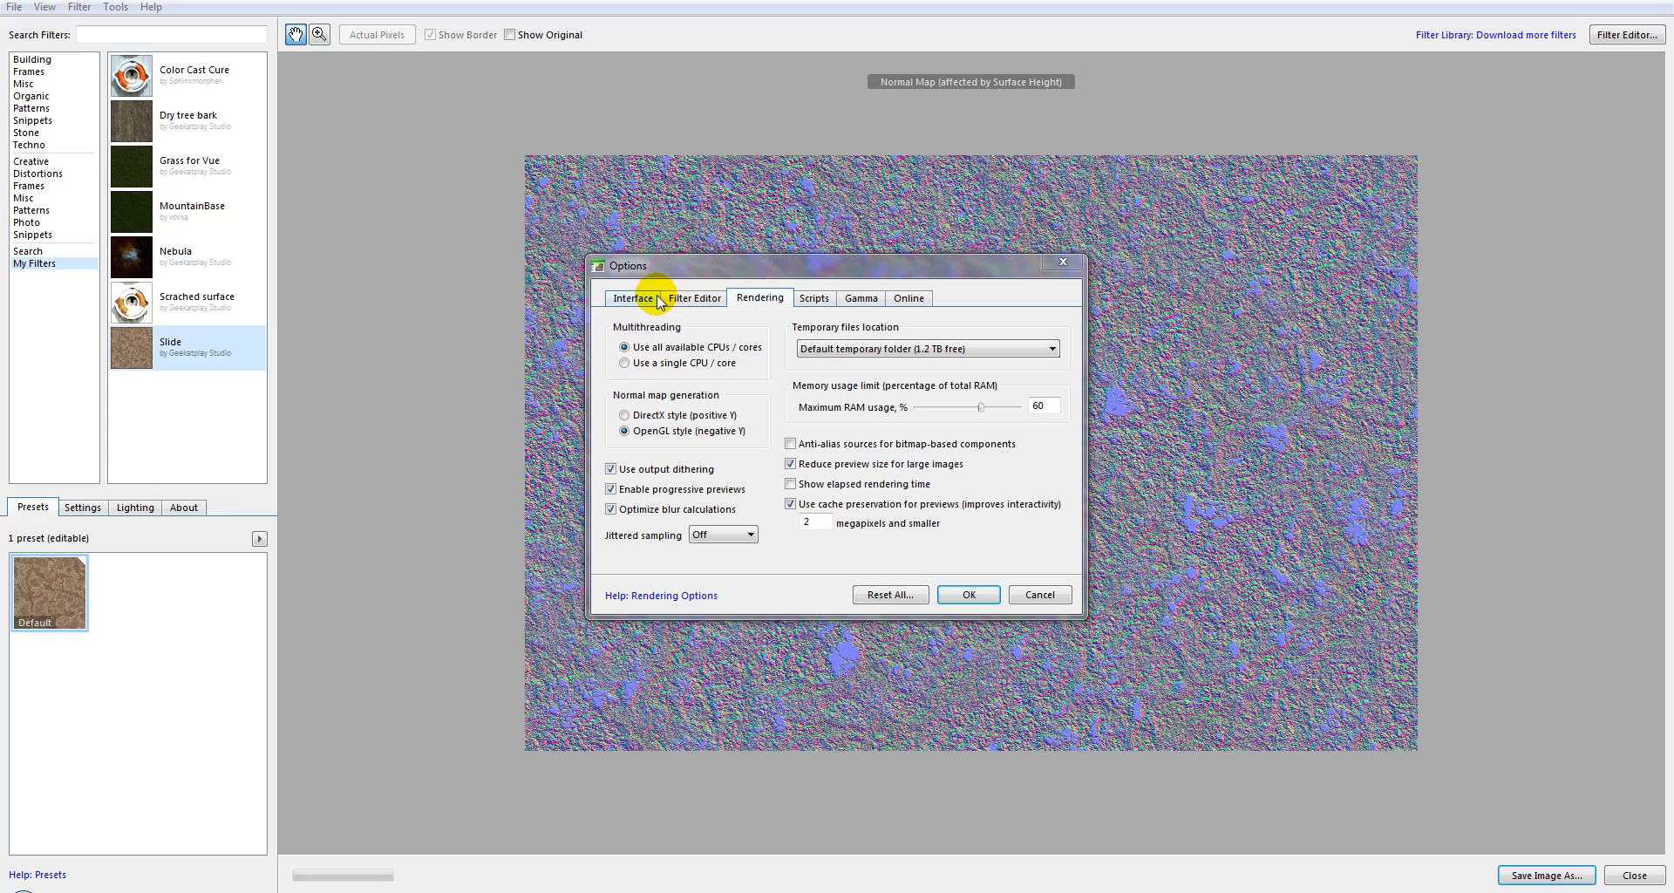
{"action": "mouse_move", "coordinate": [608, 431]}
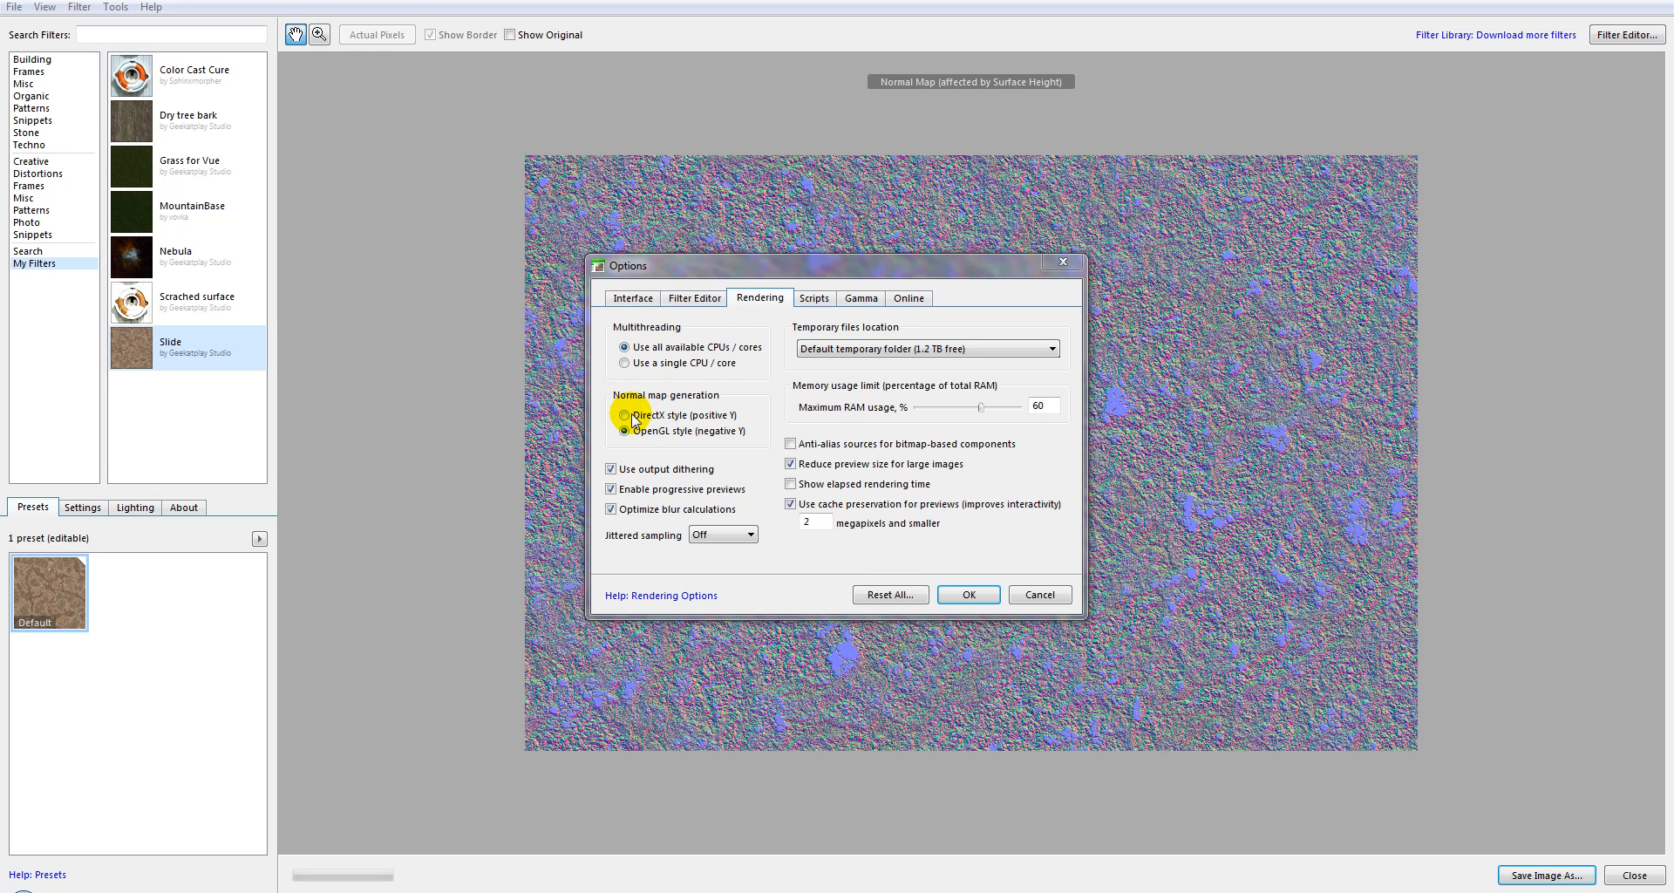
{"action": "left_click", "coordinate": [624, 430]}
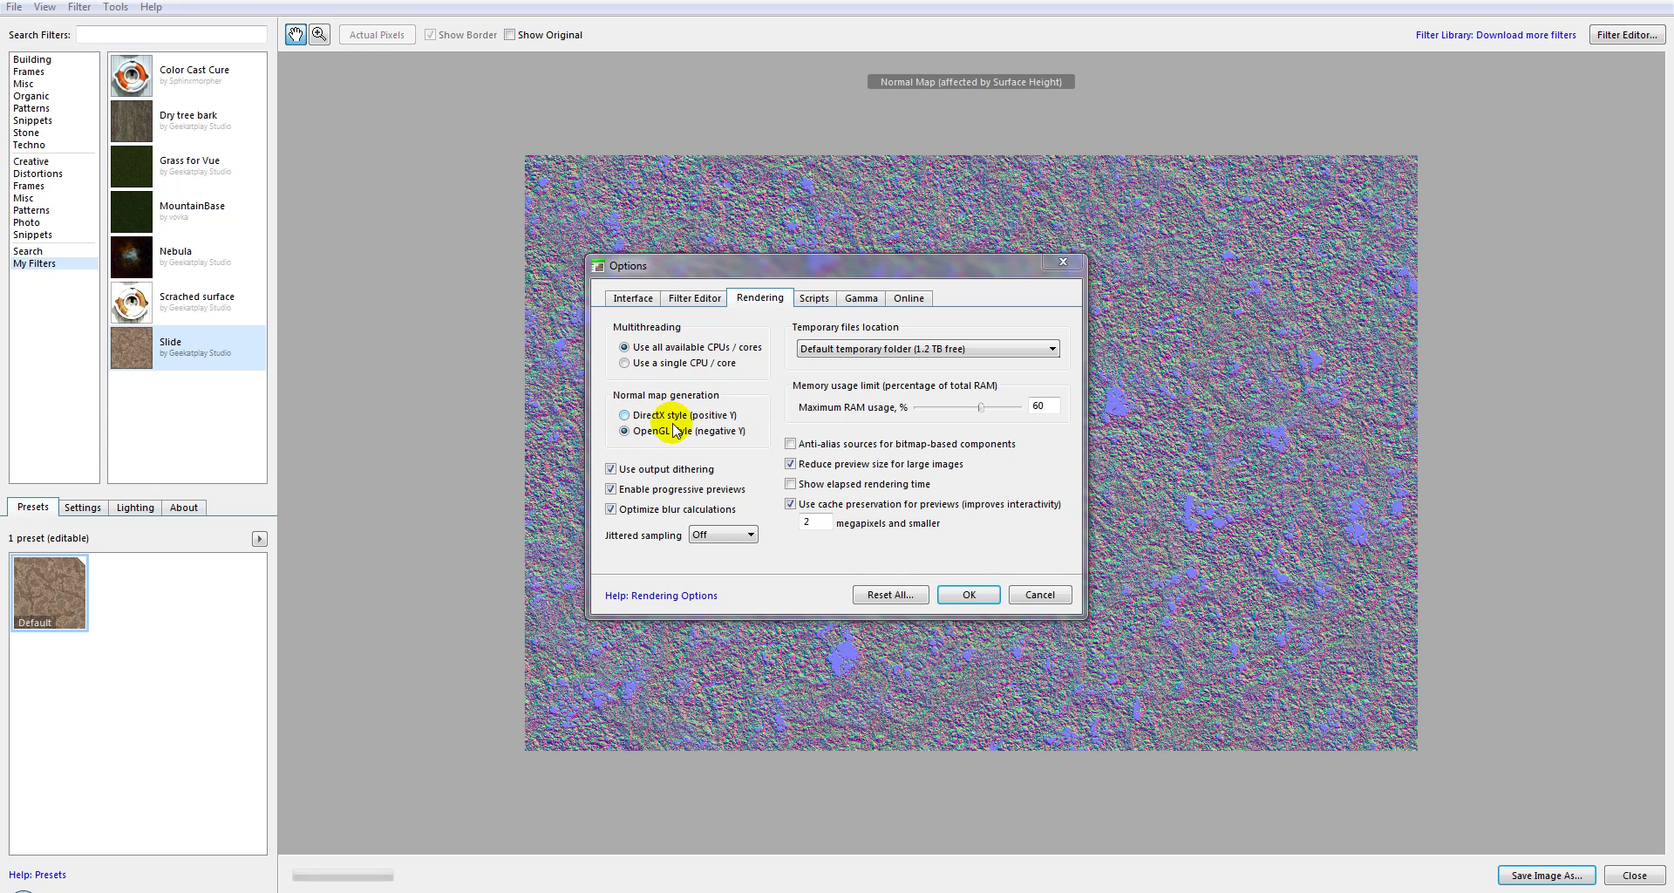
{"action": "mouse_move", "coordinate": [699, 422]}
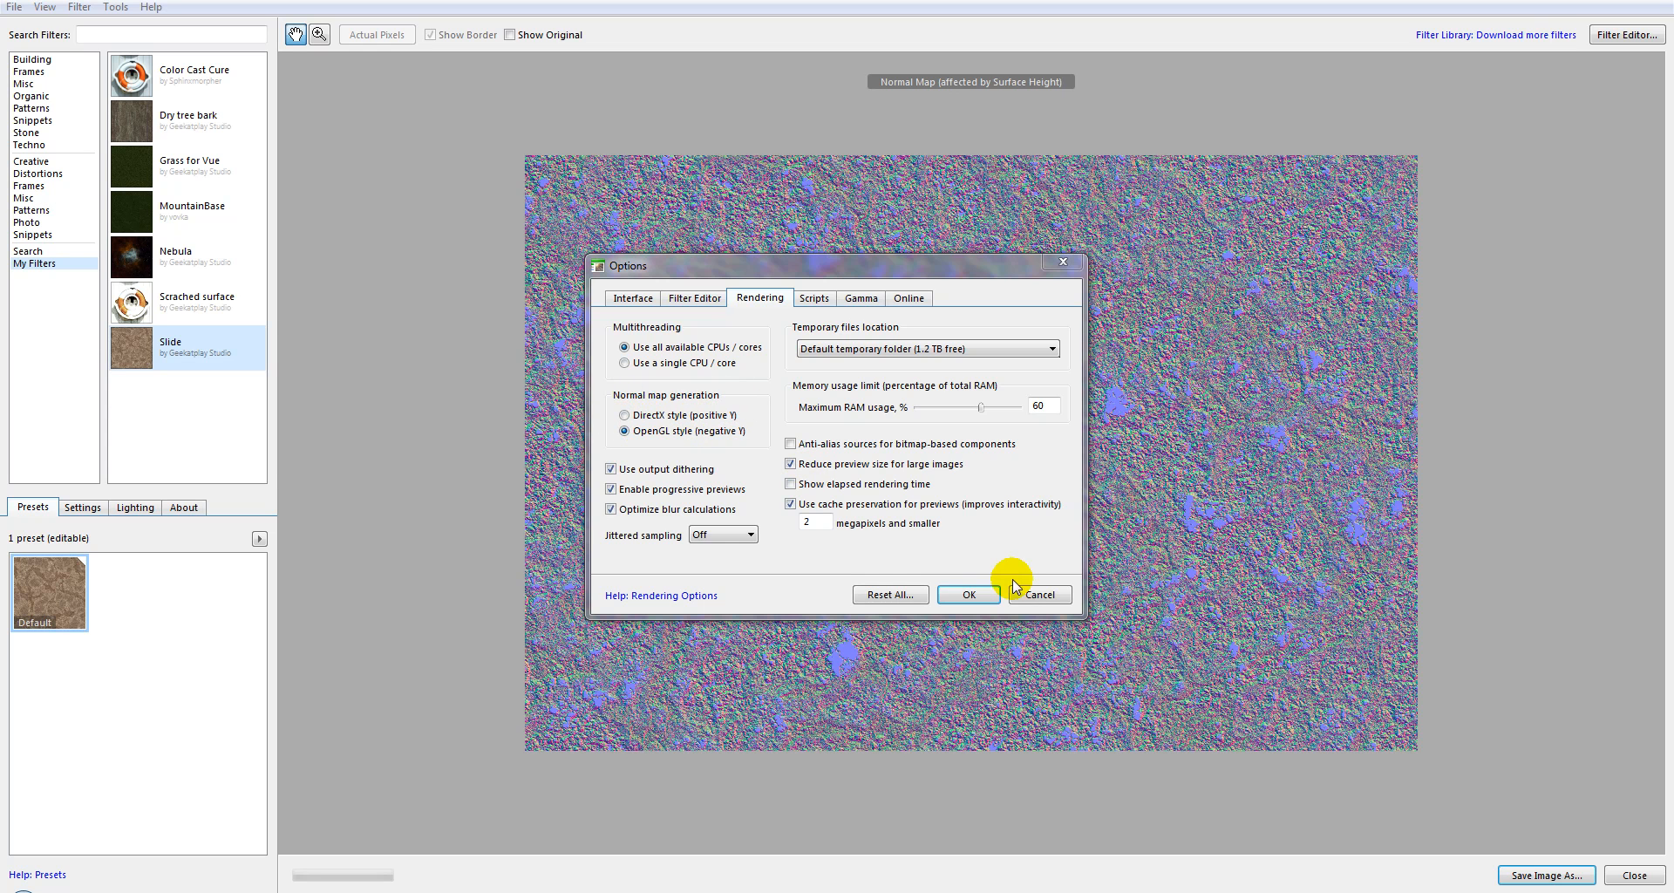
{"action": "left_click", "coordinate": [968, 595]}
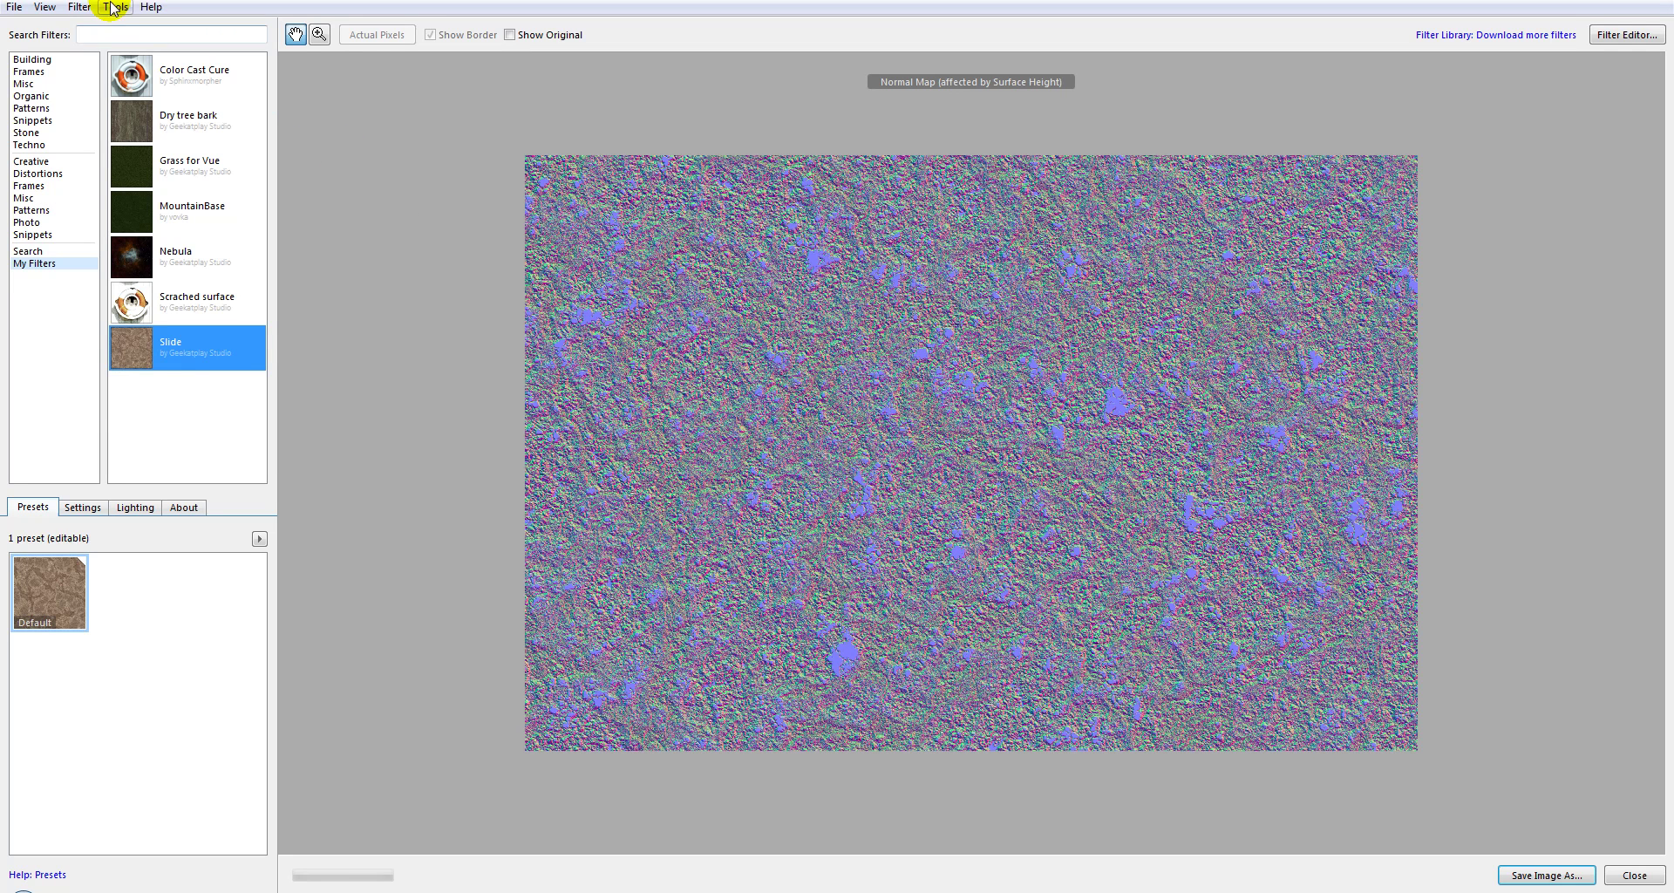
Step: Preview the Slide texture as its Reflective Occlusion Map via Filter > Render Maps
{"action": "left_click", "coordinate": [79, 7]}
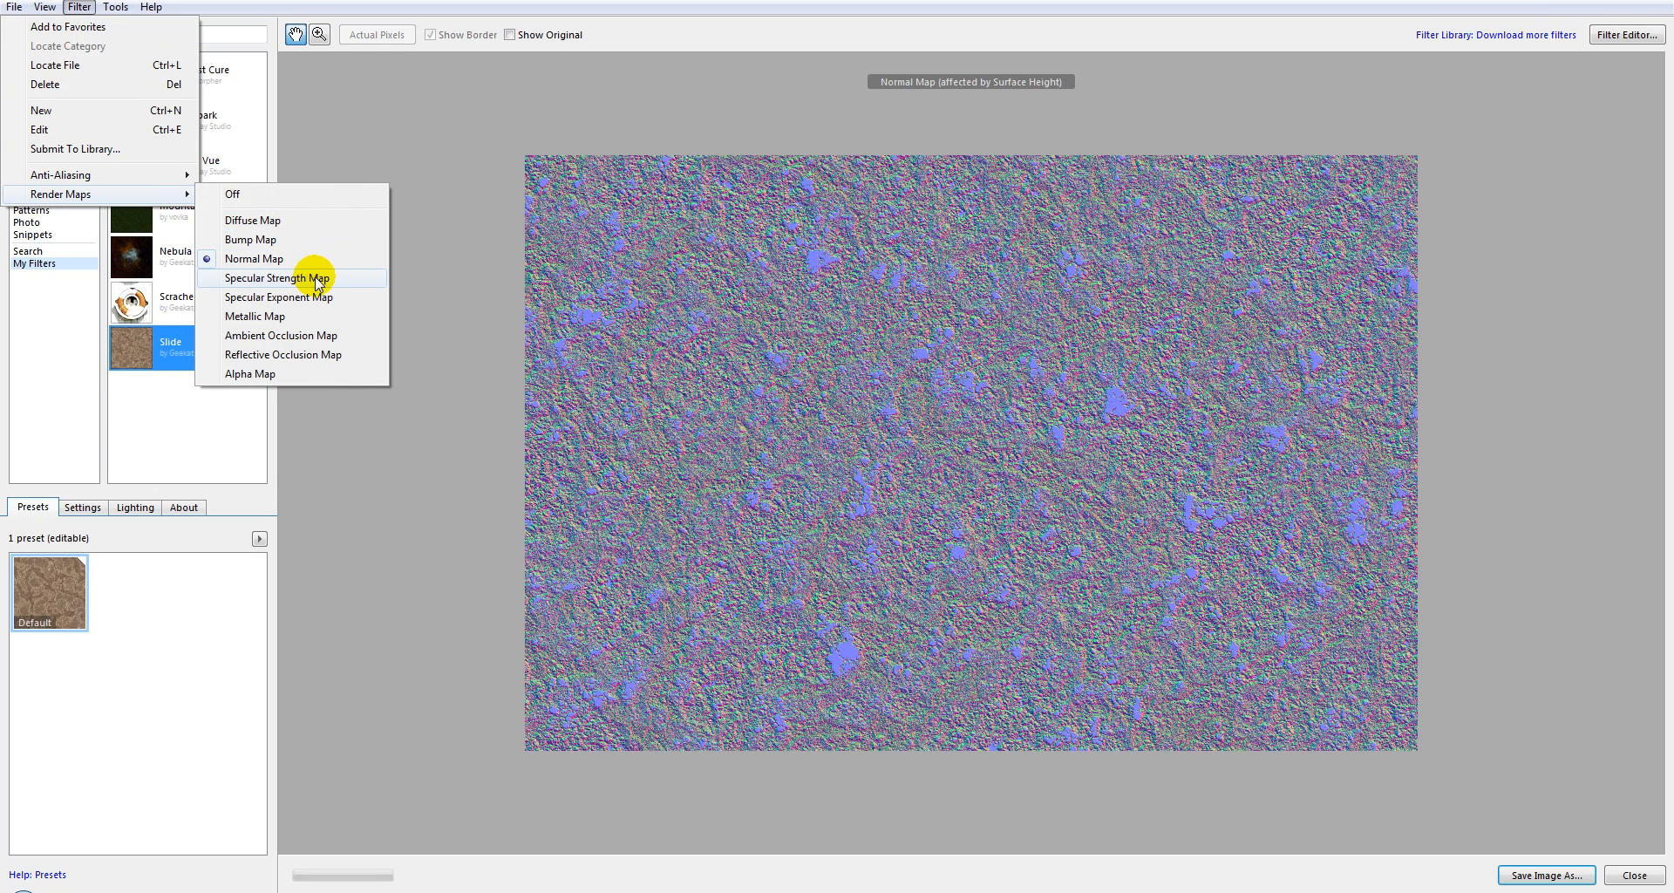
{"action": "mouse_move", "coordinate": [254, 258]}
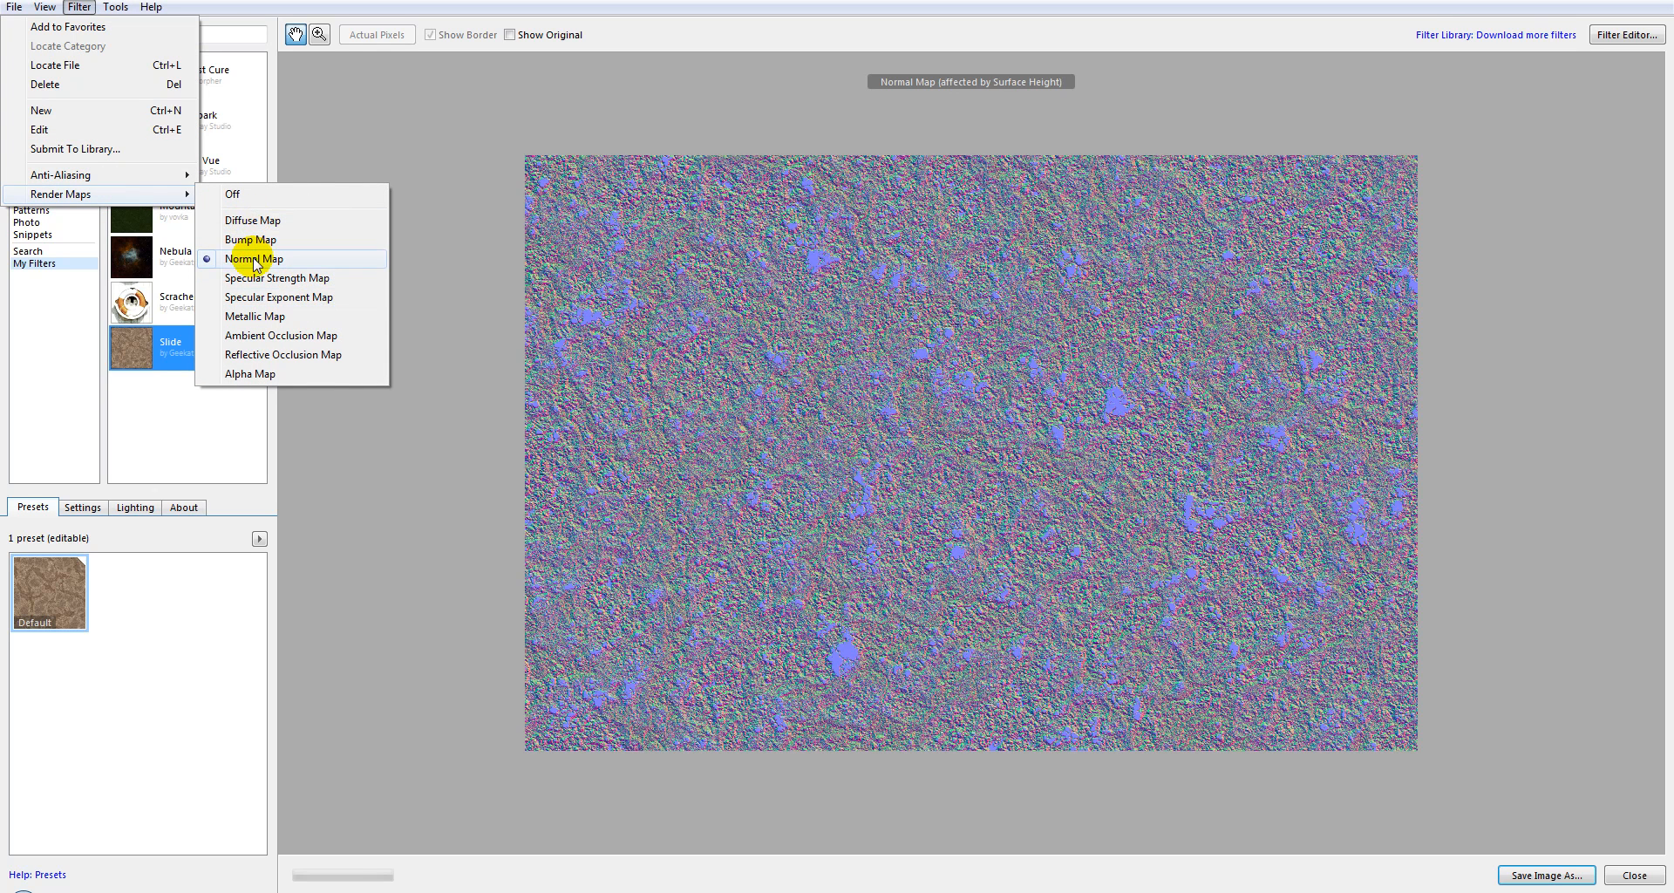
{"action": "mouse_move", "coordinate": [264, 315]}
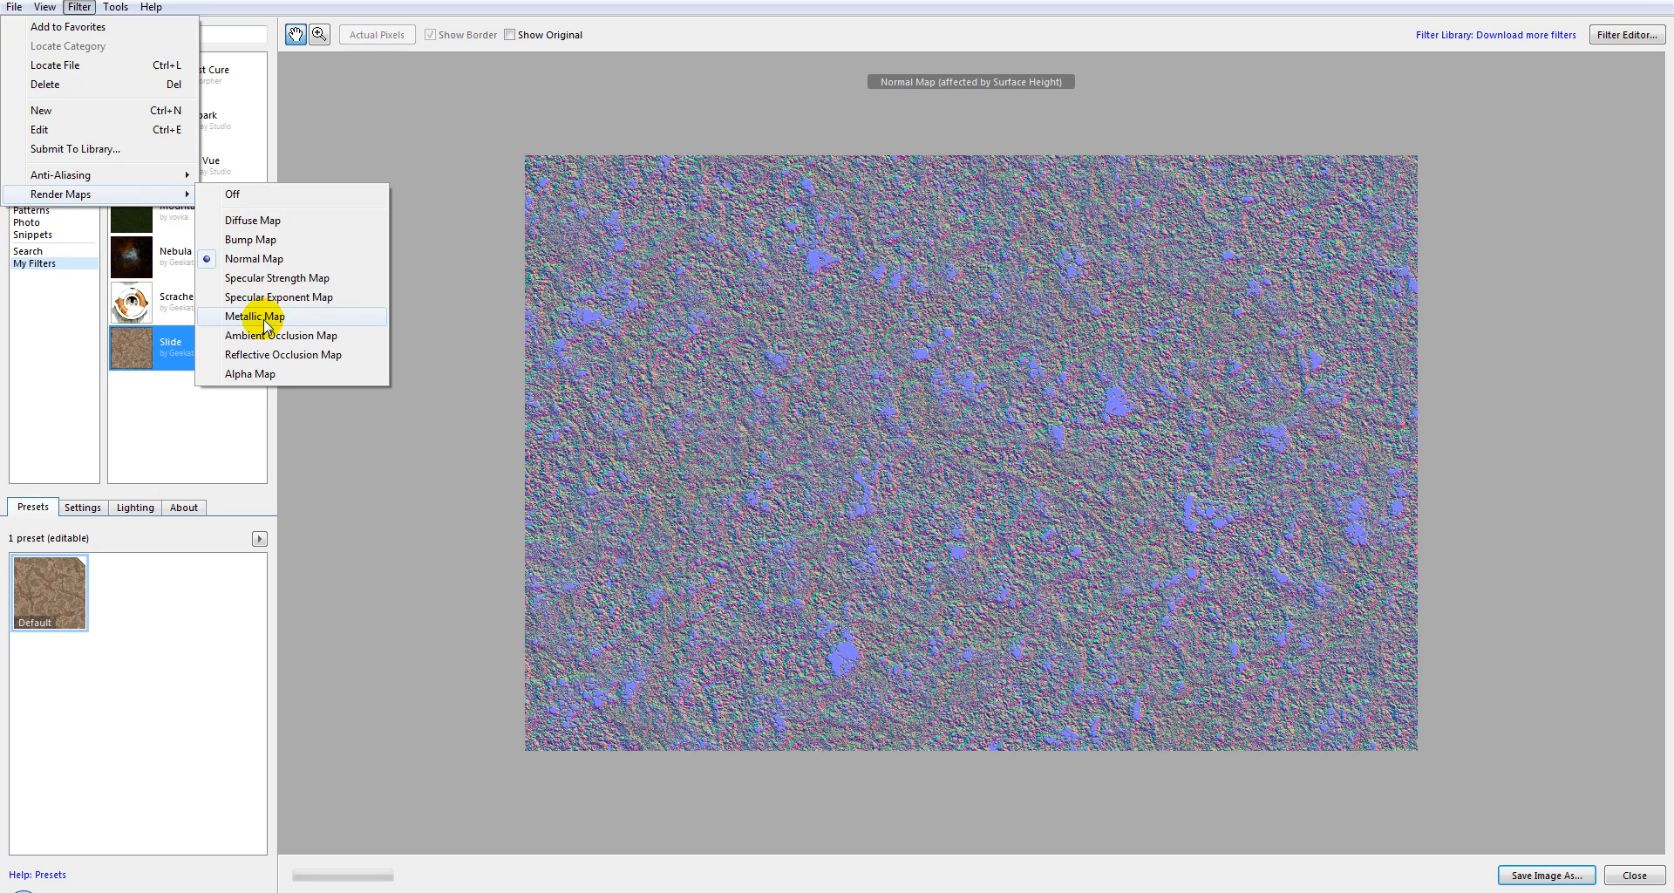
{"action": "mouse_move", "coordinate": [246, 236]}
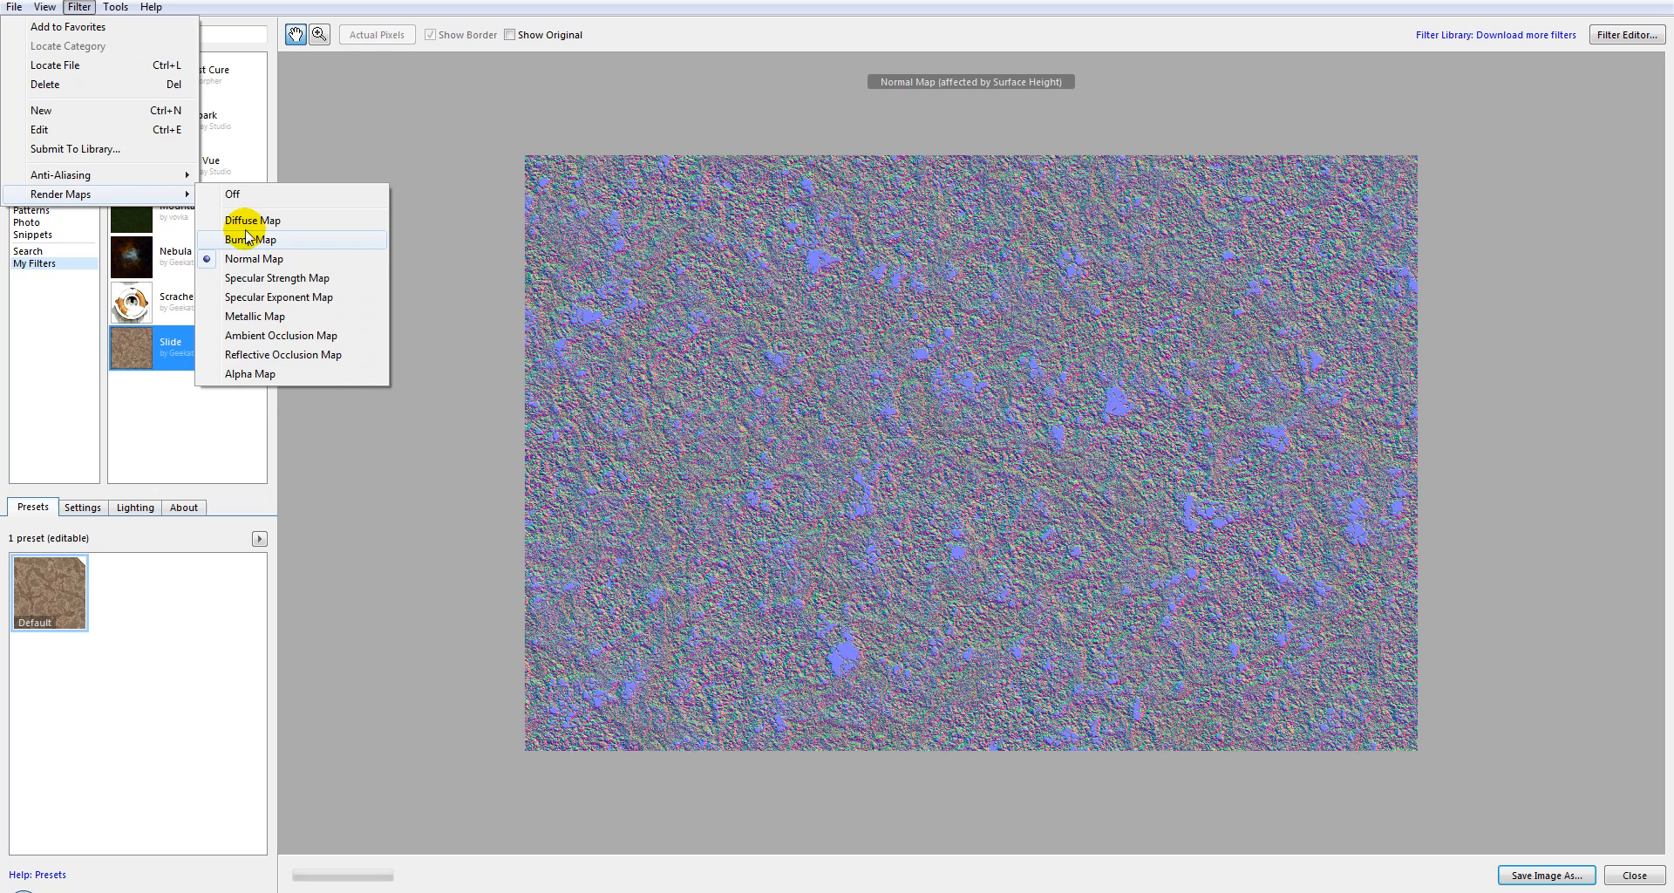
{"action": "mouse_move", "coordinate": [248, 277]}
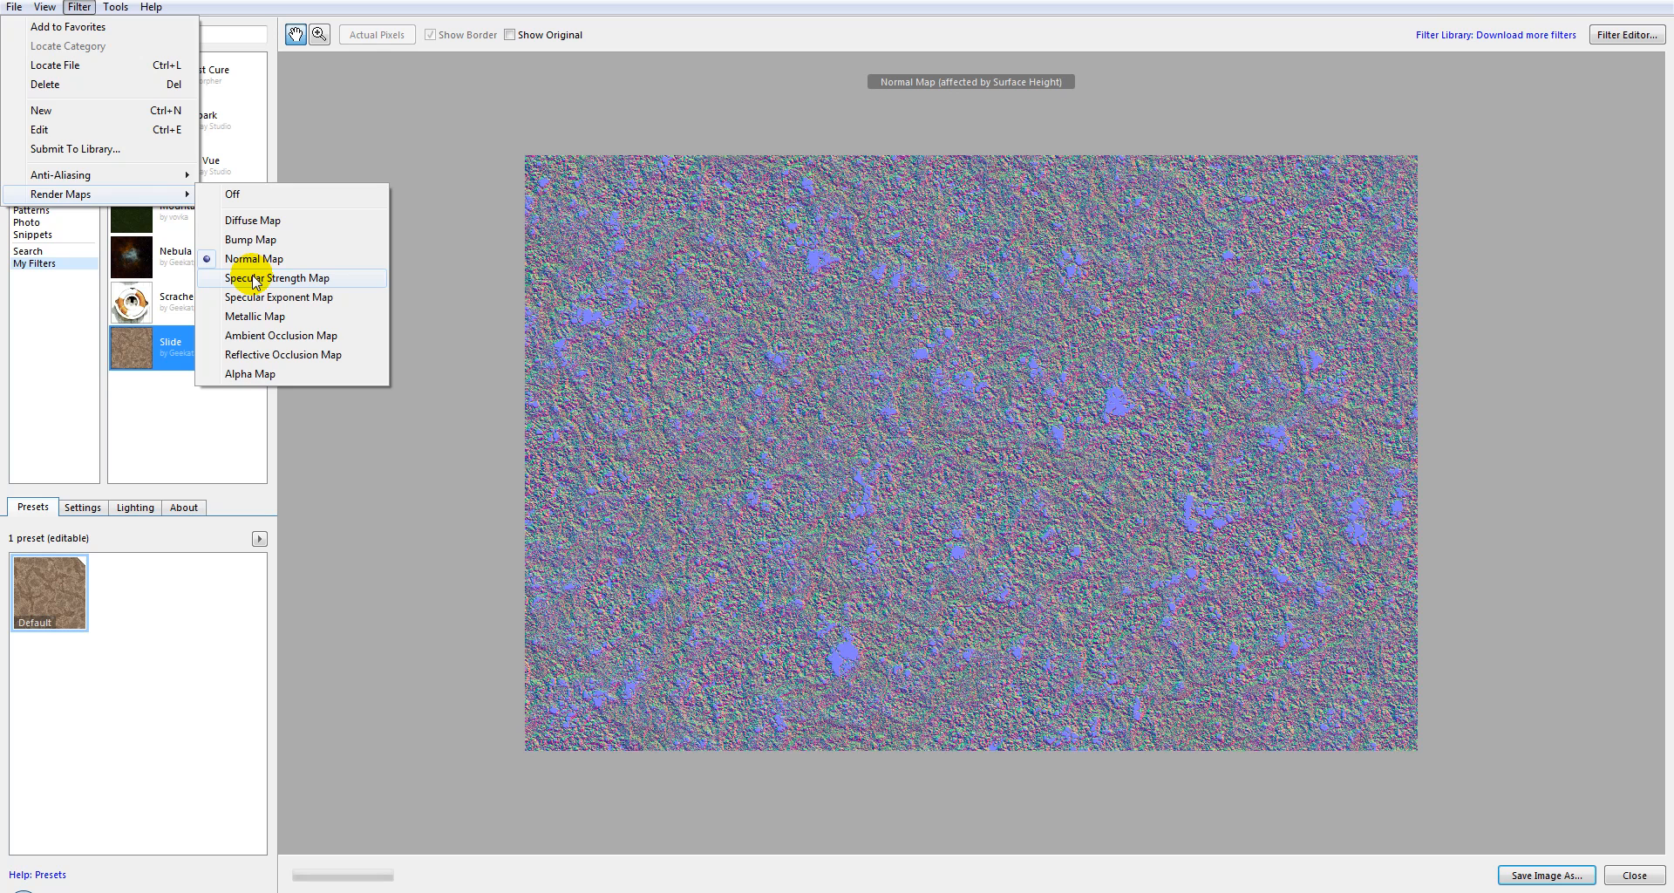
{"action": "mouse_move", "coordinate": [256, 354]}
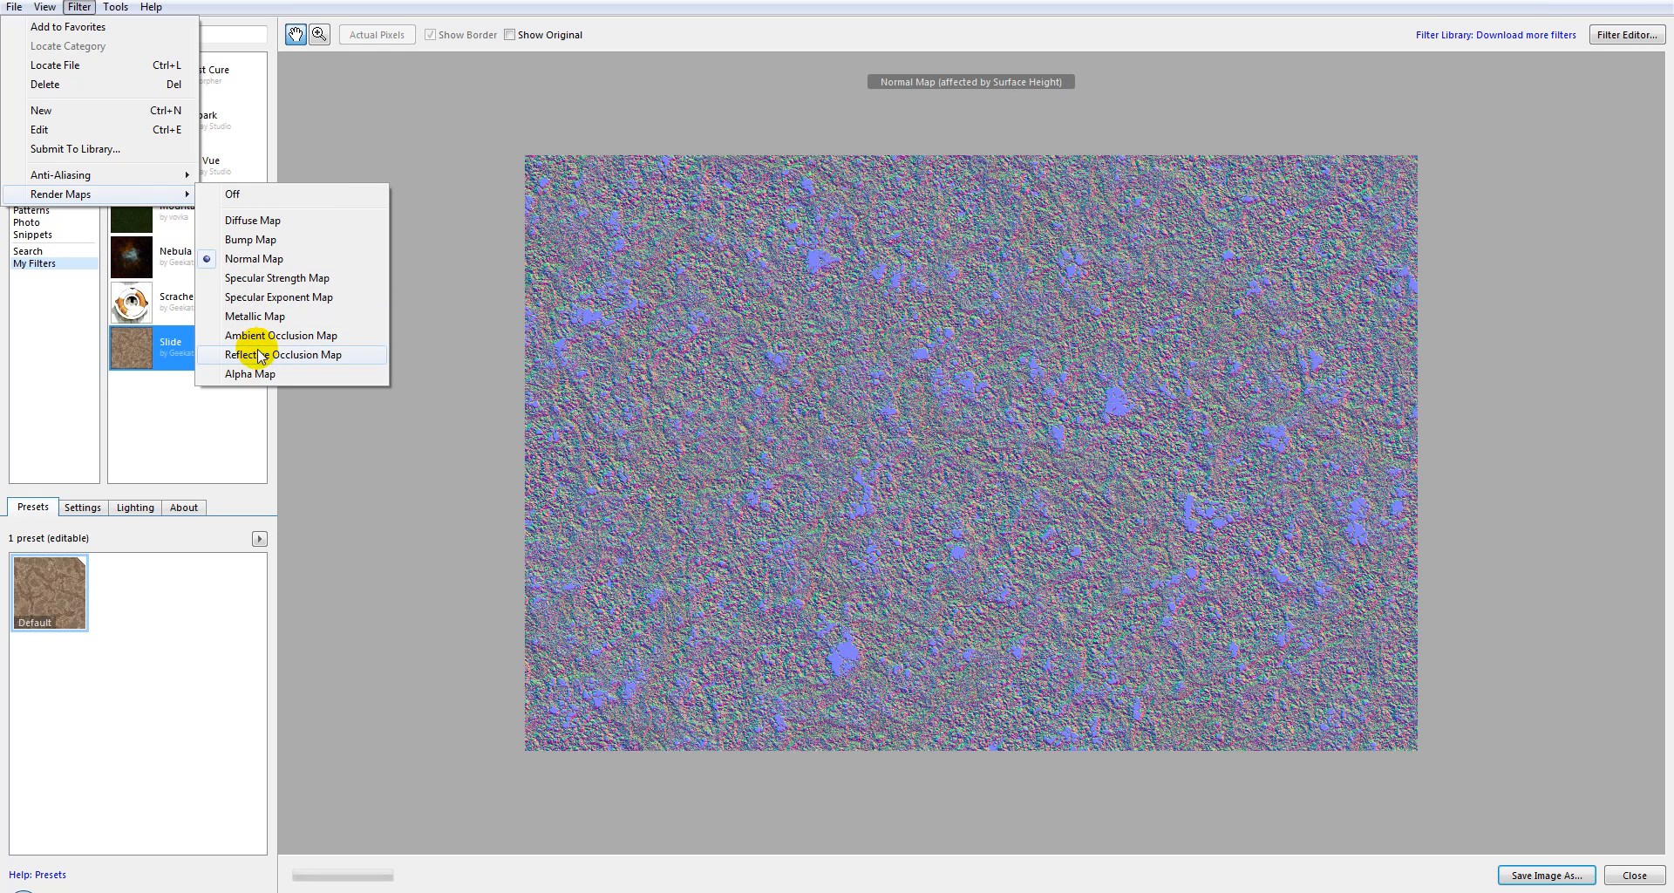
{"action": "mouse_move", "coordinate": [255, 375]}
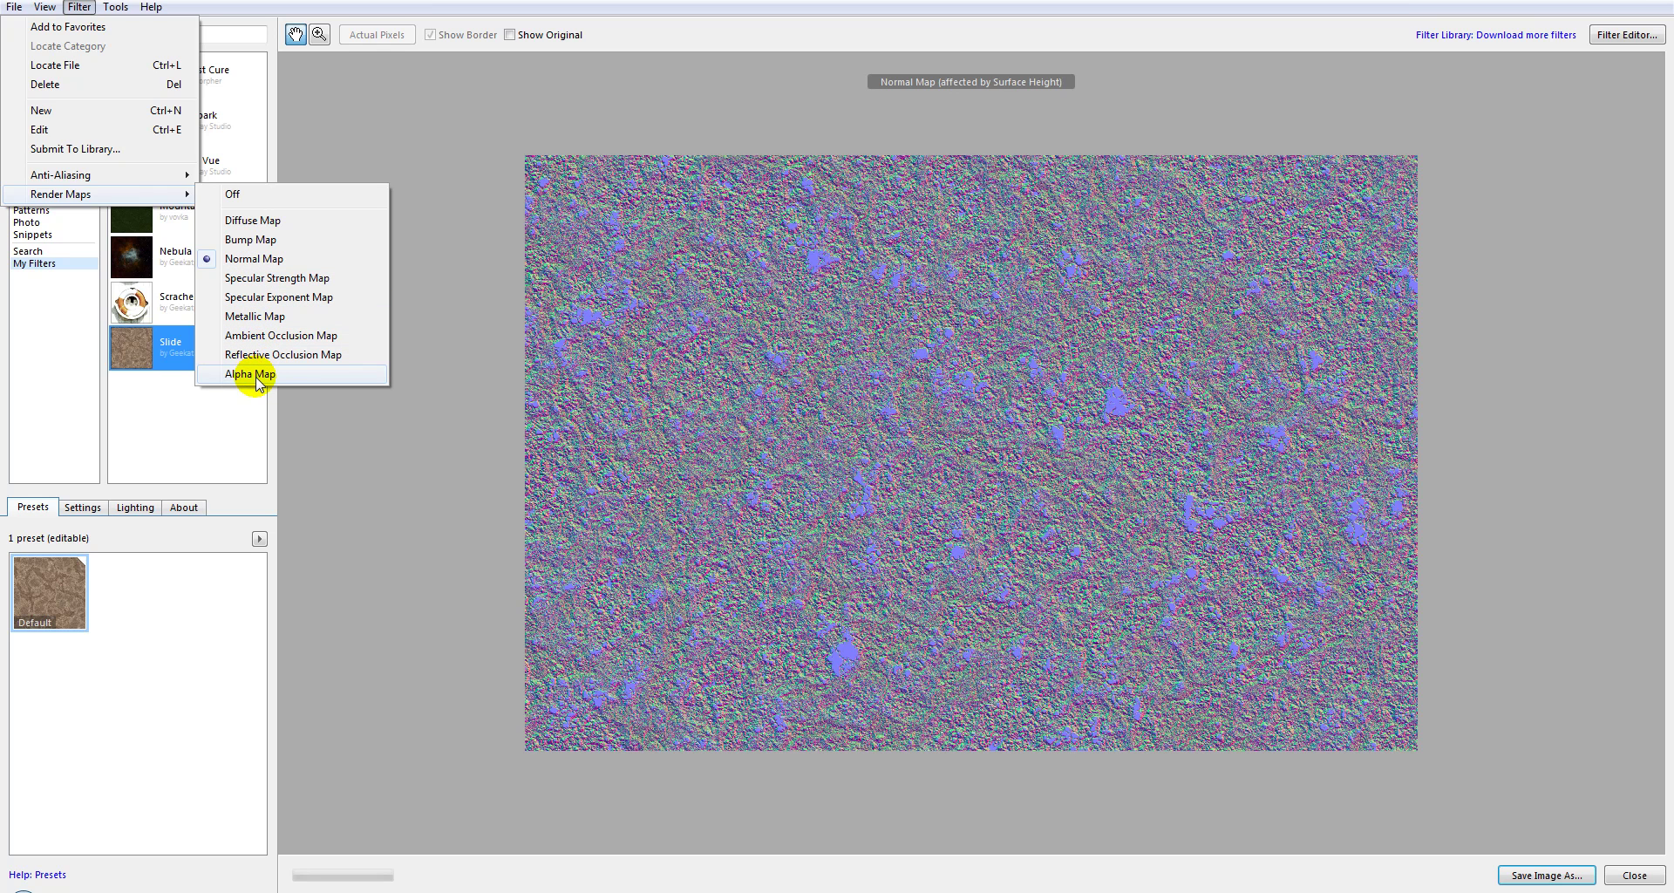
{"action": "mouse_move", "coordinate": [256, 315]}
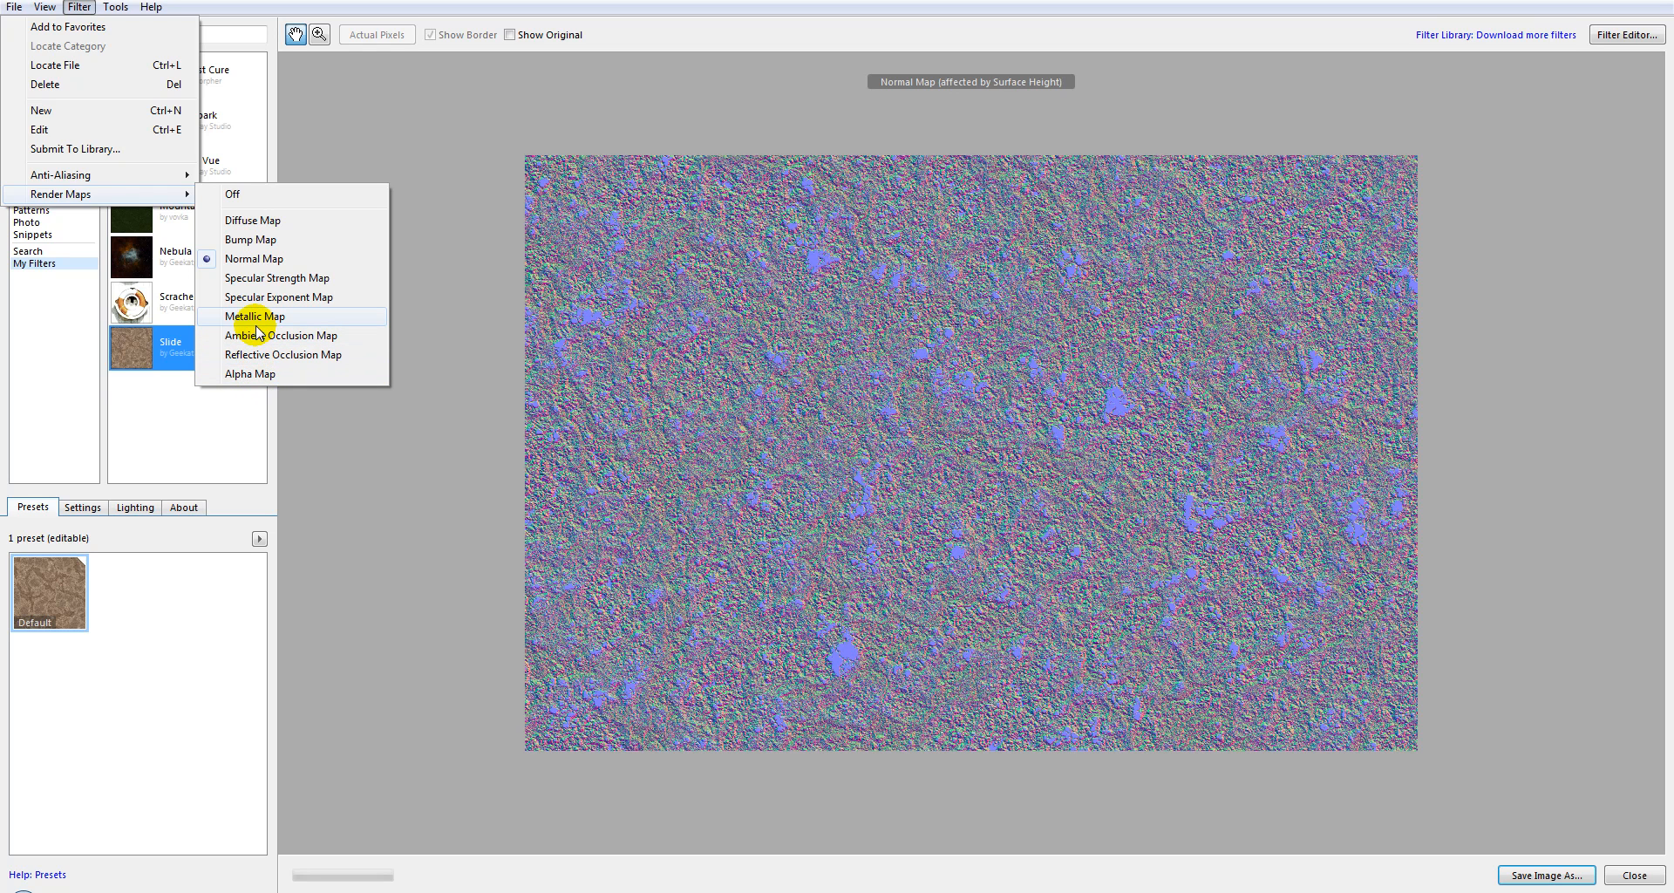
{"action": "mouse_move", "coordinate": [260, 354]}
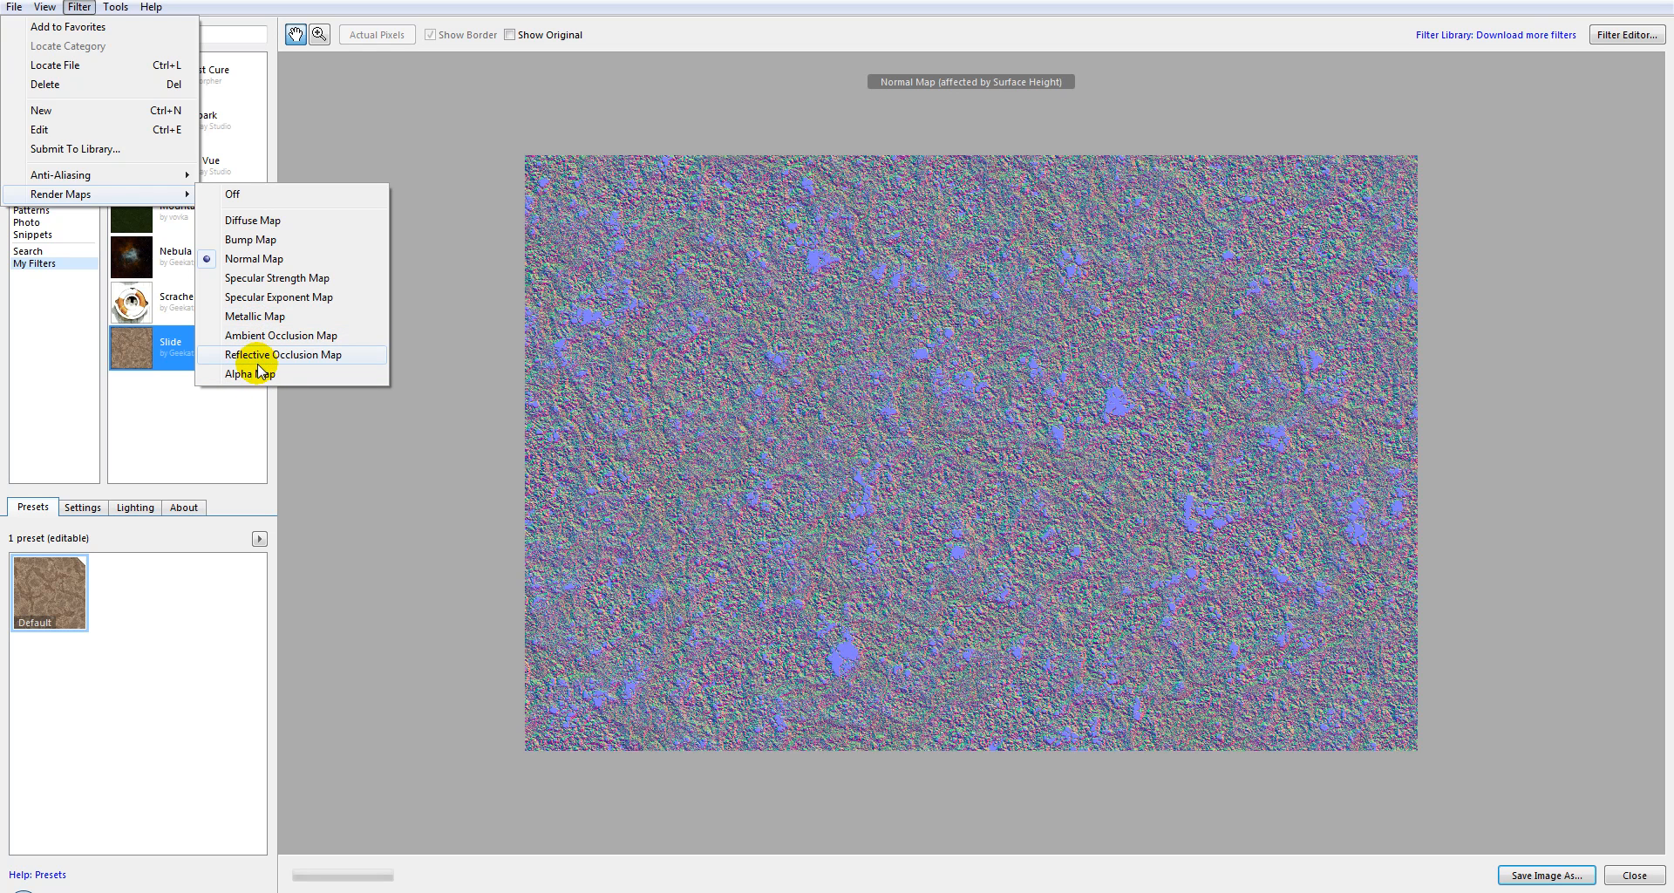
{"action": "mouse_move", "coordinate": [256, 373]}
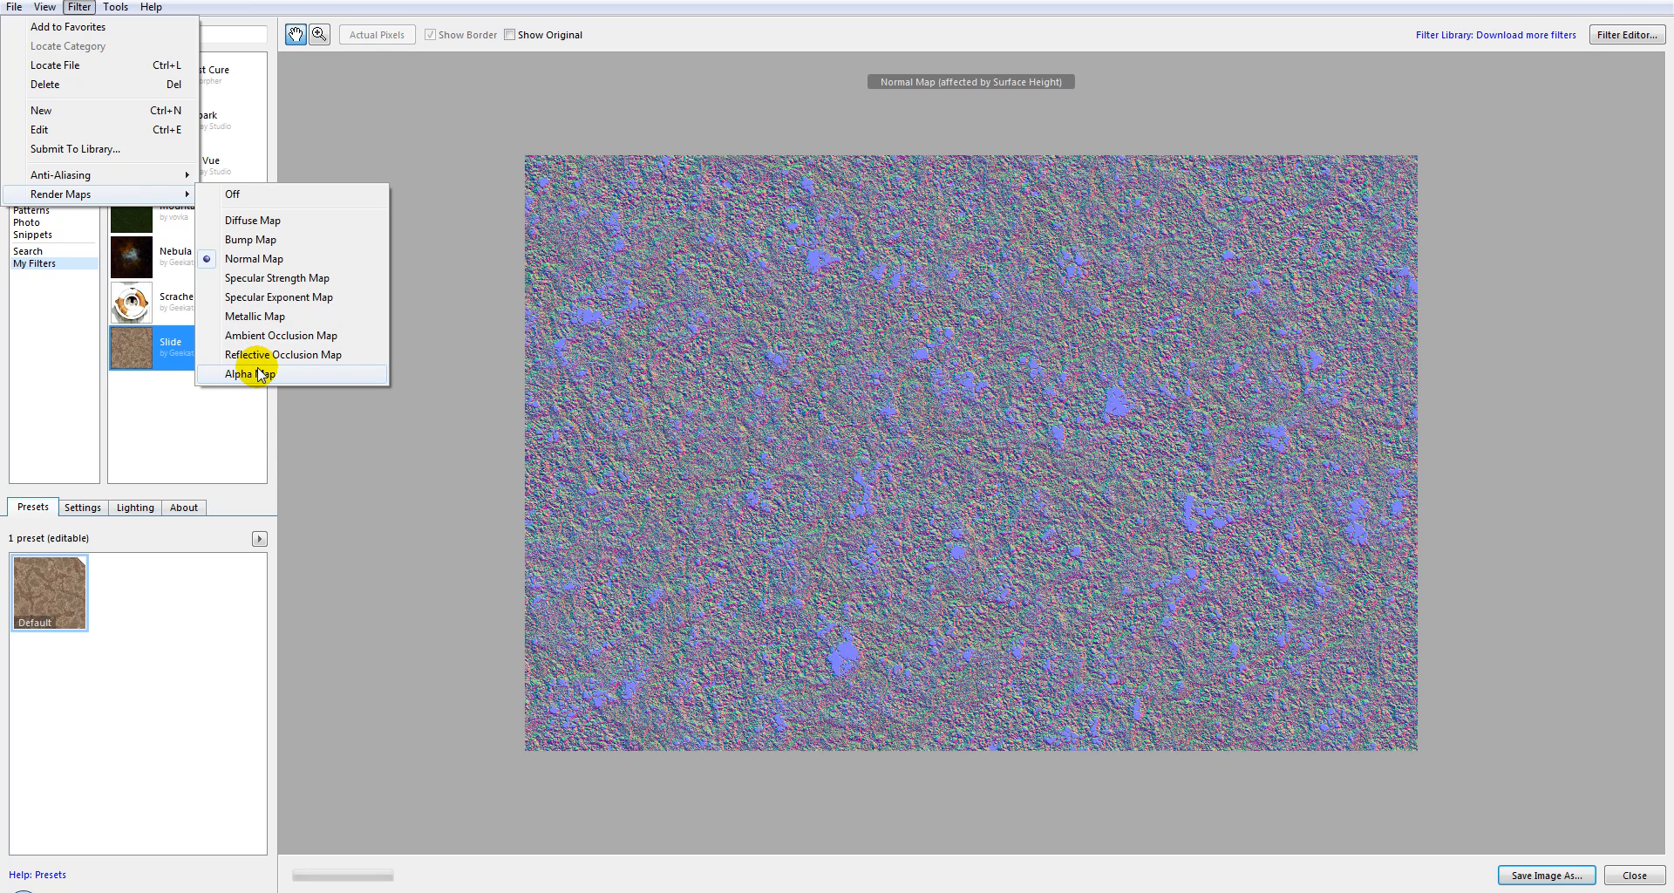
{"action": "mouse_move", "coordinate": [326, 335]}
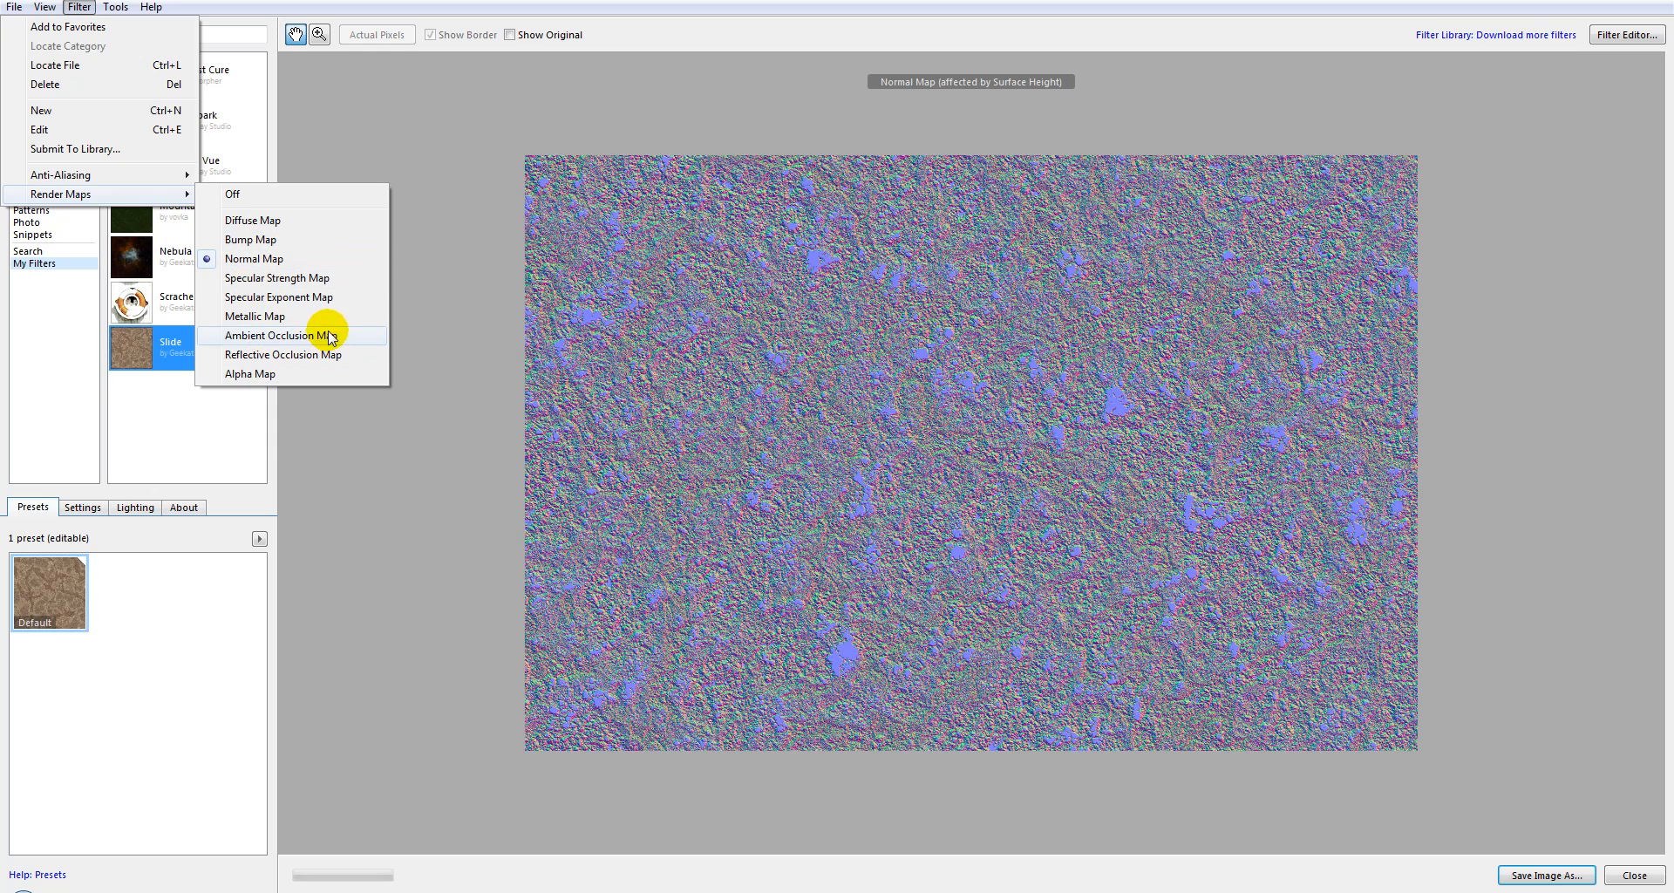
{"action": "mouse_move", "coordinate": [274, 316]}
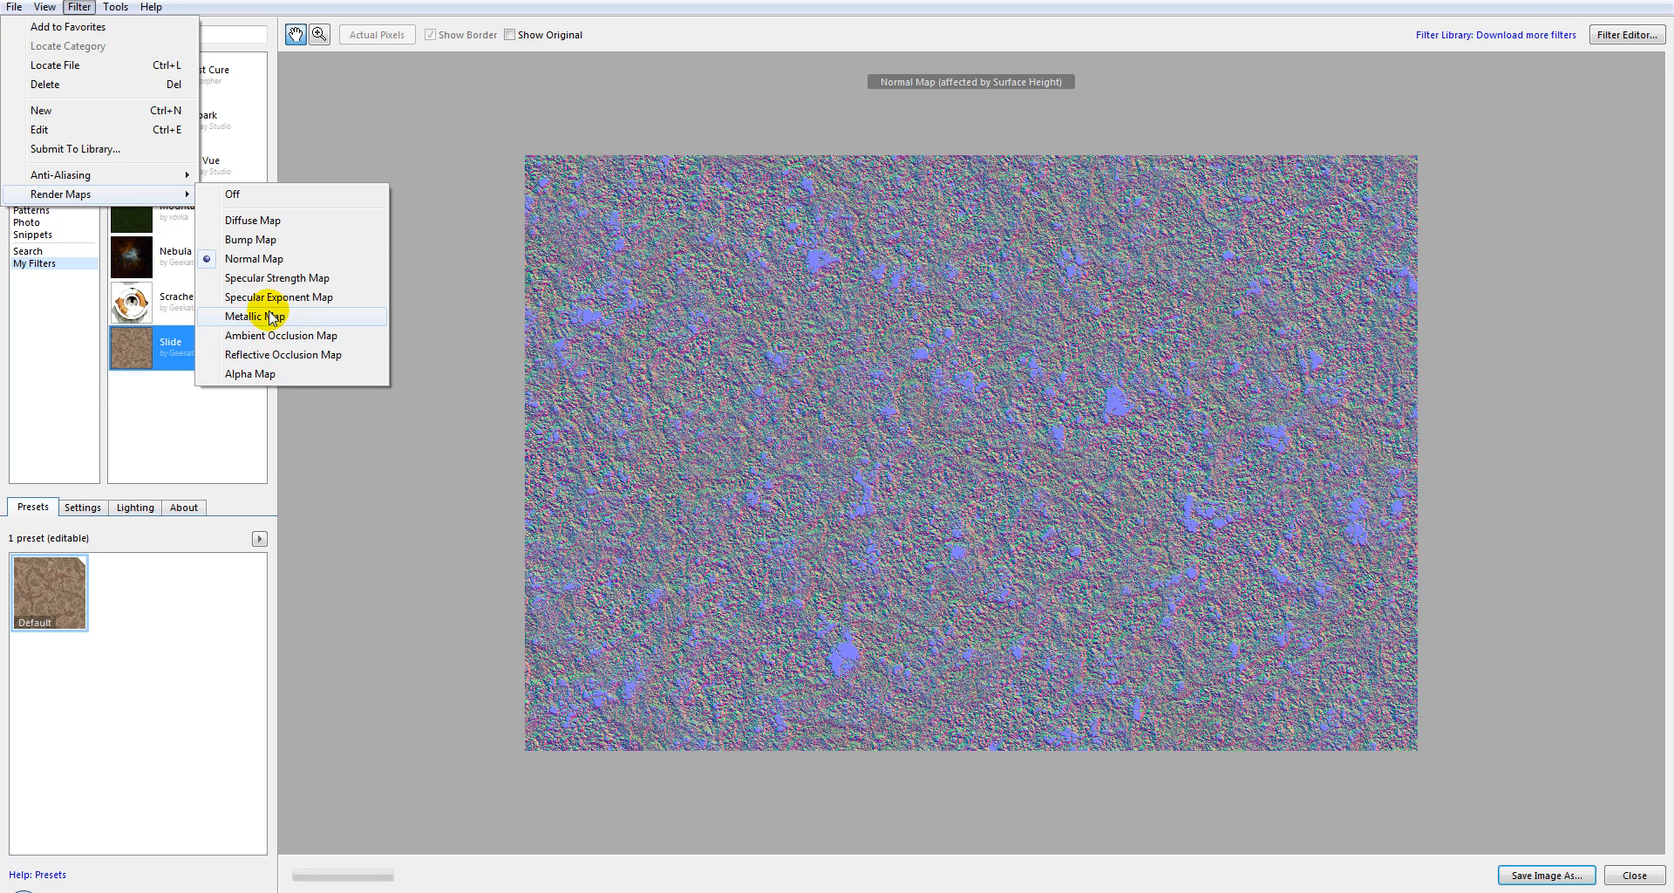
{"action": "mouse_move", "coordinate": [260, 373]}
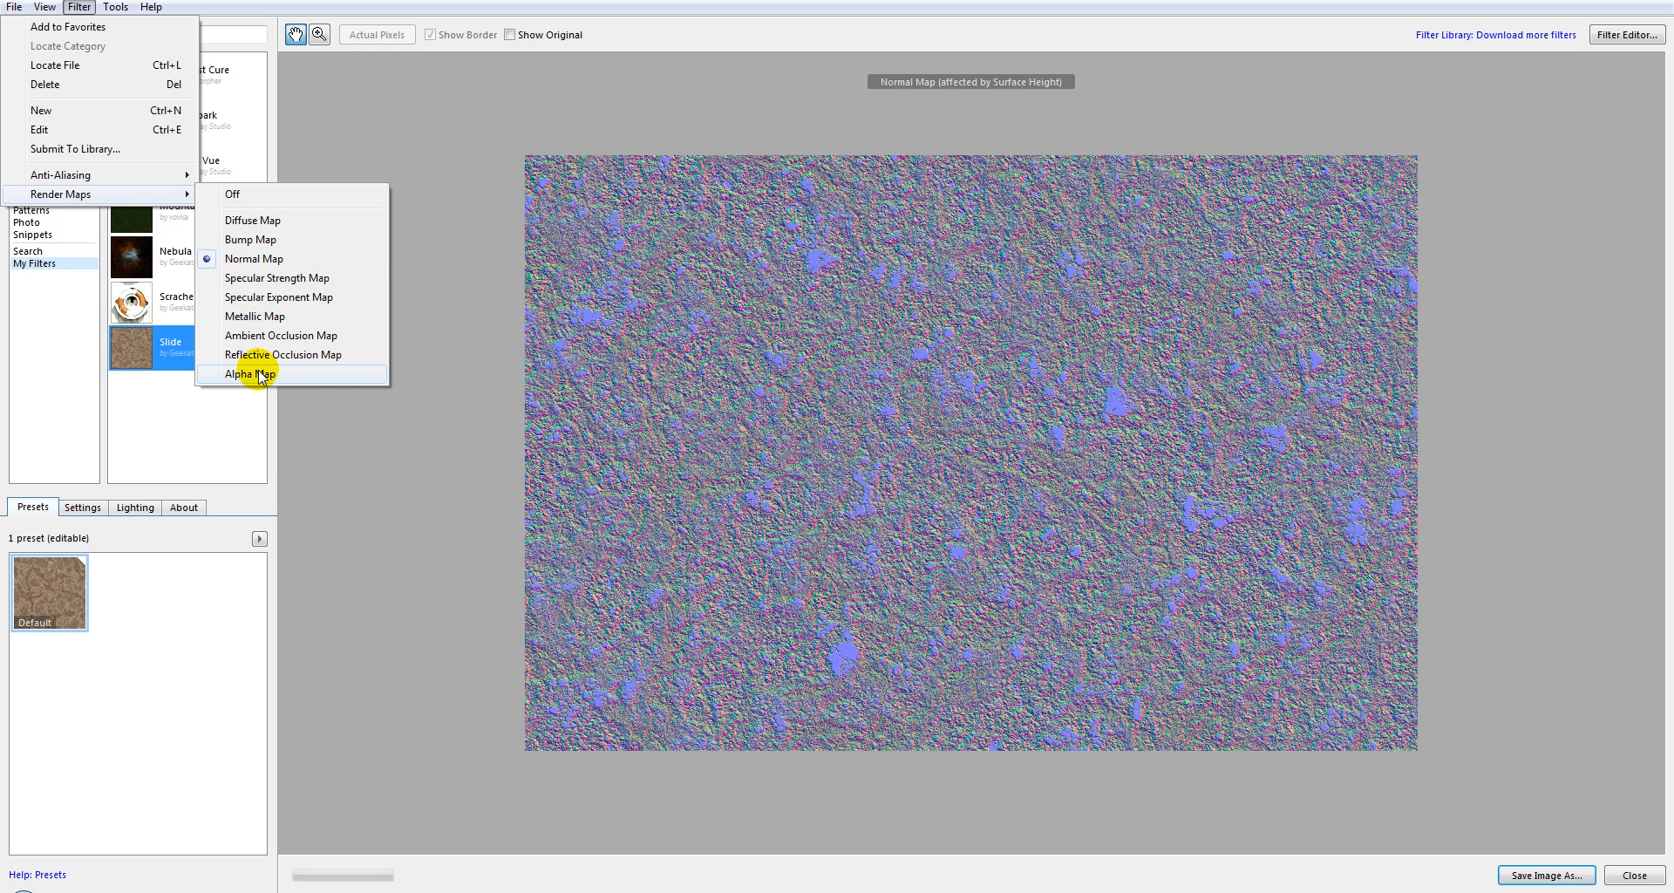
{"action": "left_click", "coordinate": [284, 354]}
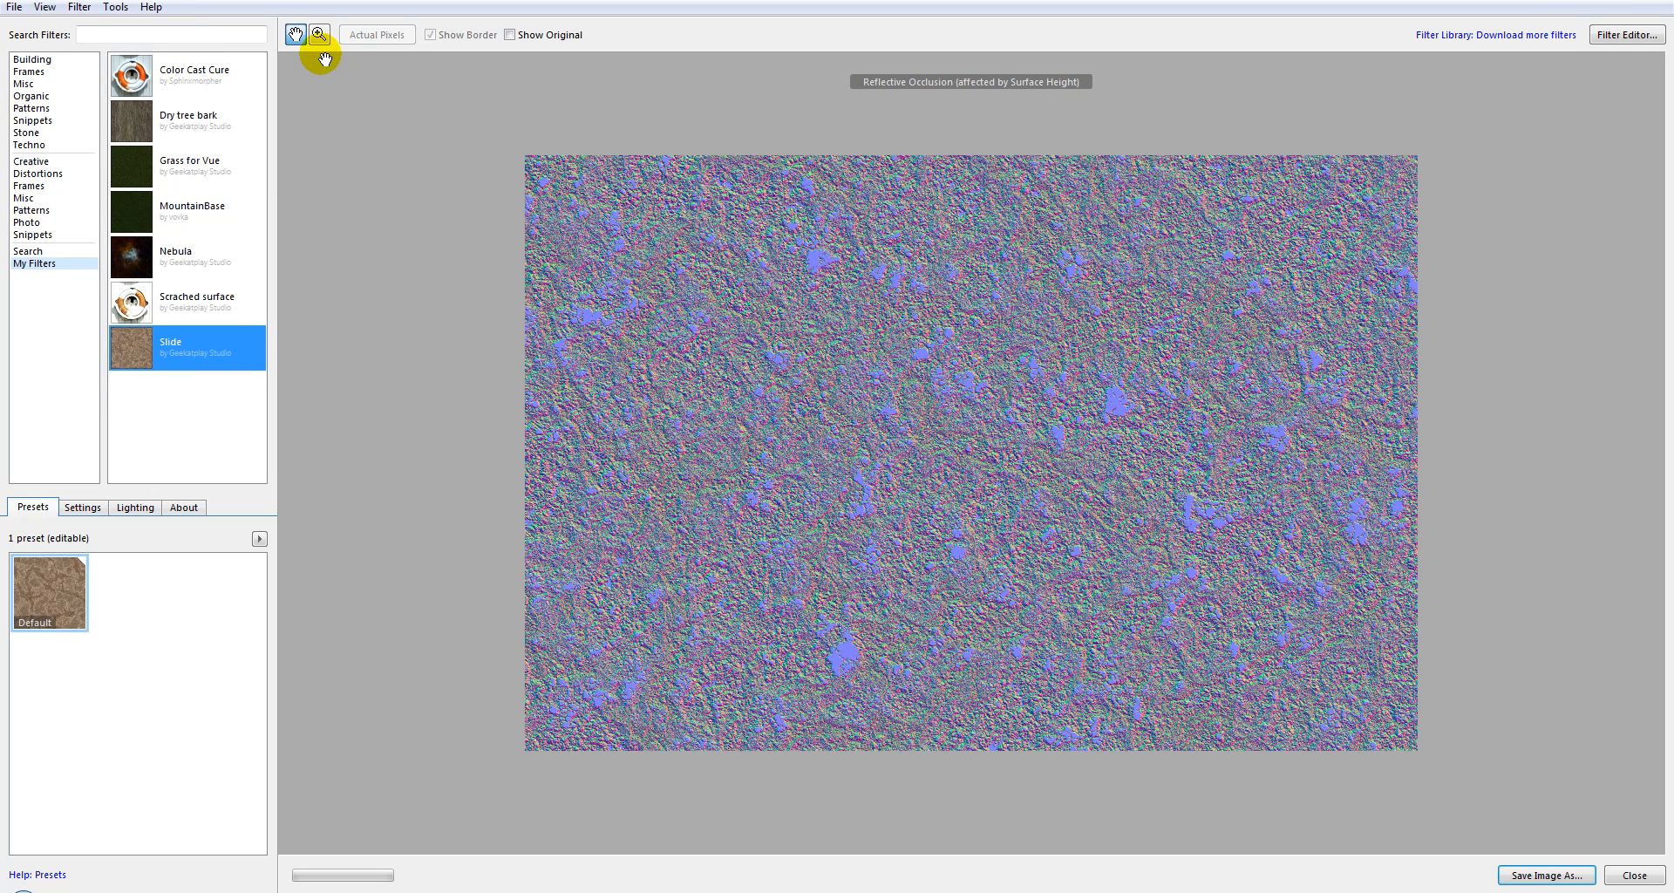
Step: Bring up the Tools menu with its update and HDRI import commands
{"action": "left_click", "coordinate": [115, 7]}
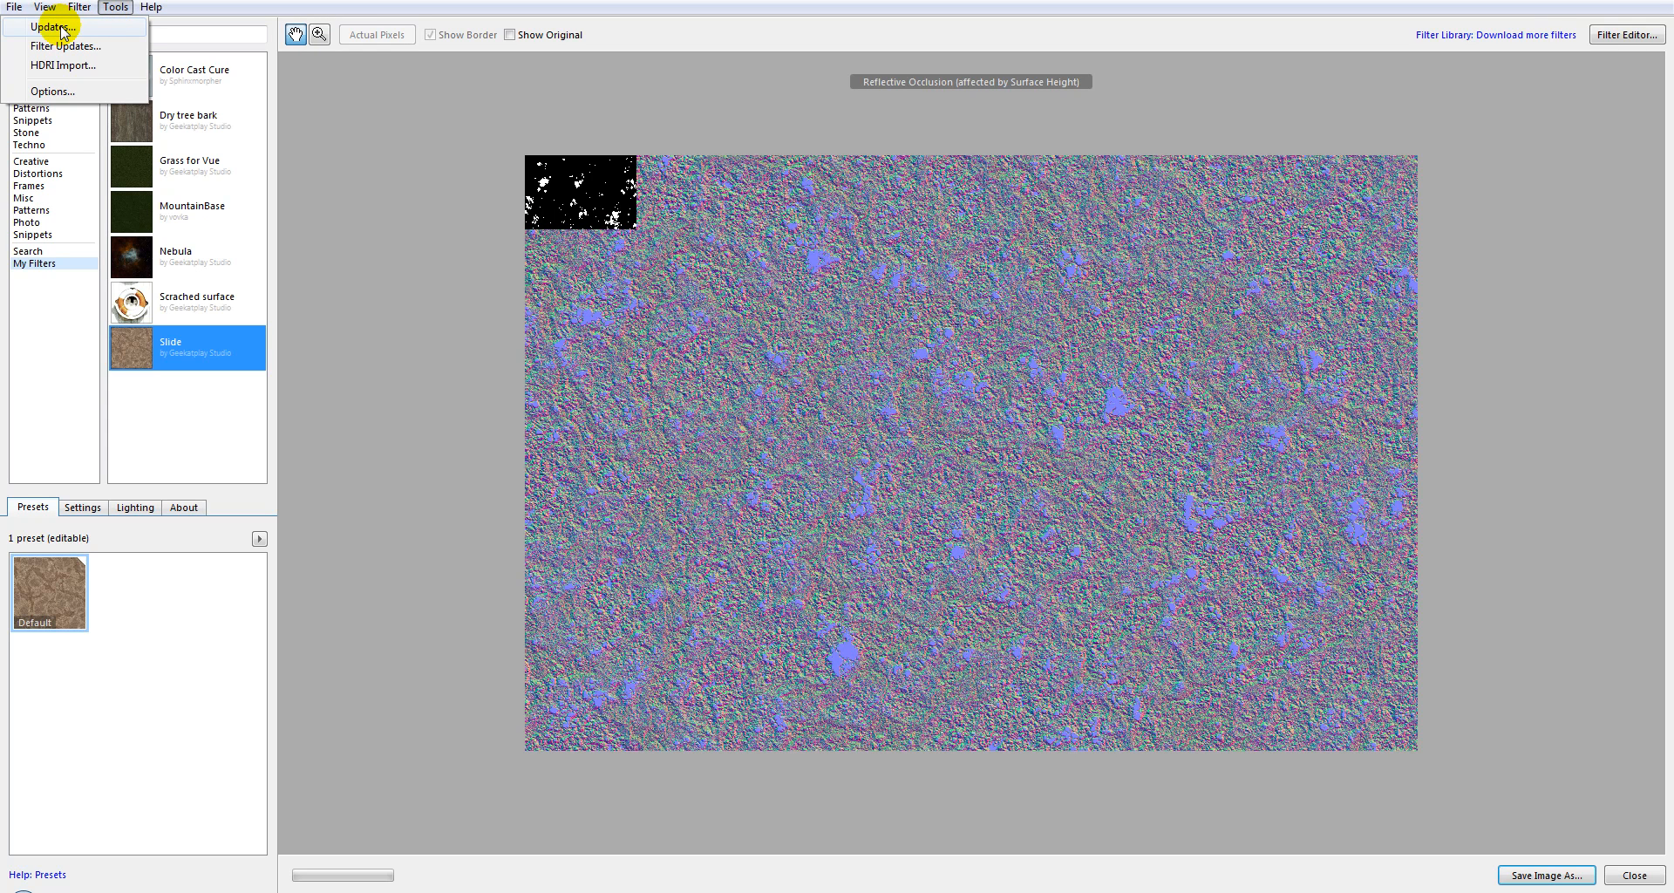
{"action": "mouse_move", "coordinate": [64, 45]}
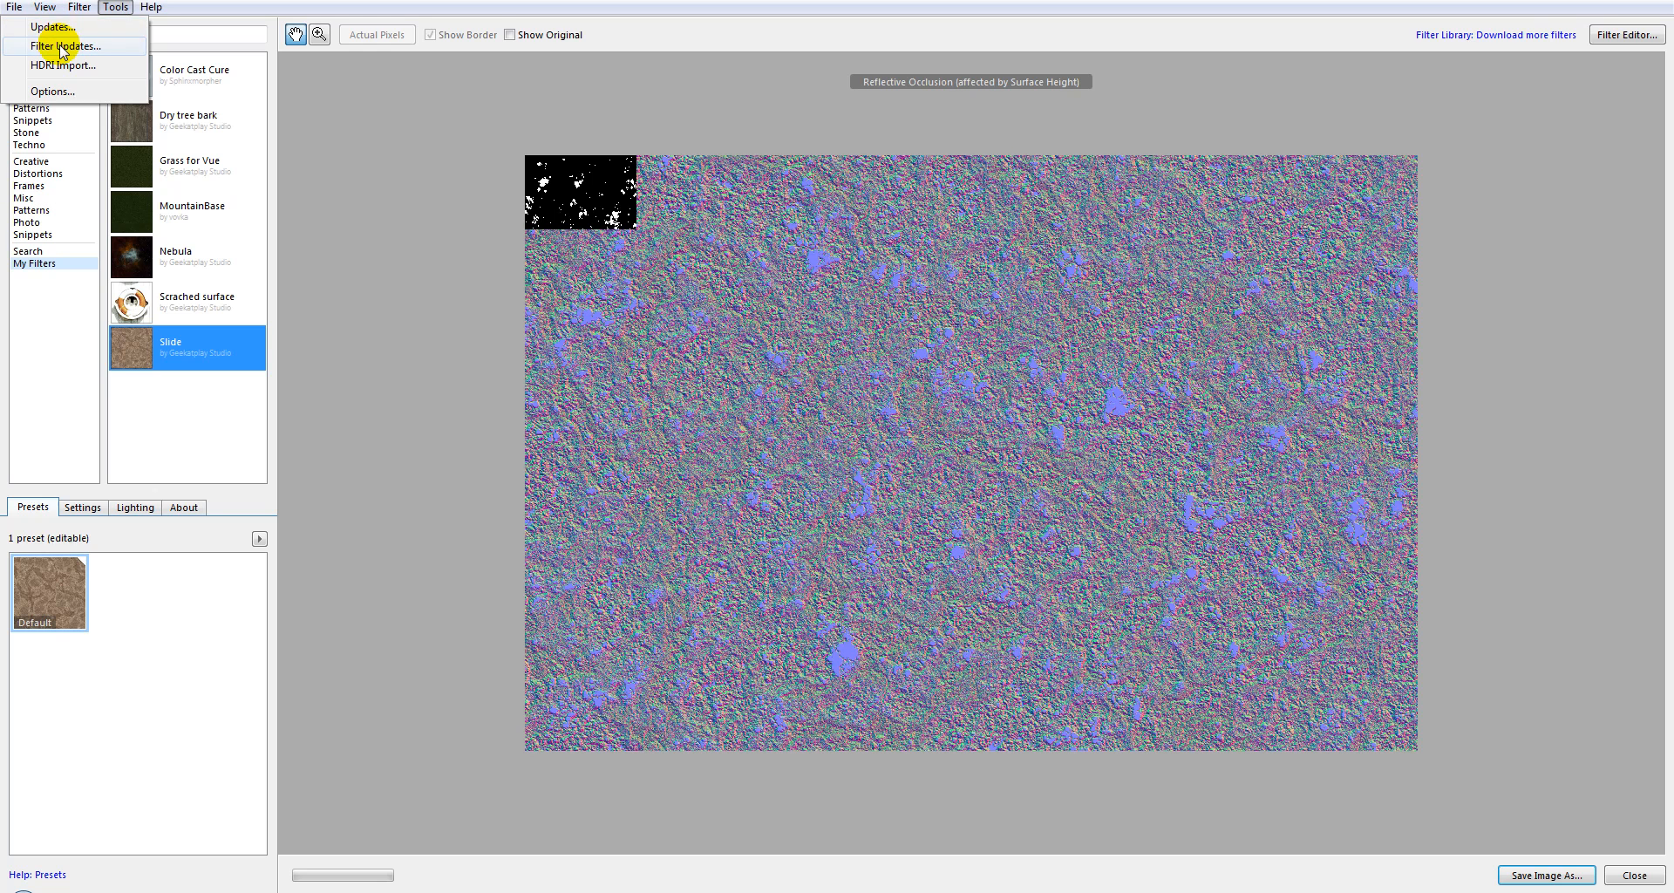
Step: Download the Bad ROBOT filter update from the Filter Updates list
{"action": "left_click", "coordinate": [65, 46]}
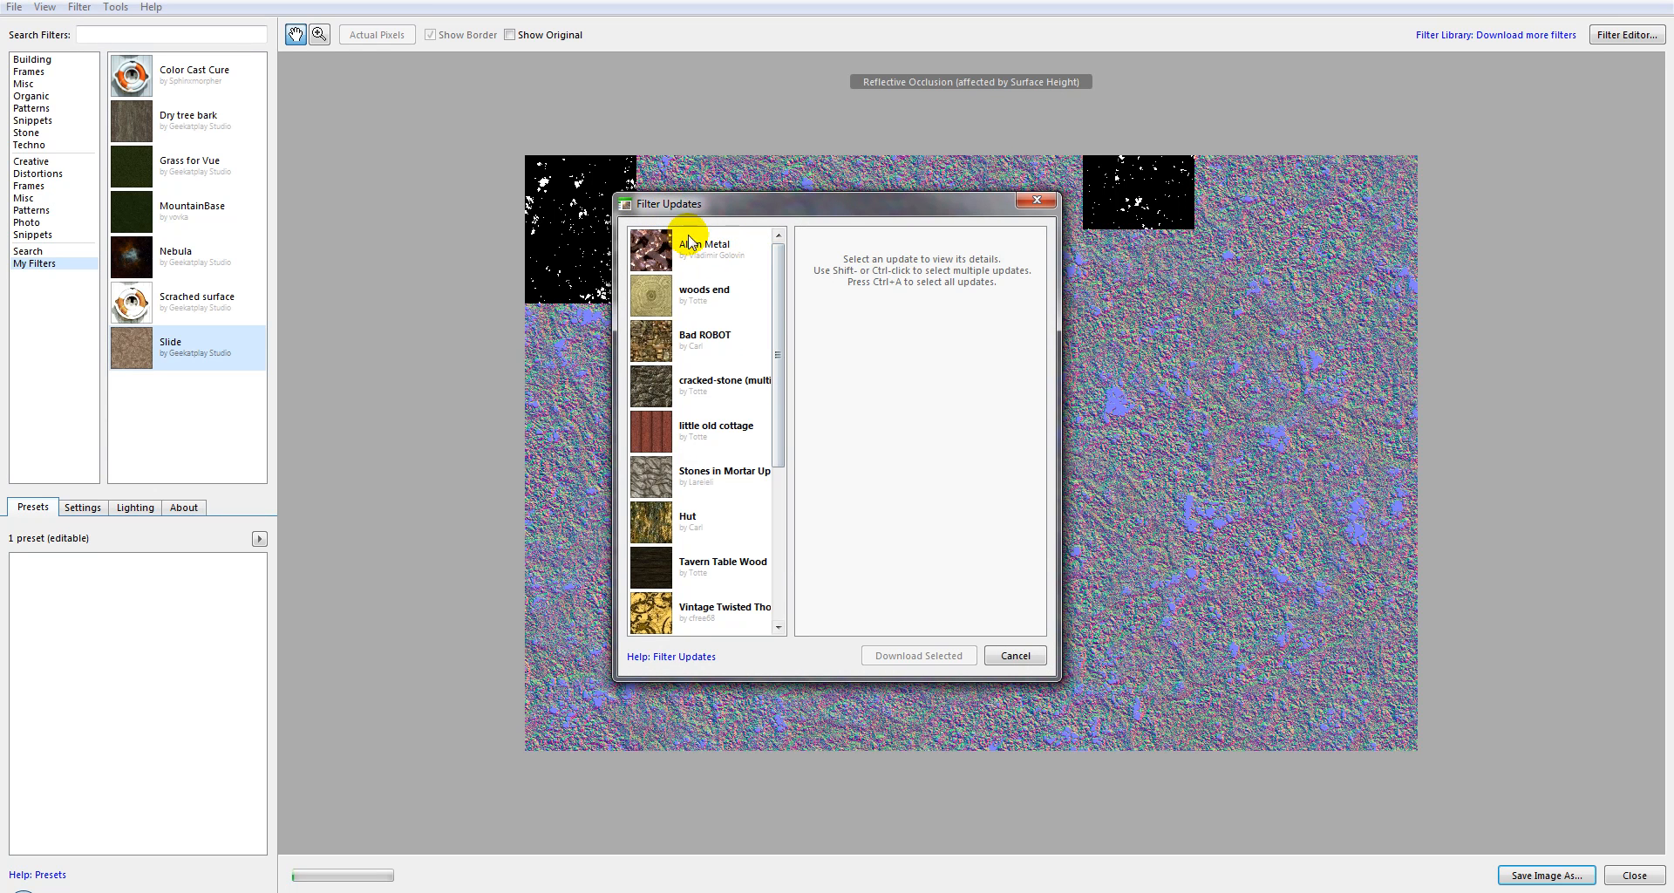
{"action": "mouse_move", "coordinate": [720, 574]}
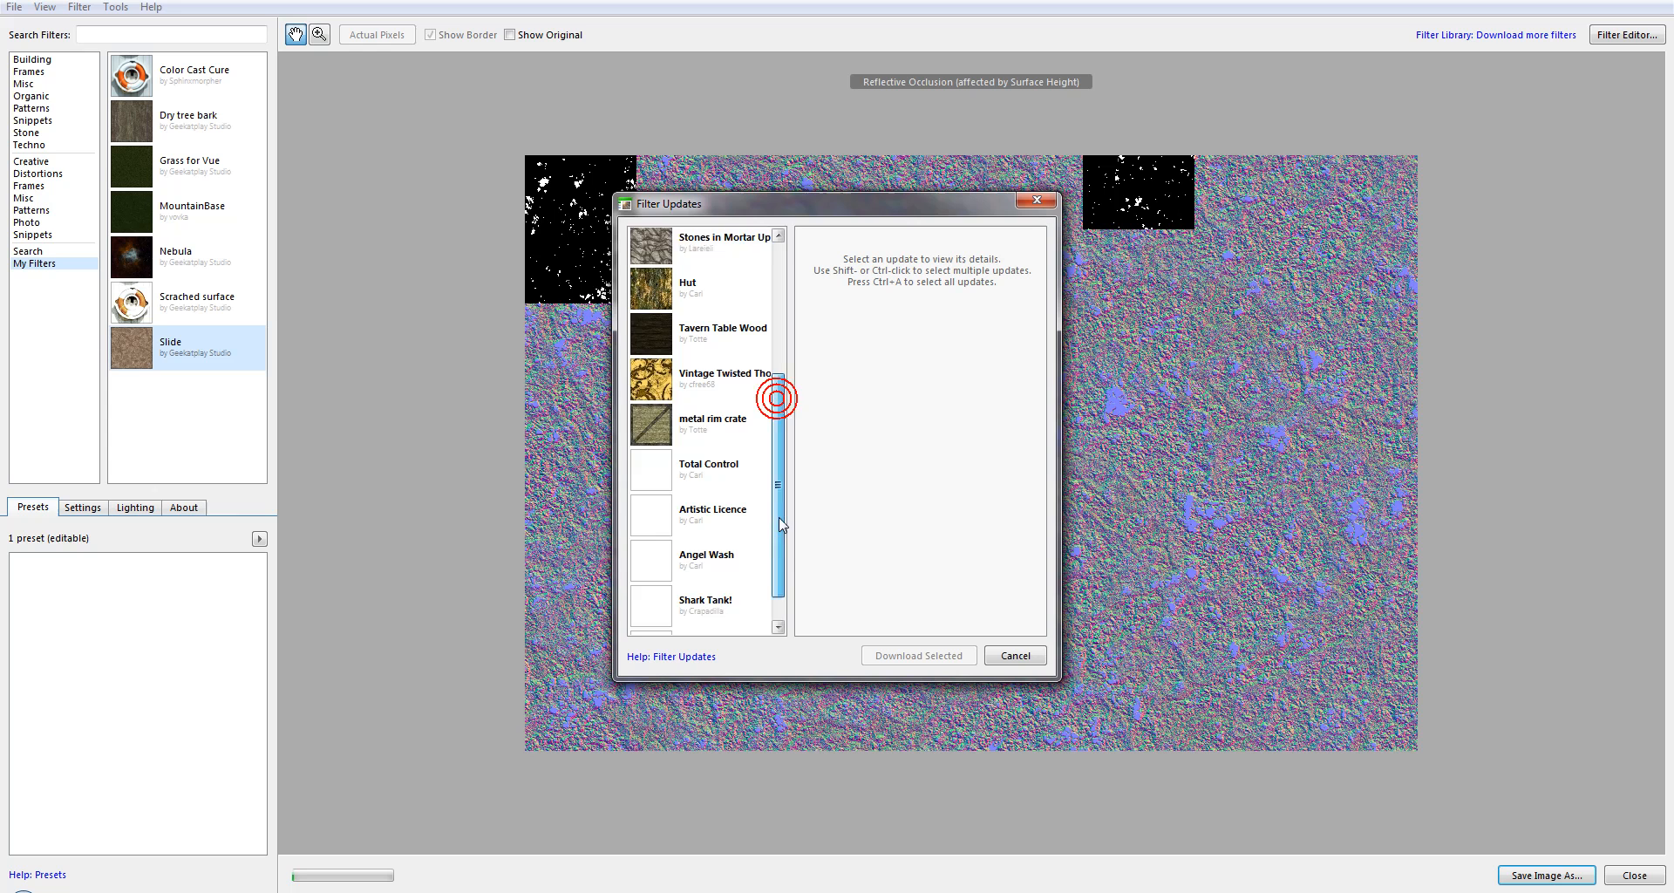
{"action": "scroll", "scroll_direction": "up", "scroll_amount": 3}
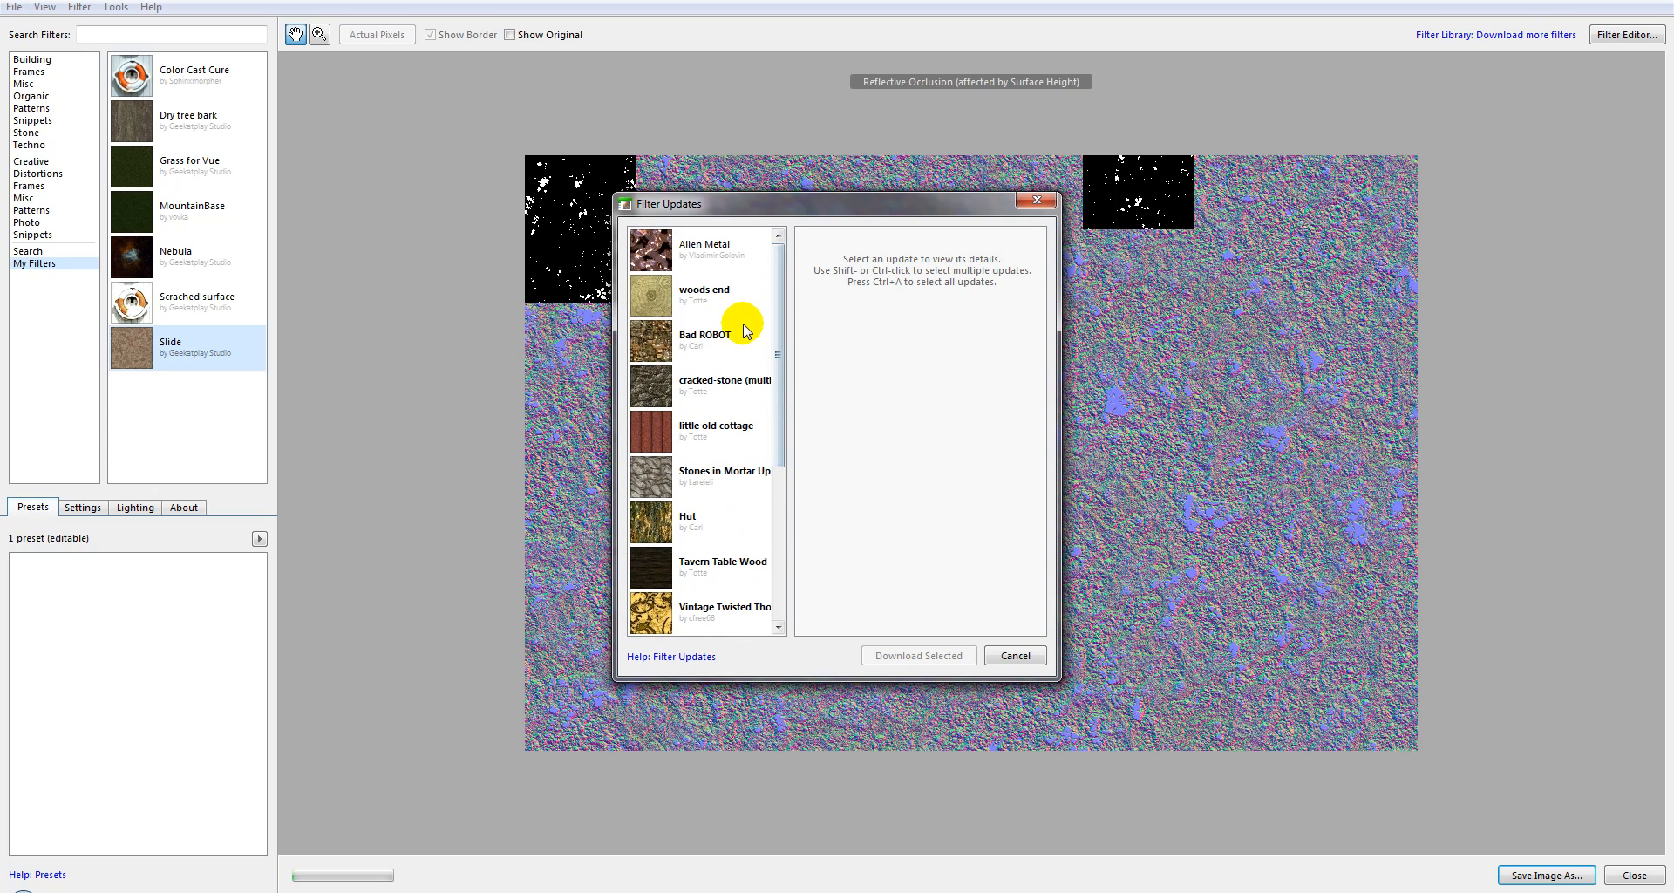
{"action": "left_click", "coordinate": [716, 340]}
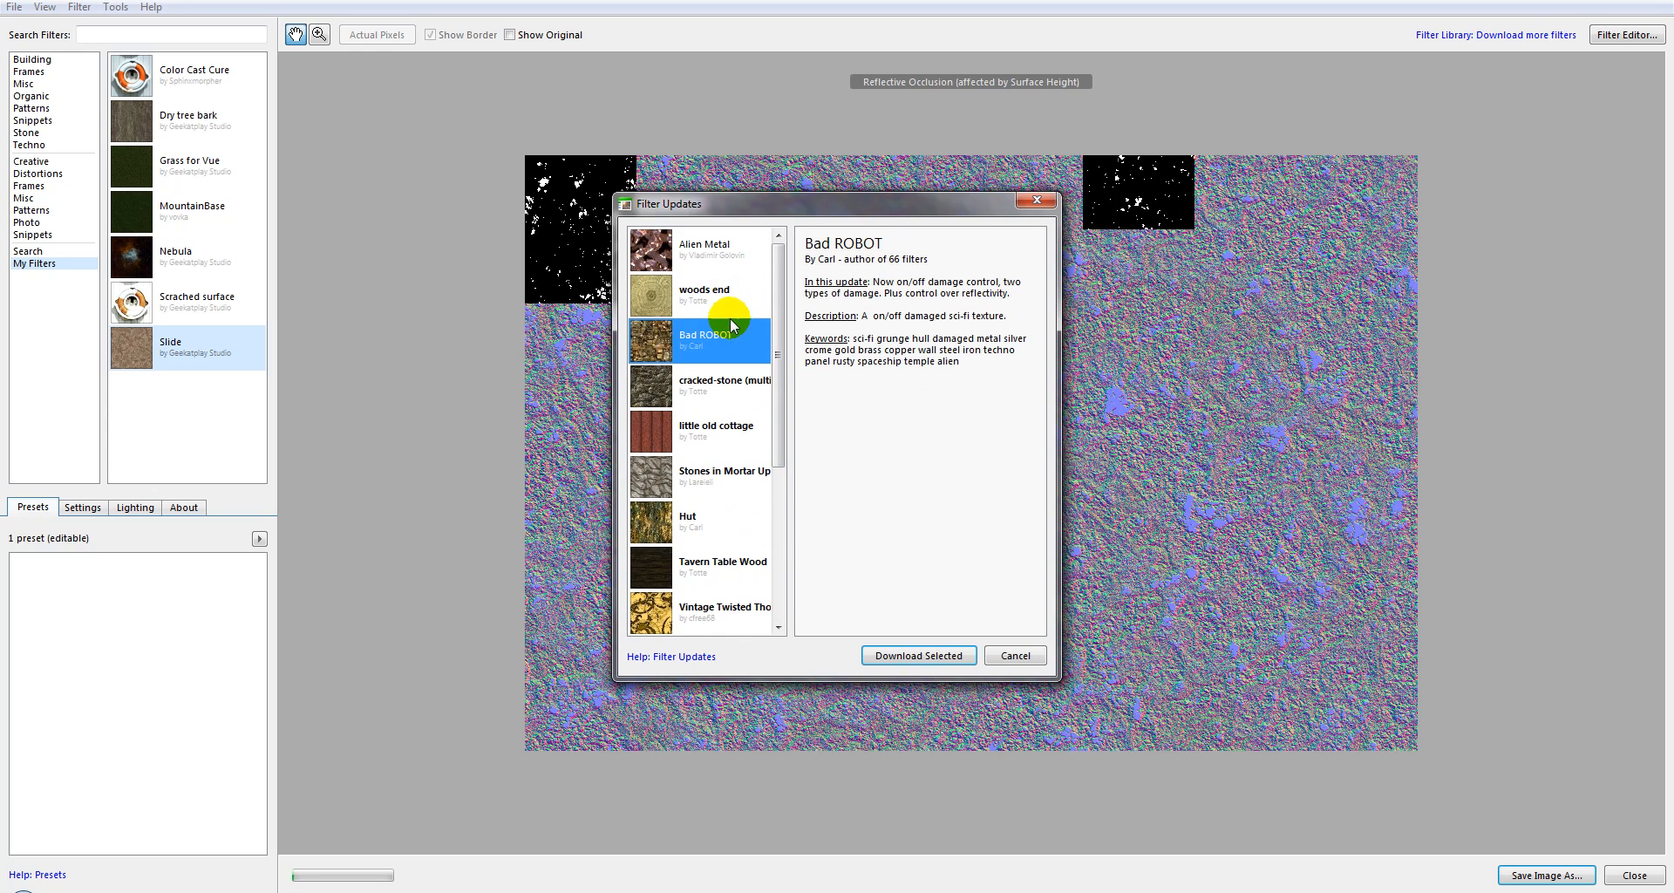
{"action": "mouse_move", "coordinate": [1031, 298]}
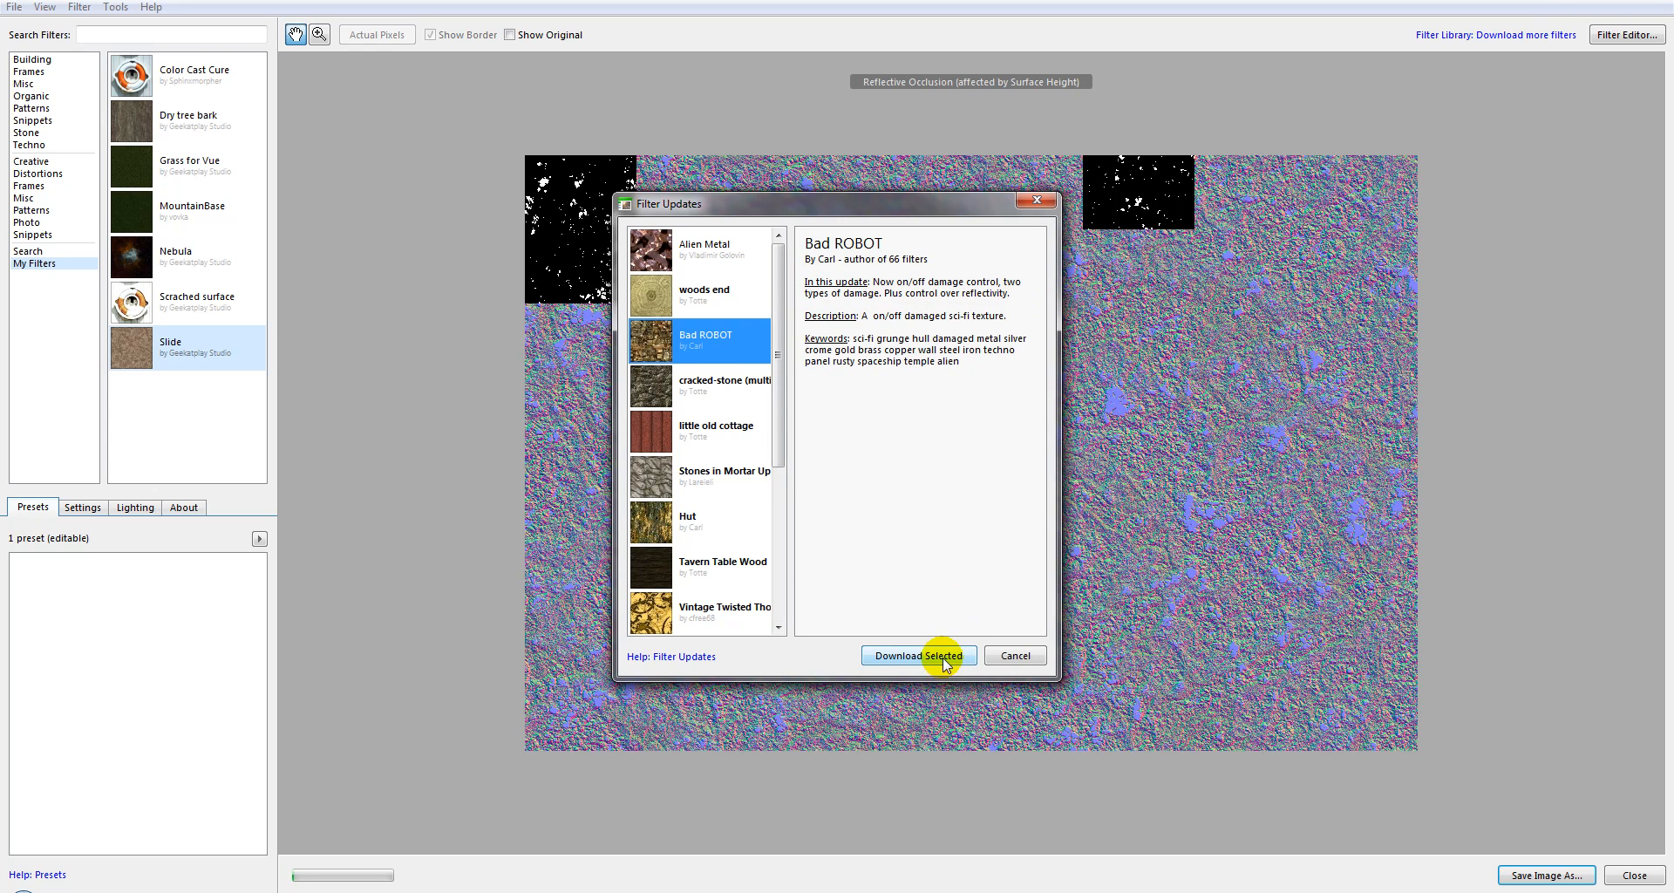
{"action": "left_click", "coordinate": [917, 653]}
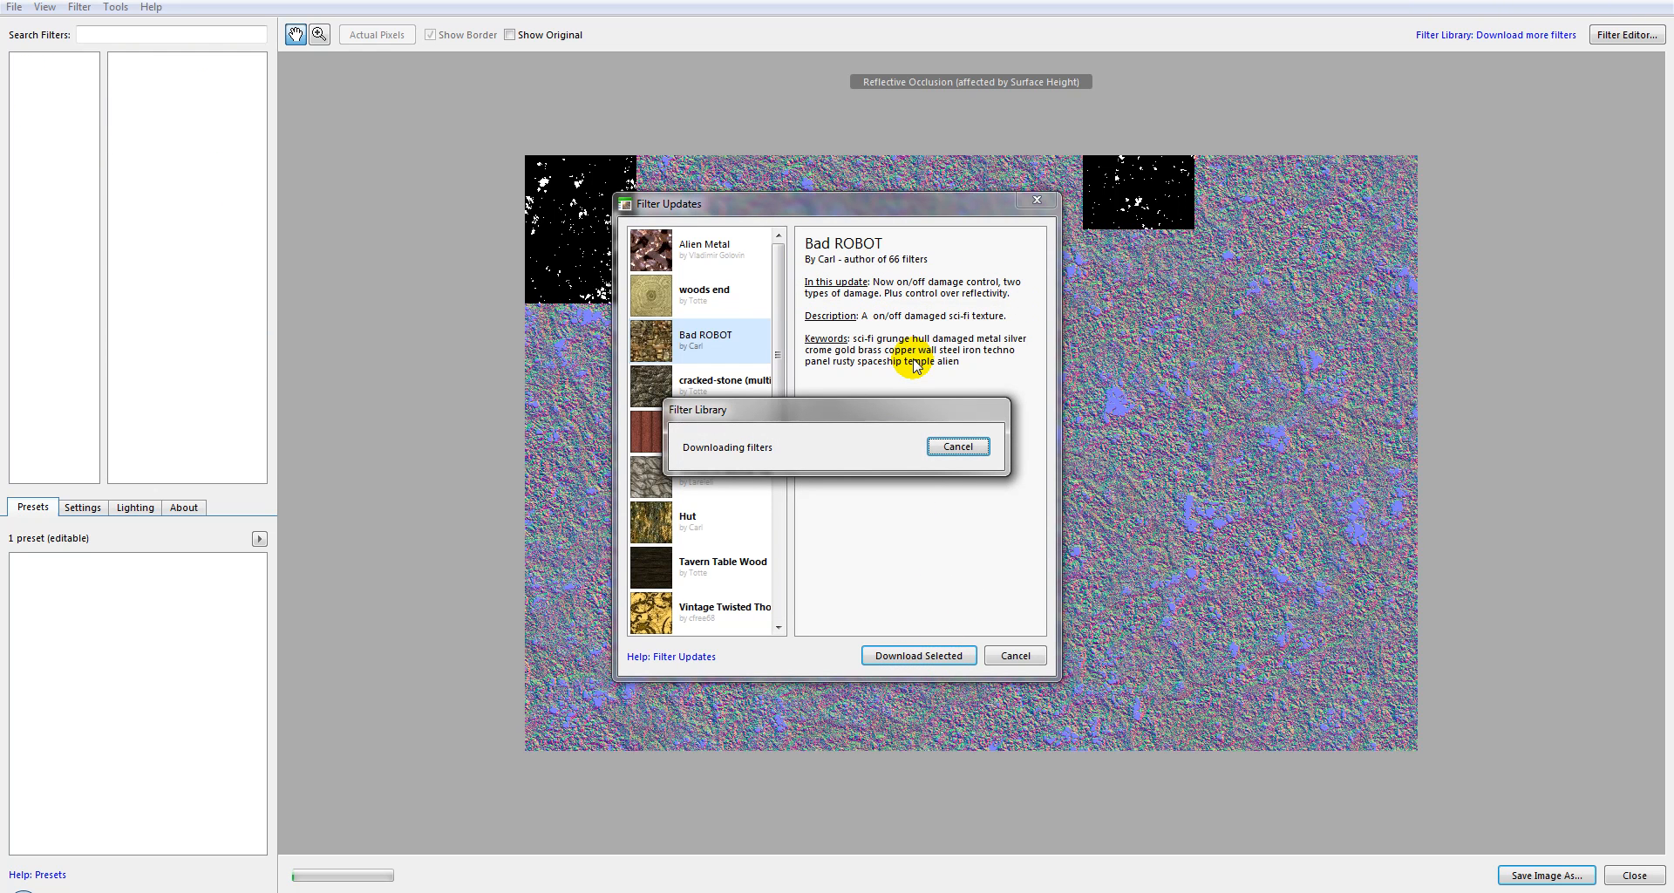
{"action": "left_click", "coordinate": [915, 654]}
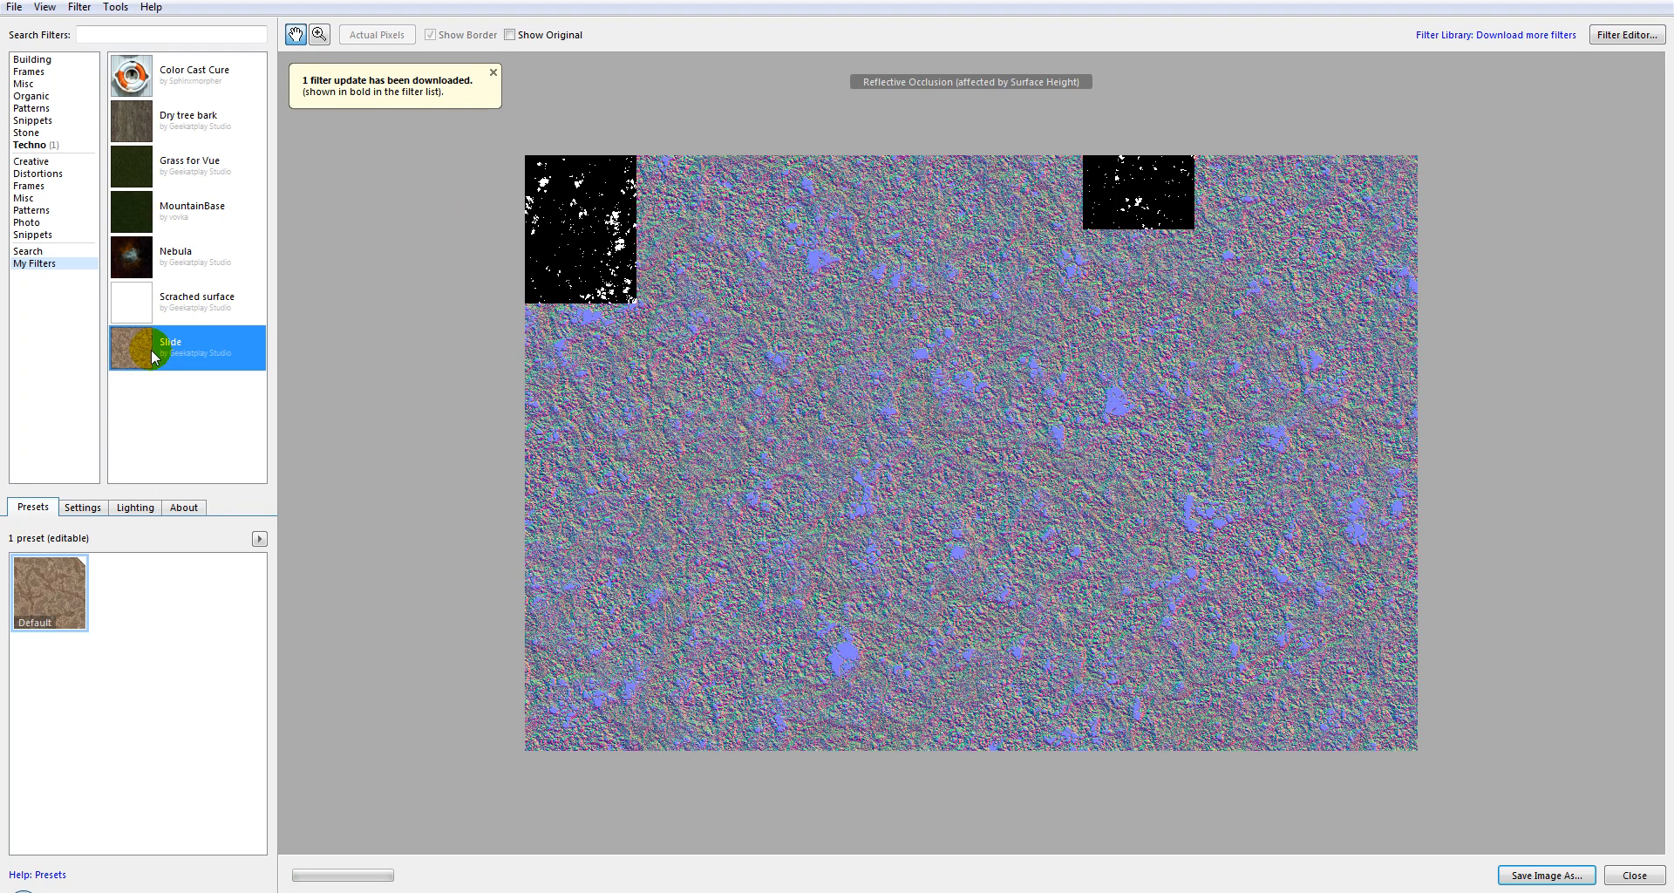
Step: Switch the preview back to the Nebula filter and dismiss the update-downloaded notice
{"action": "left_click", "coordinate": [174, 256]}
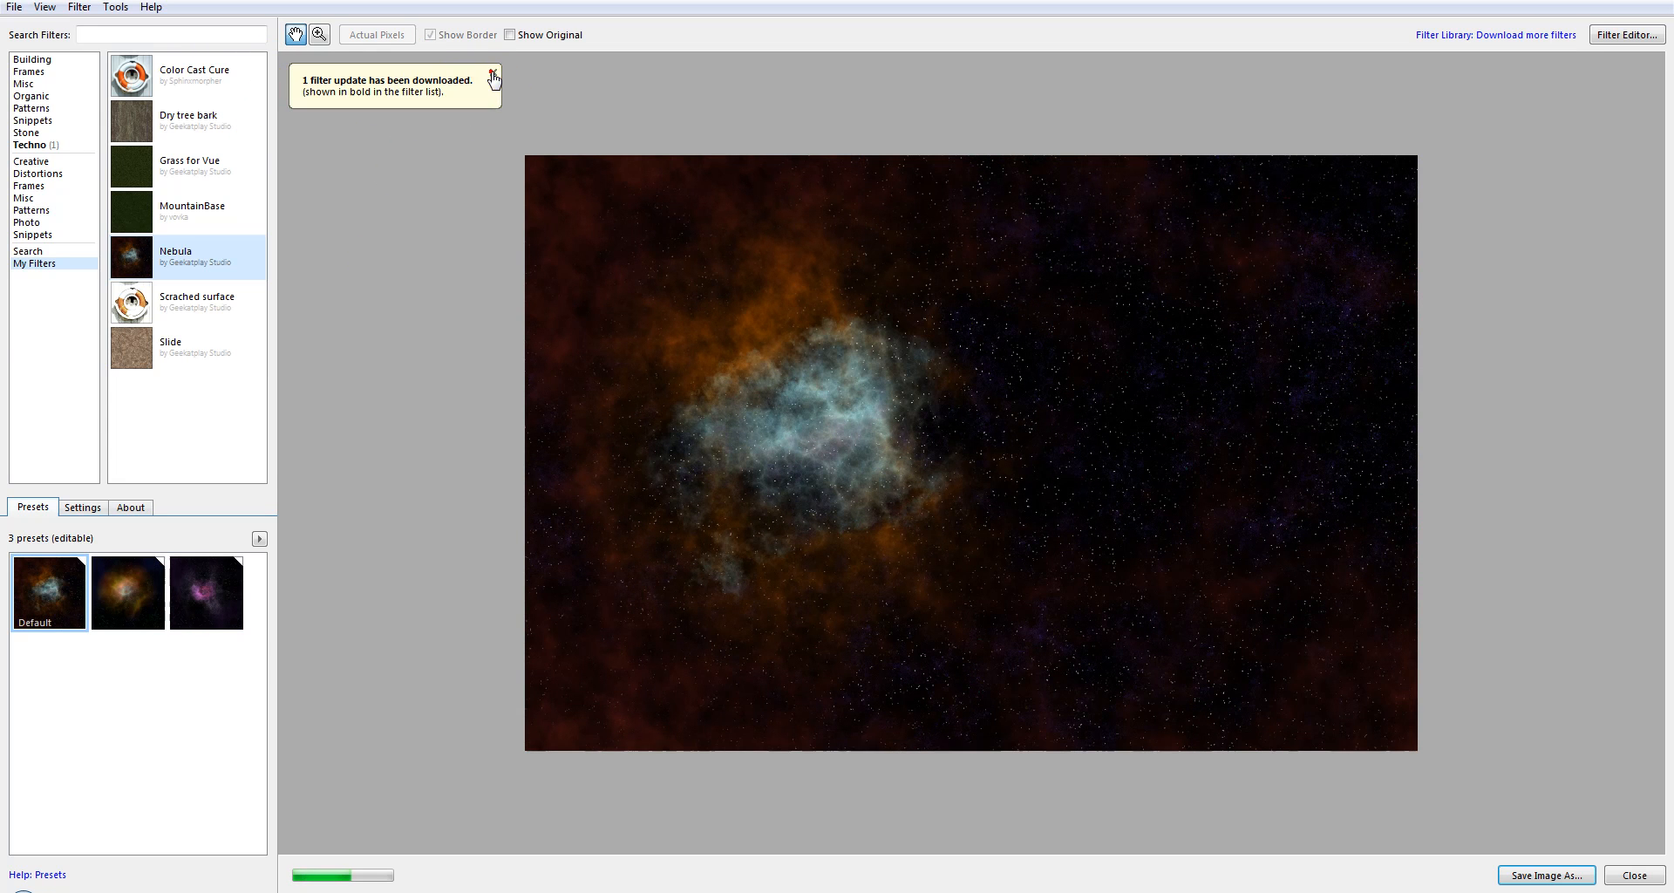
{"action": "left_click", "coordinate": [115, 7]}
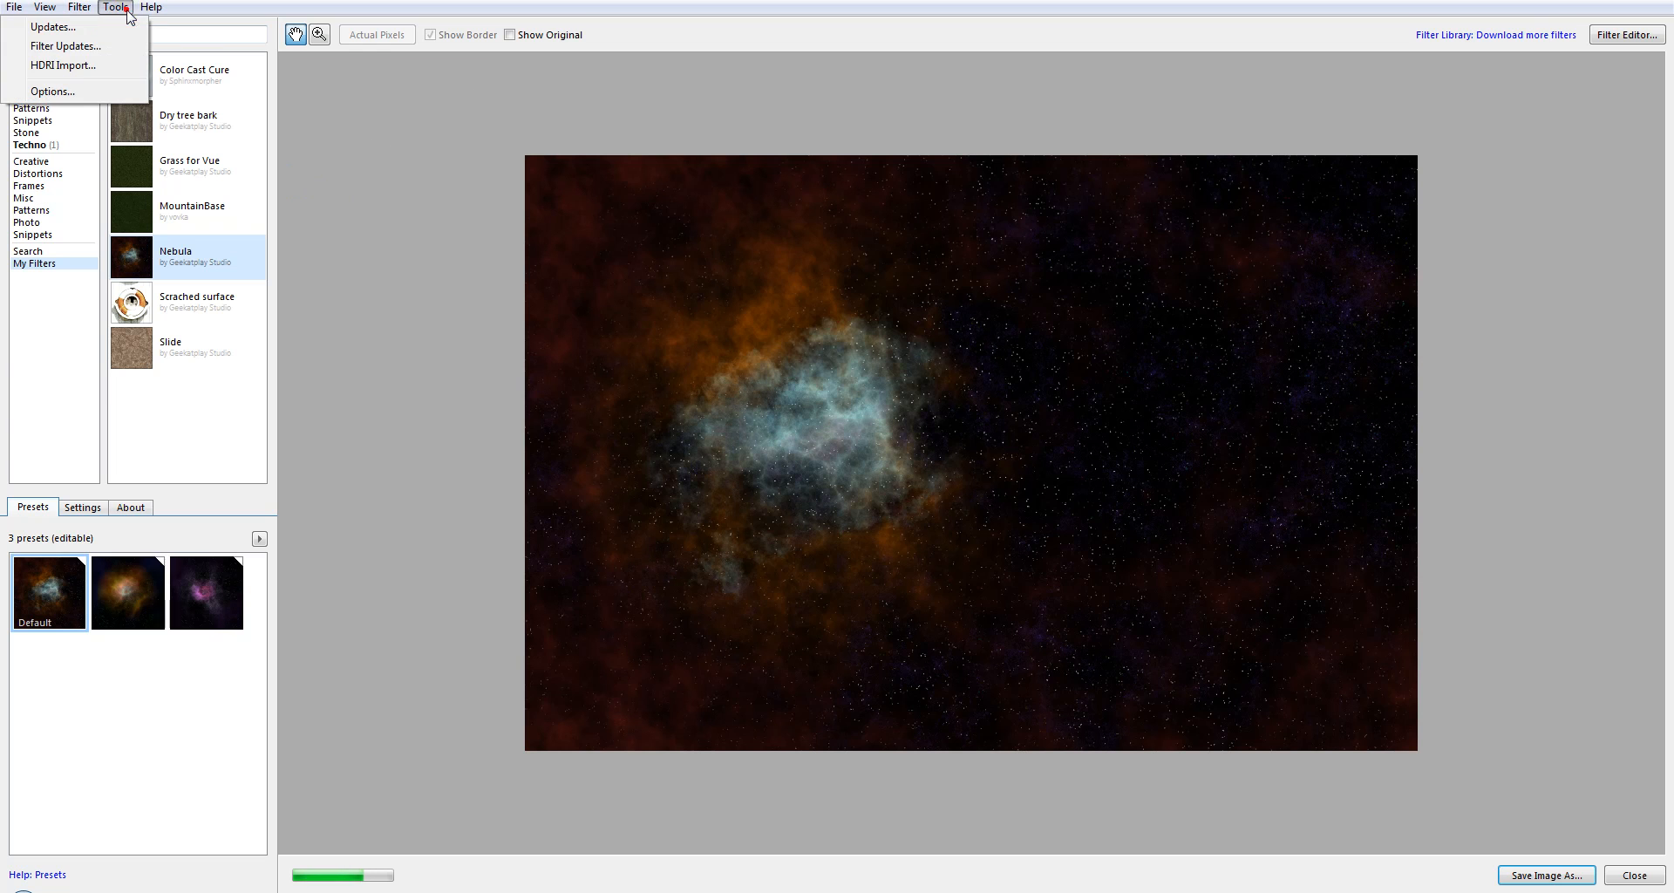
{"action": "mouse_move", "coordinate": [101, 45]}
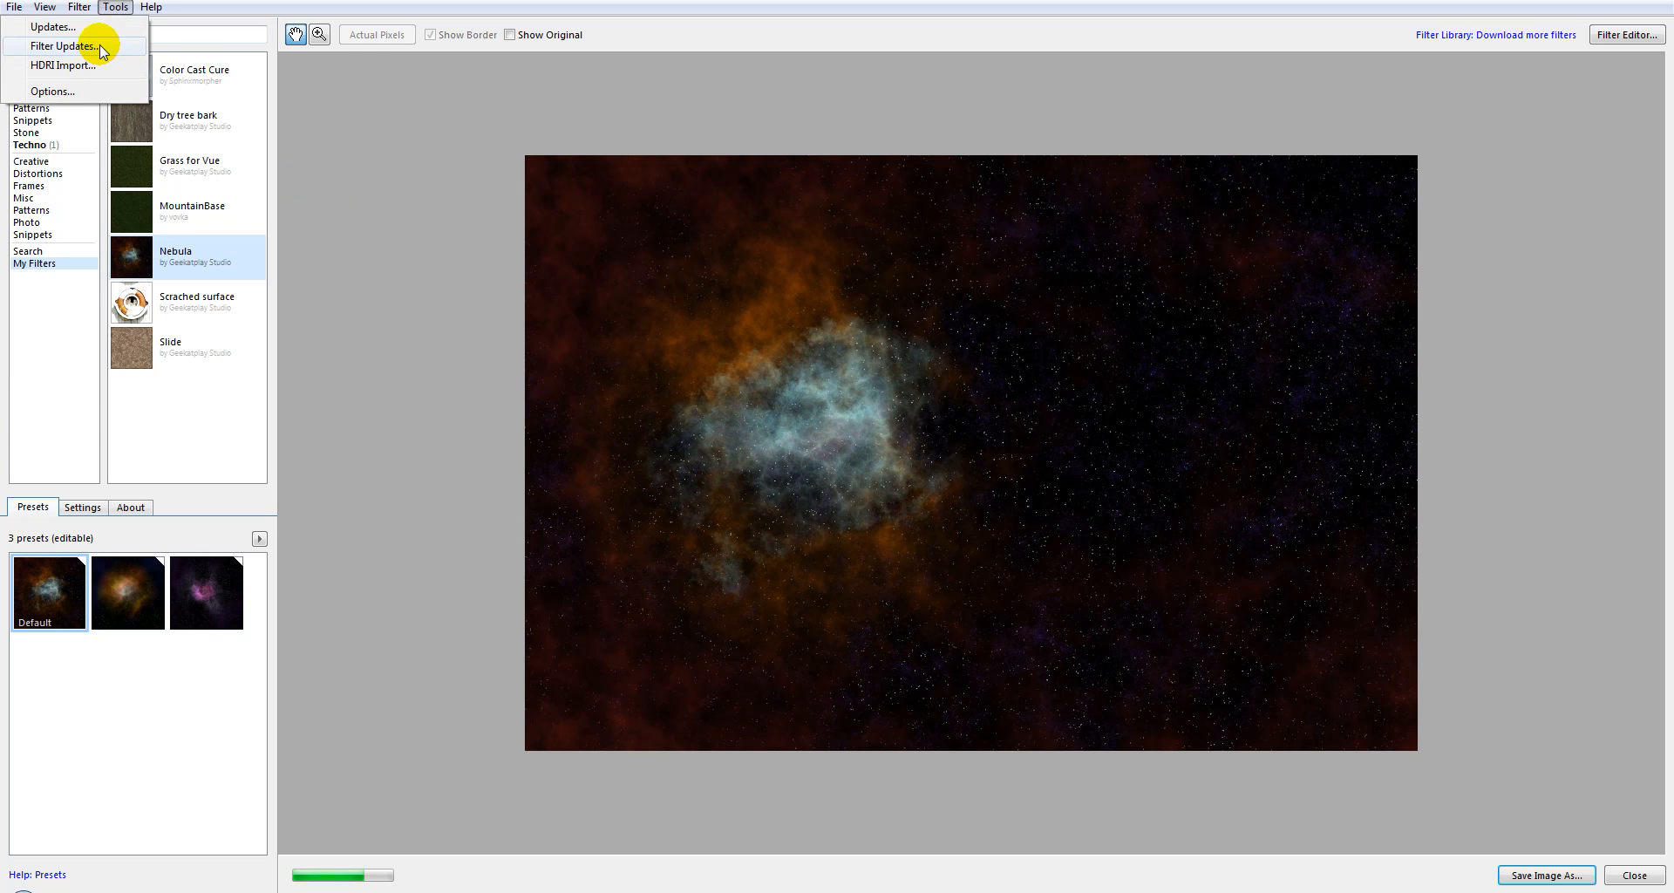
{"action": "mouse_move", "coordinate": [103, 65]}
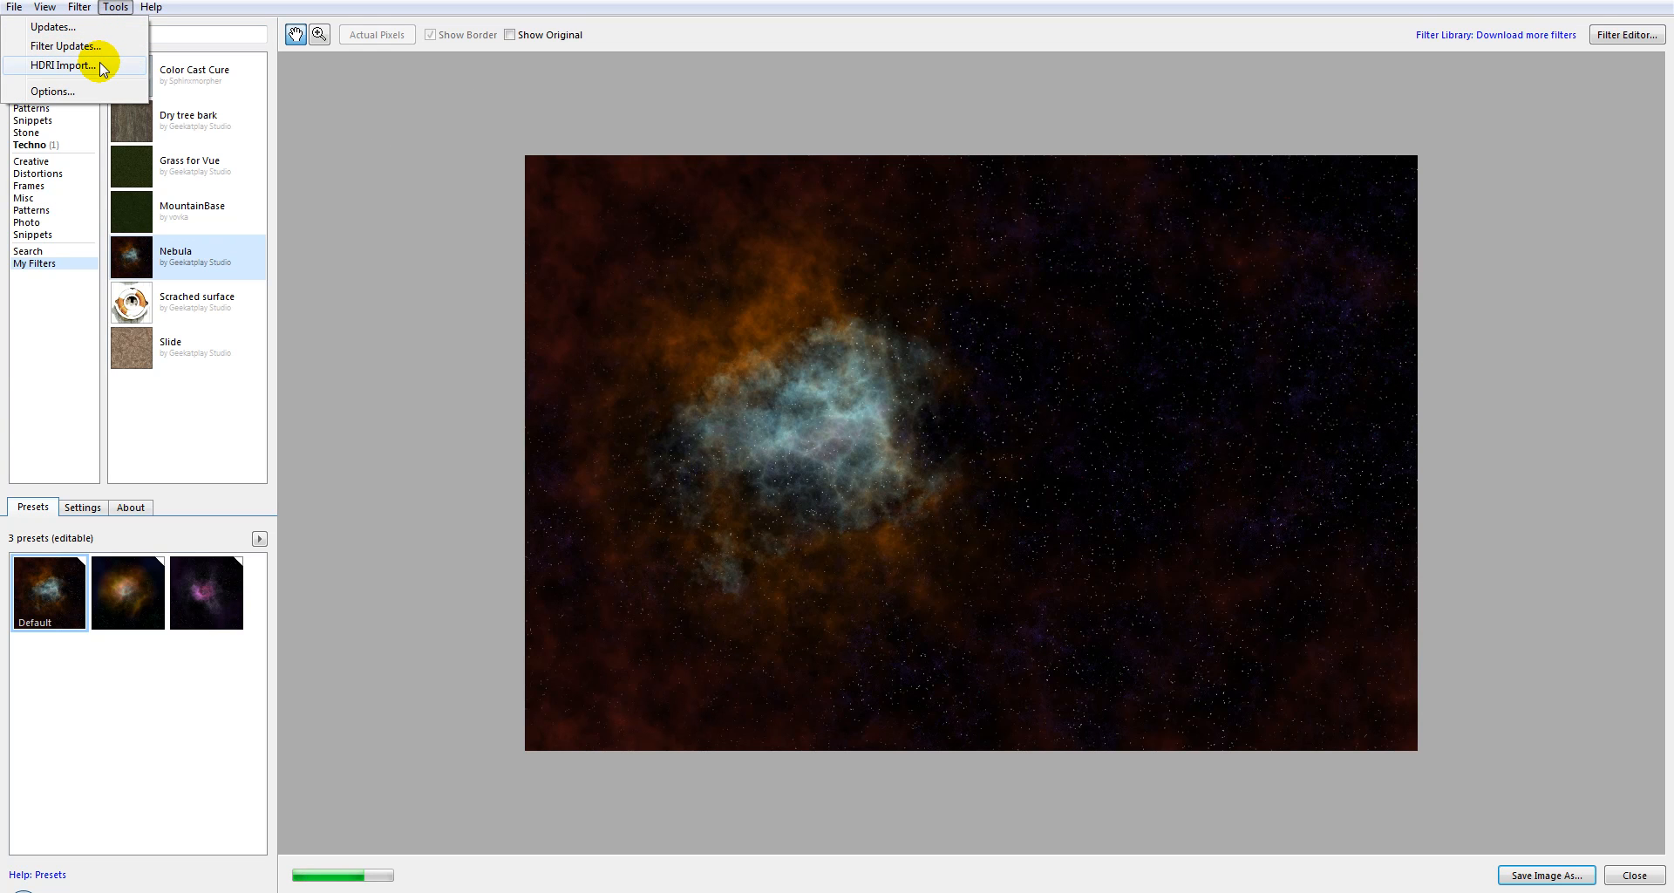
Step: Bring up the HDRI Import dialog with empty file and display name fields
{"action": "left_click", "coordinate": [68, 64]}
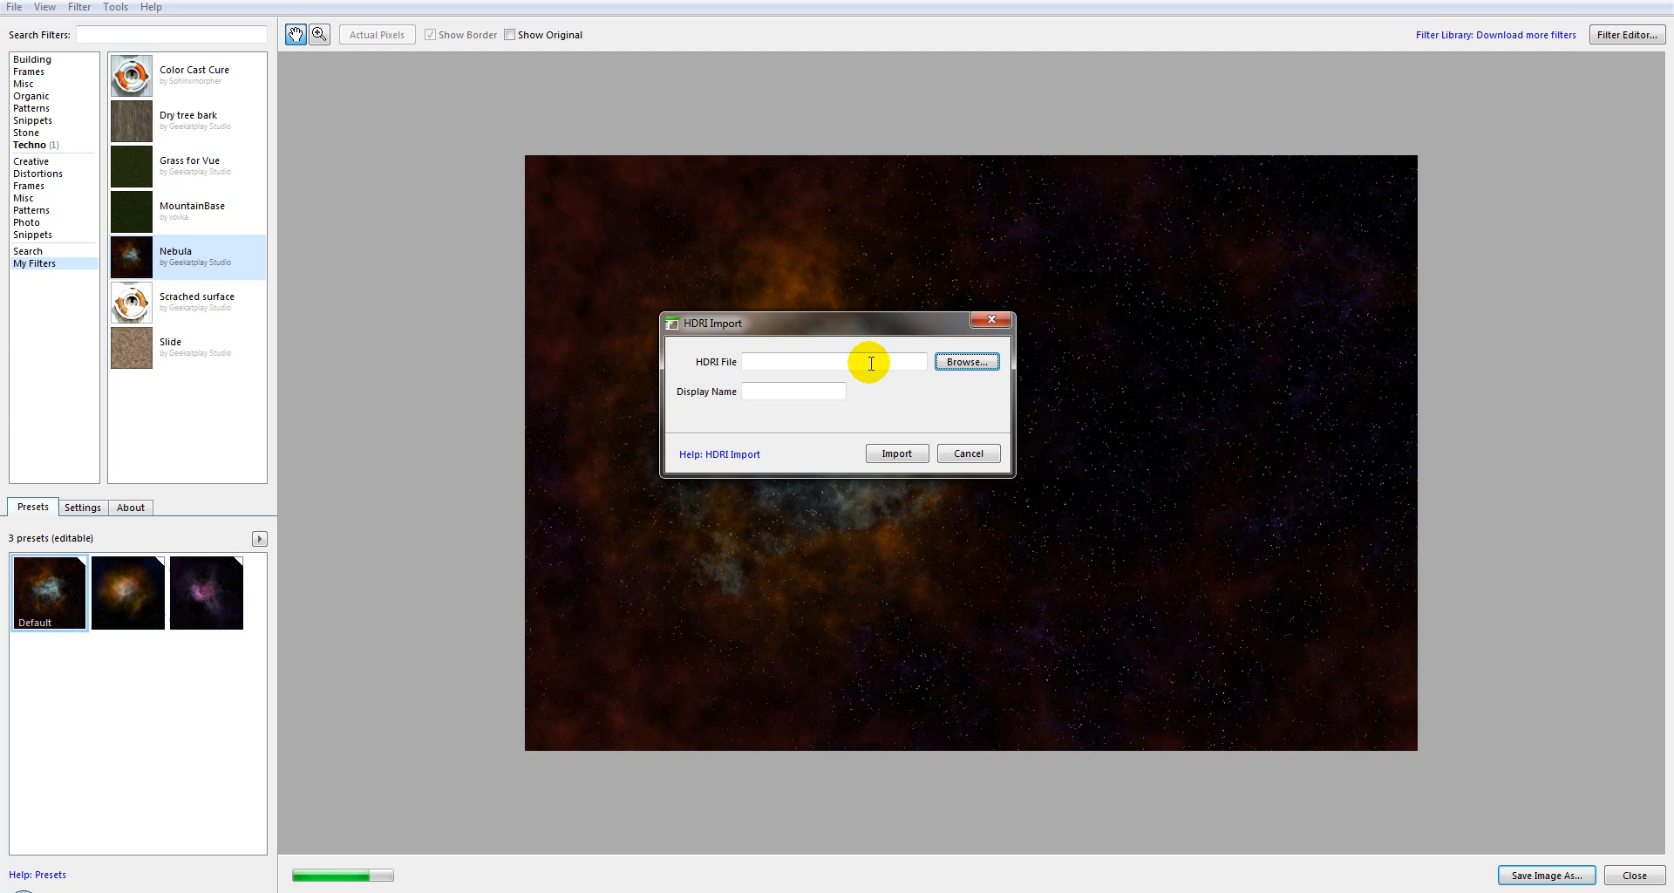
{"action": "mouse_move", "coordinate": [882, 383]}
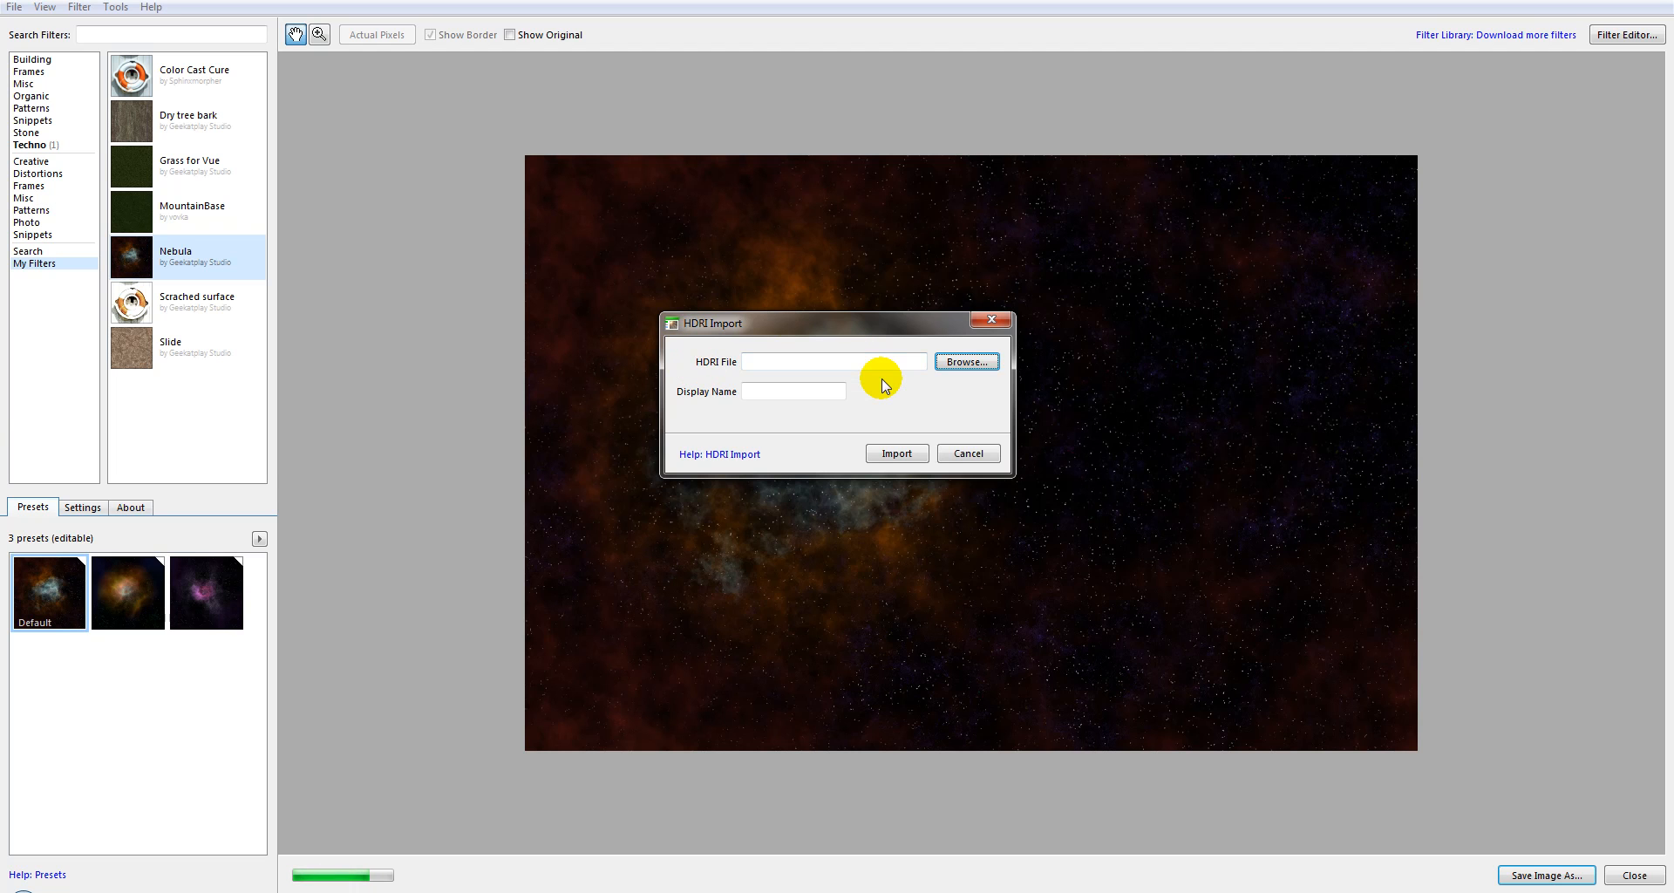
{"action": "mouse_move", "coordinate": [902, 382]}
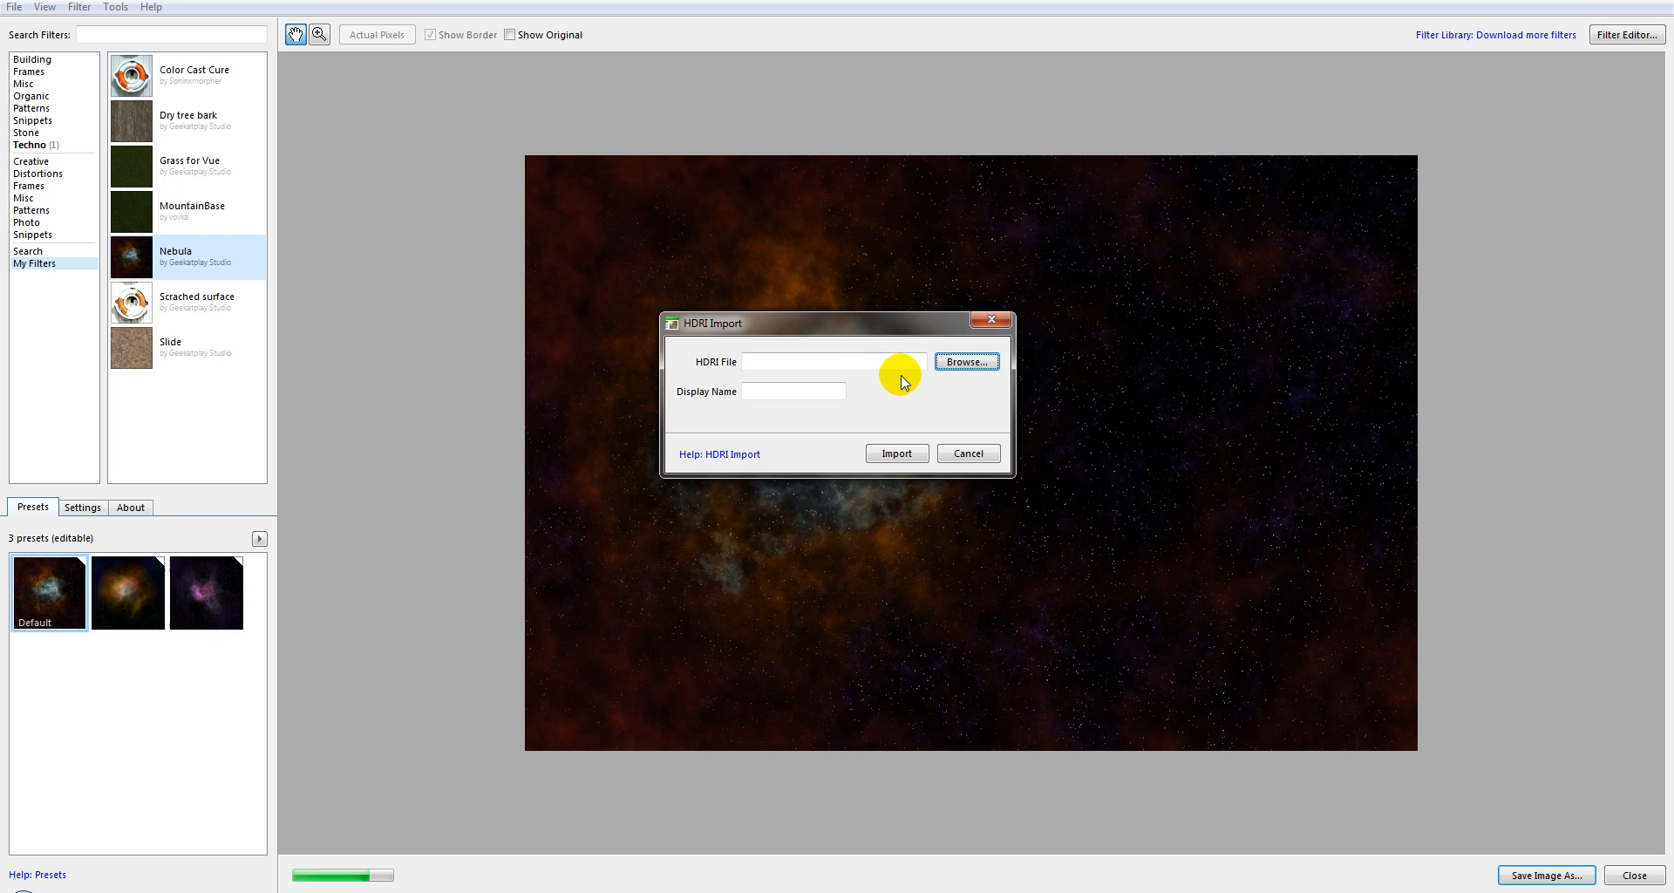
{"action": "mouse_move", "coordinate": [875, 362]}
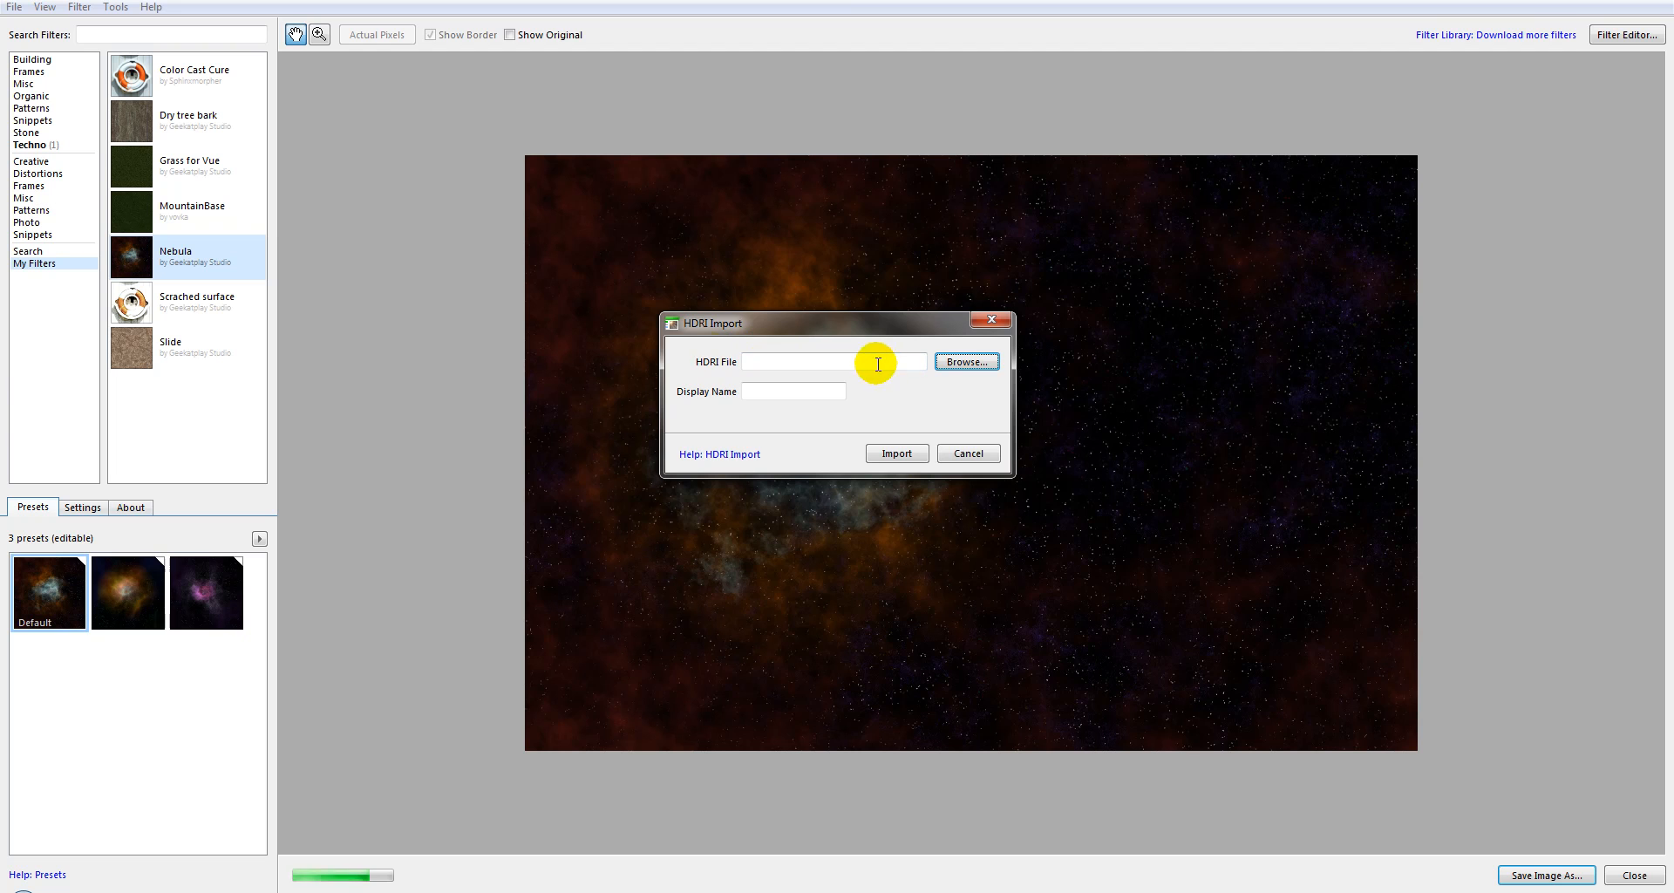
{"action": "mouse_move", "coordinate": [871, 375]}
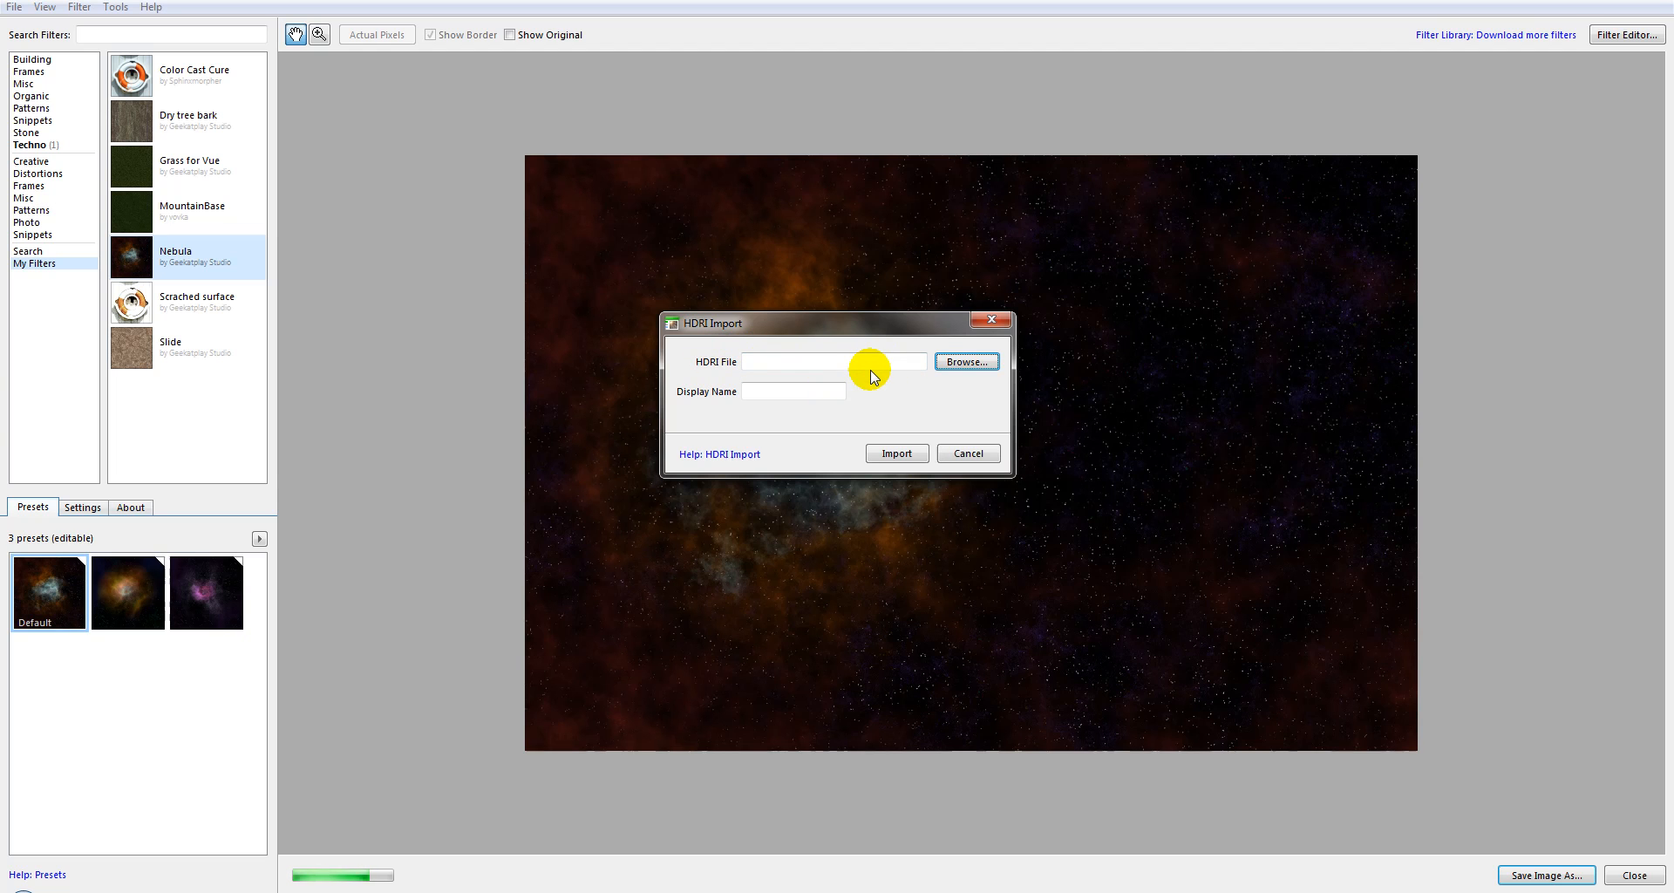
{"action": "mouse_move", "coordinate": [568, 474]}
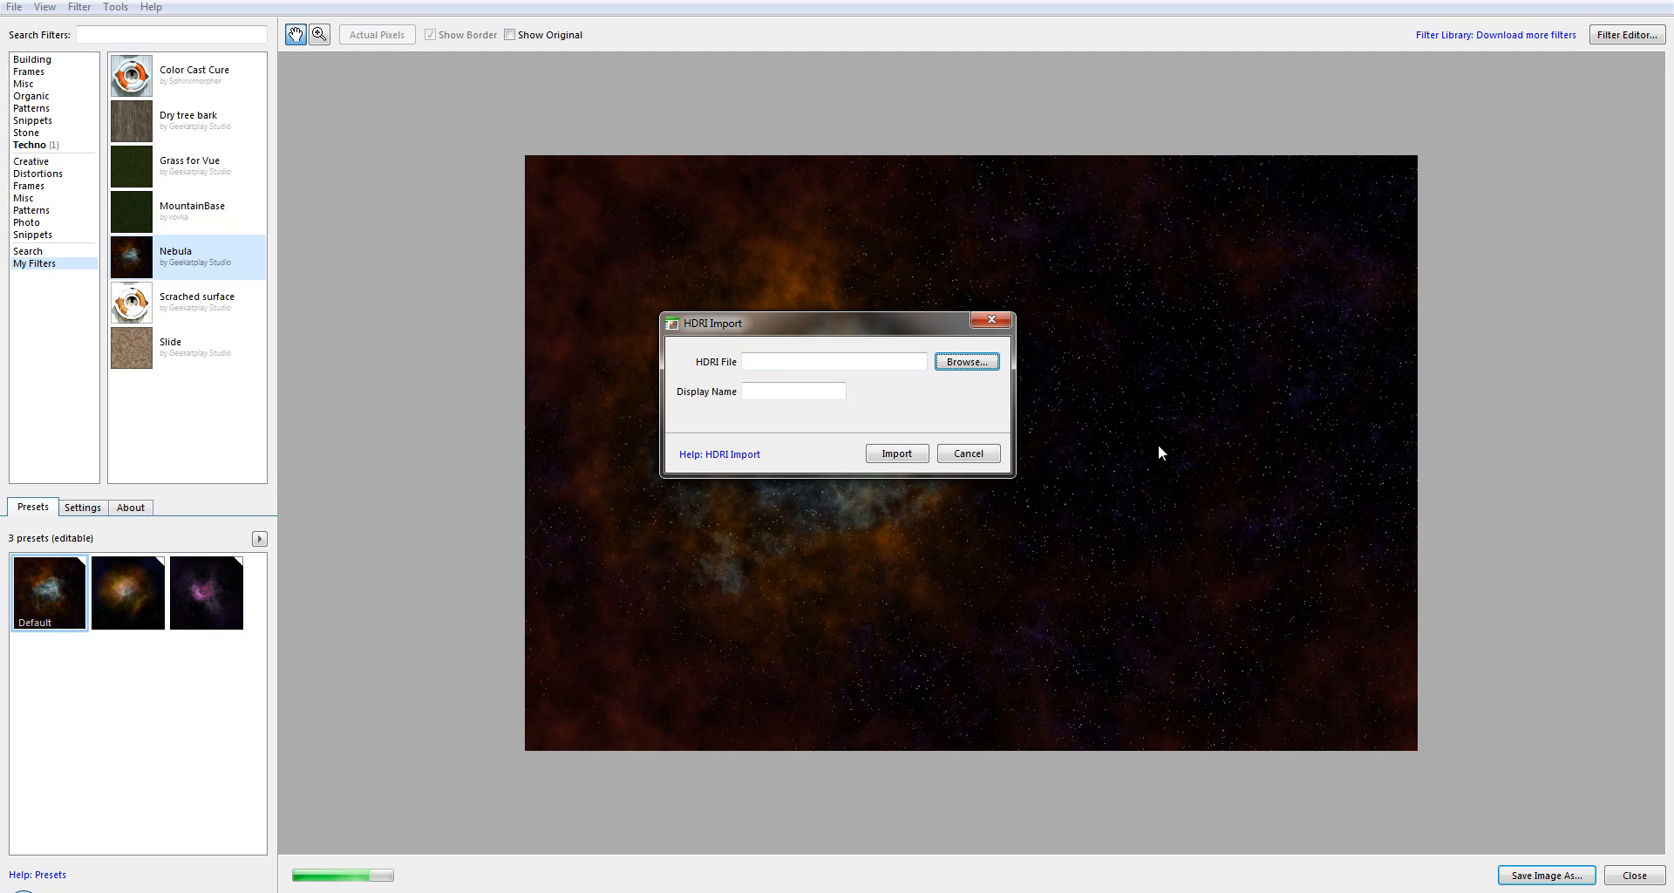
{"action": "mouse_move", "coordinate": [1152, 448]}
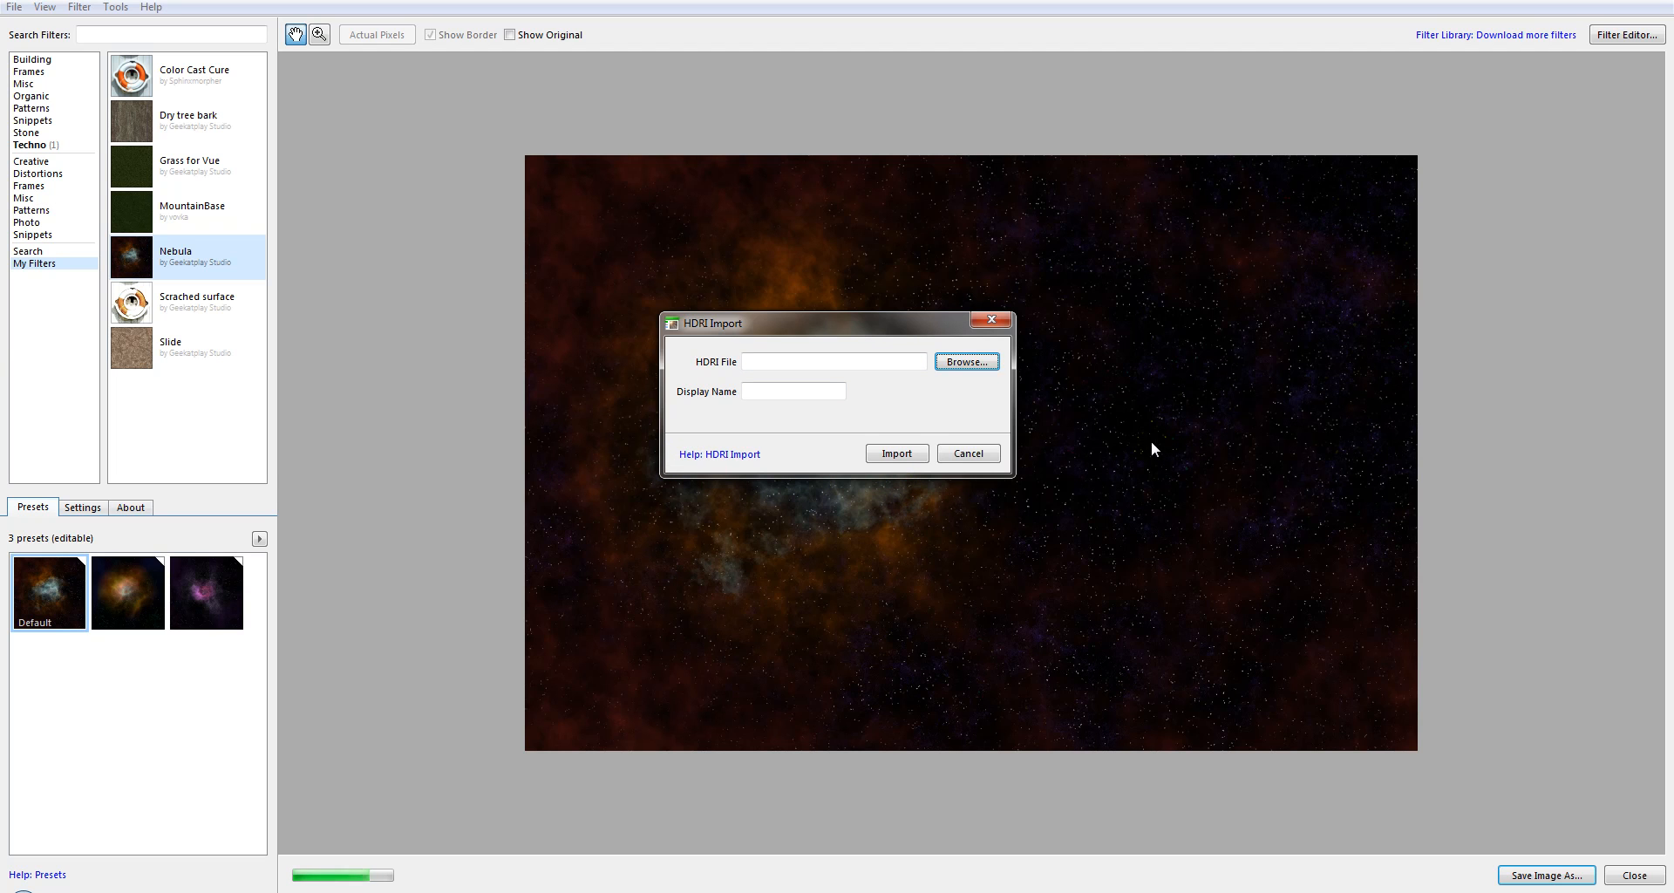
{"action": "mouse_move", "coordinate": [1191, 457]}
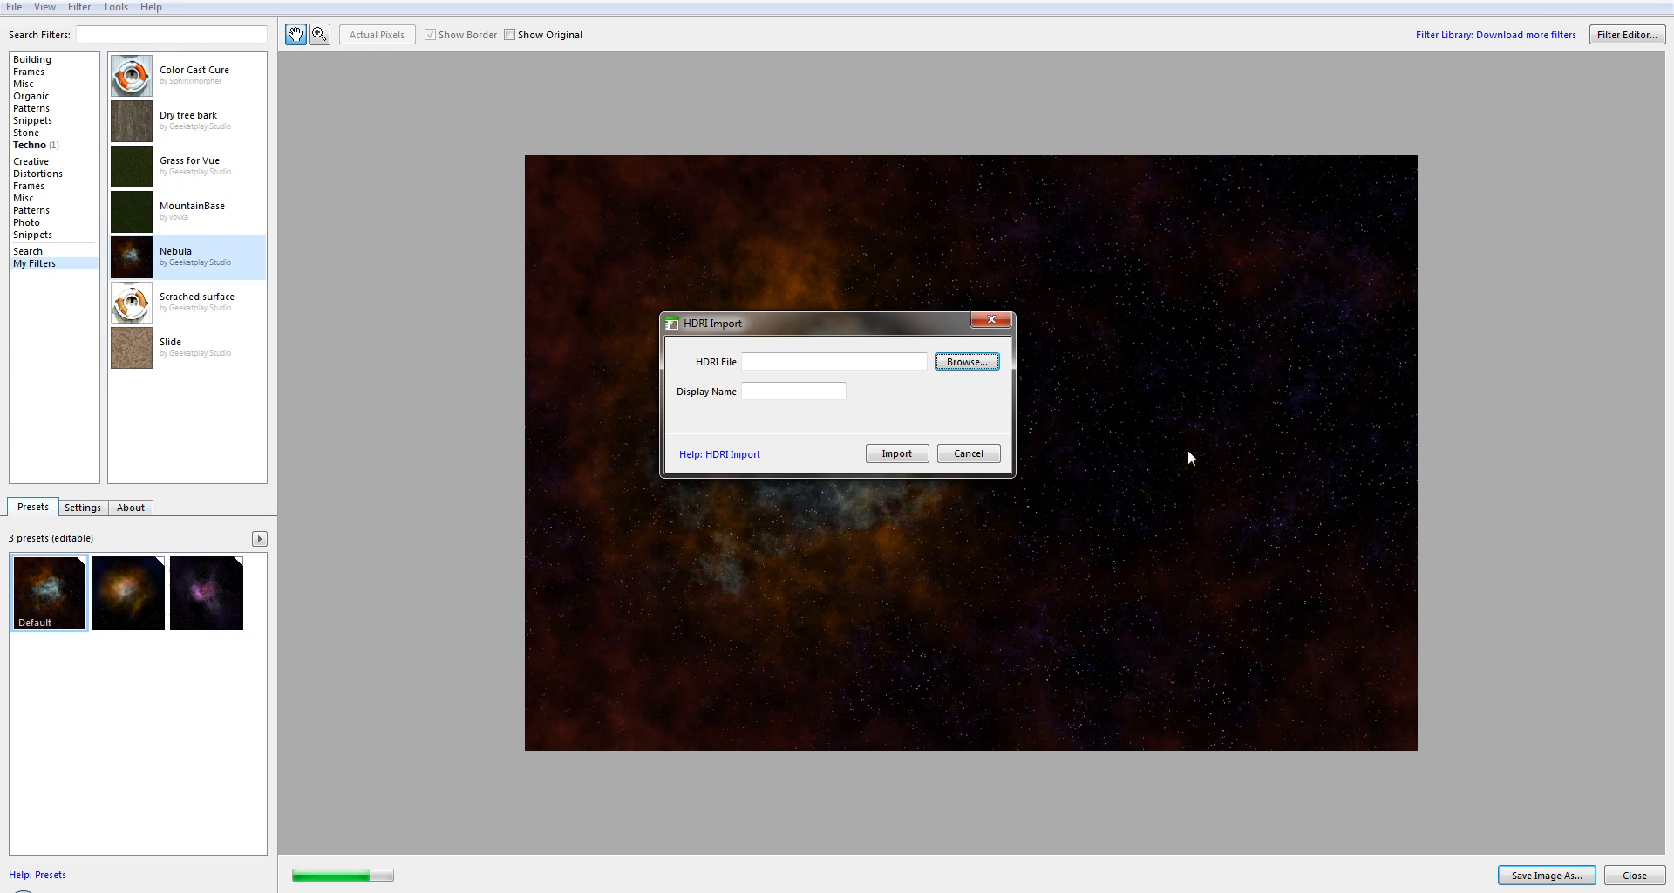
{"action": "mouse_move", "coordinate": [1165, 456]}
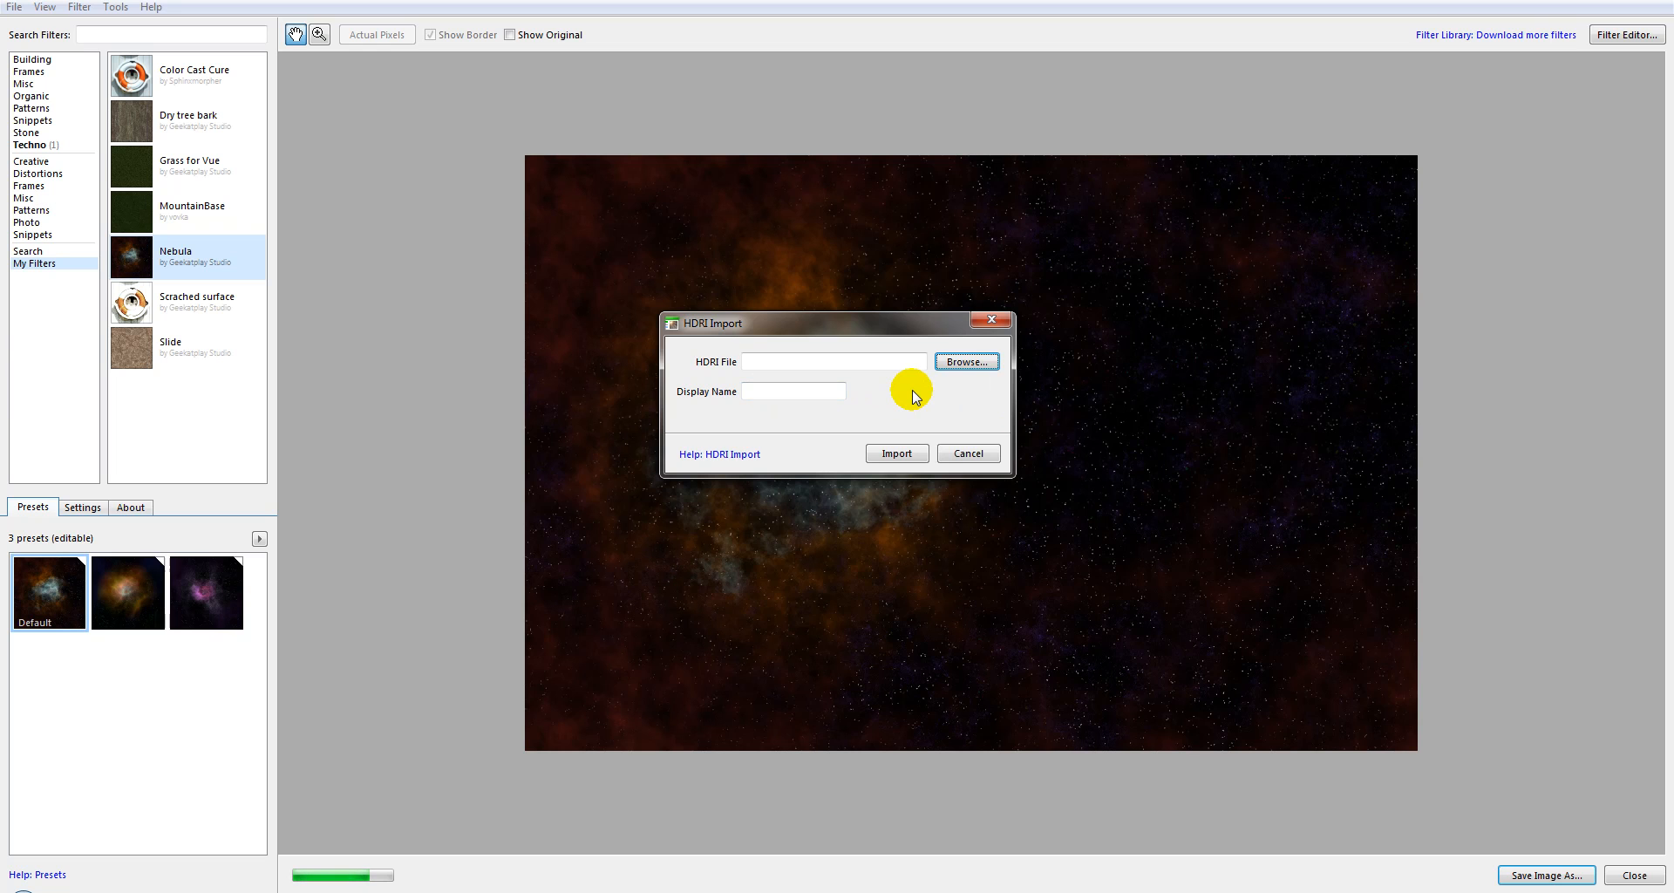
{"action": "mouse_move", "coordinate": [910, 333]}
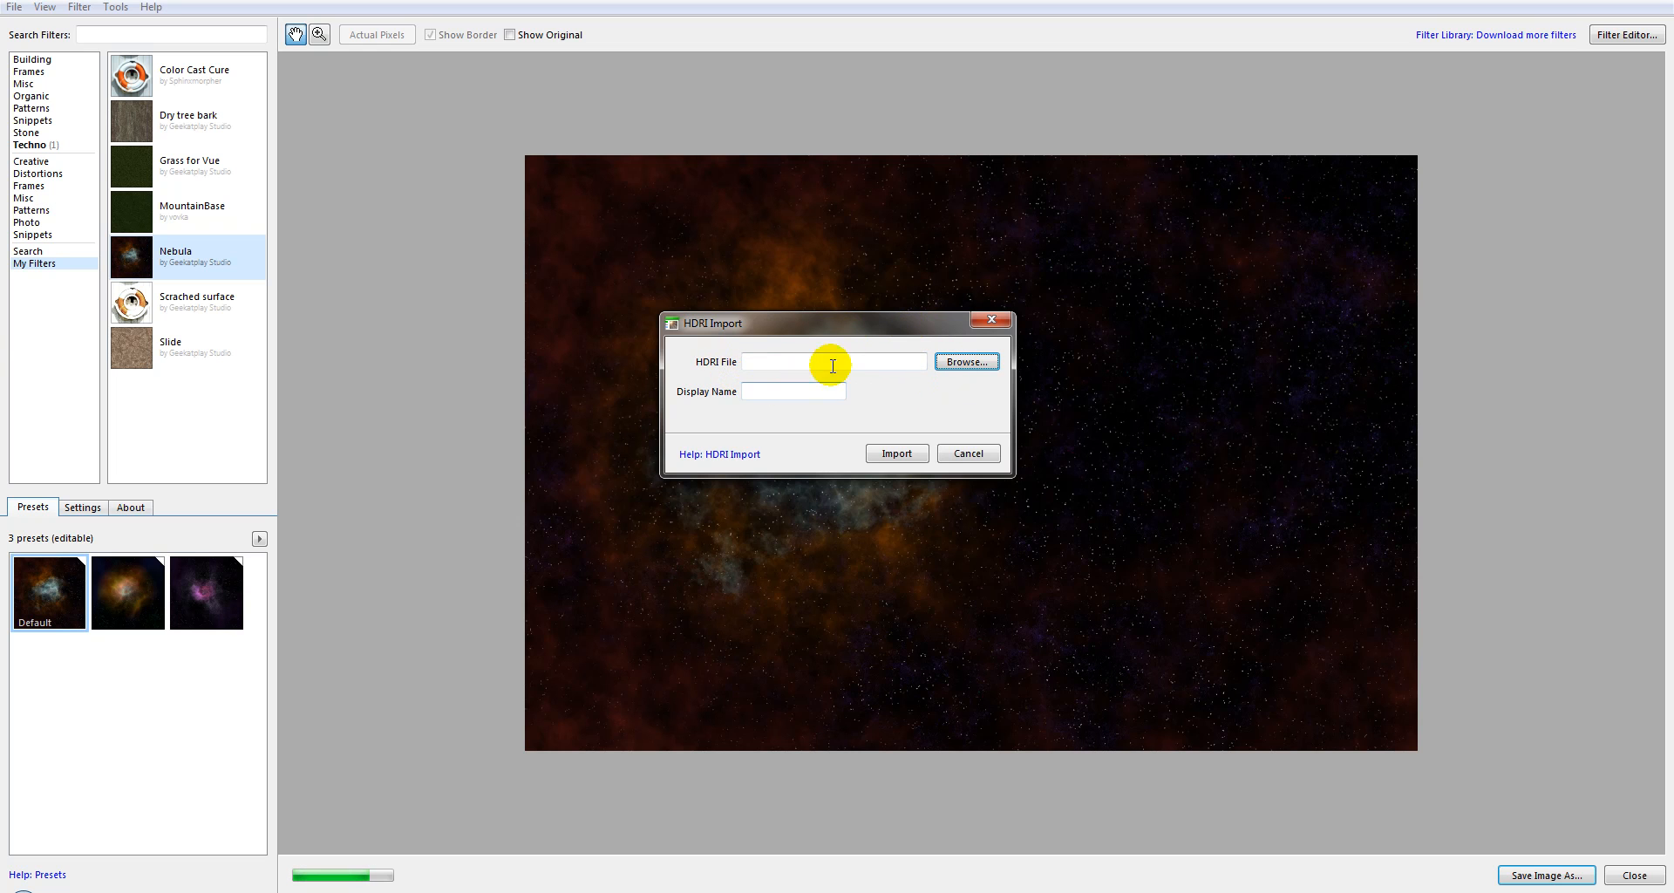
{"action": "mouse_move", "coordinate": [1006, 376]}
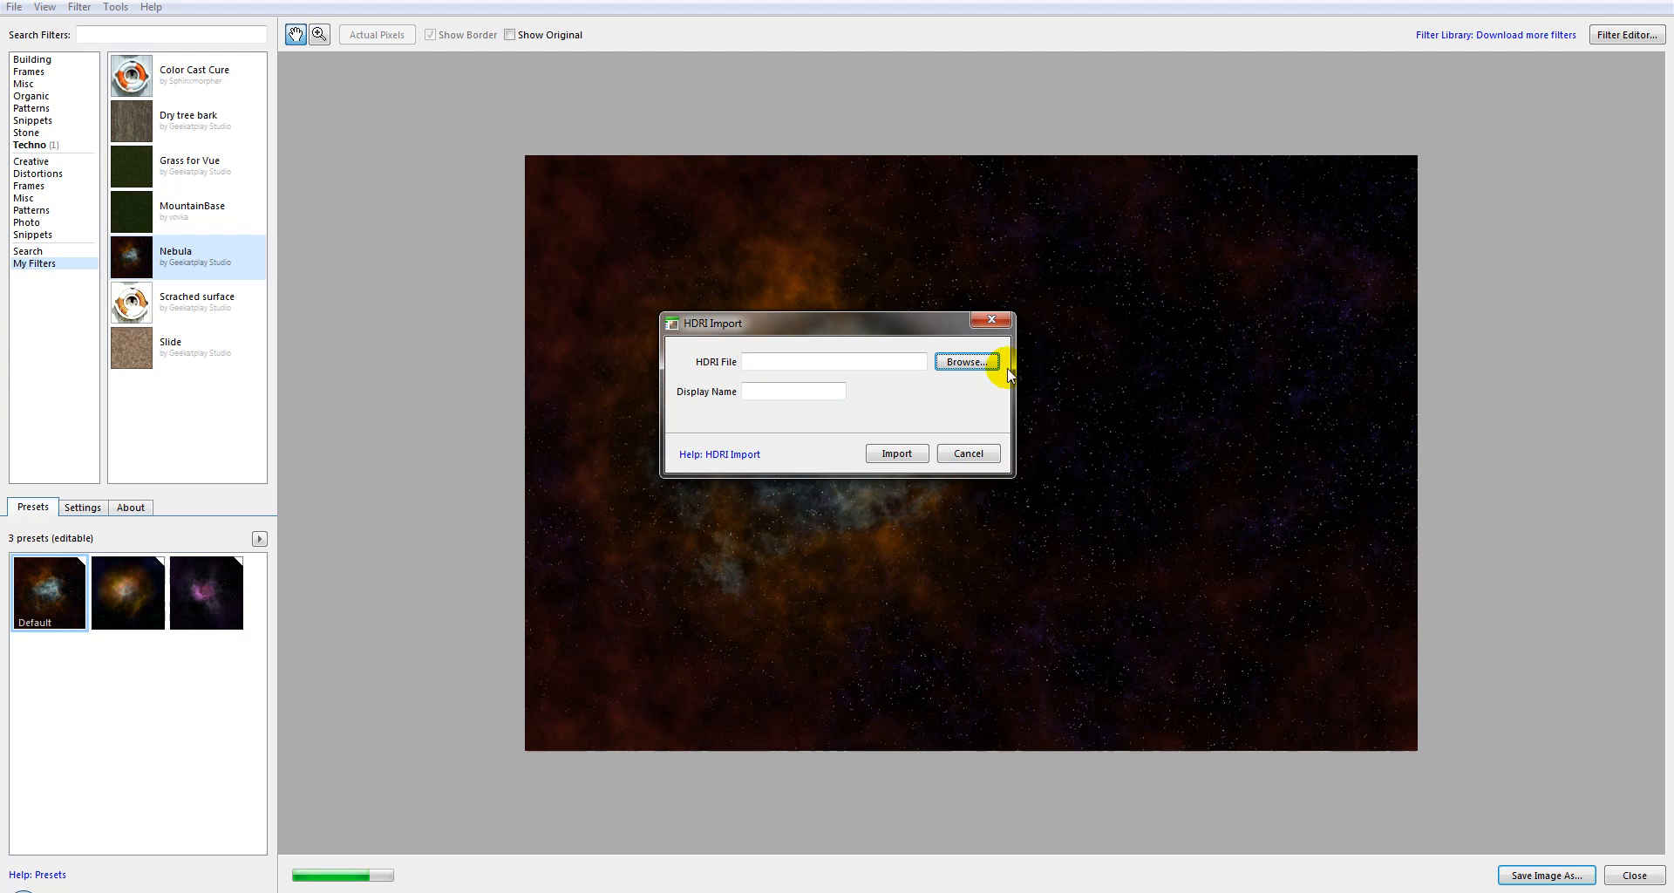
{"action": "mouse_move", "coordinate": [730, 357]}
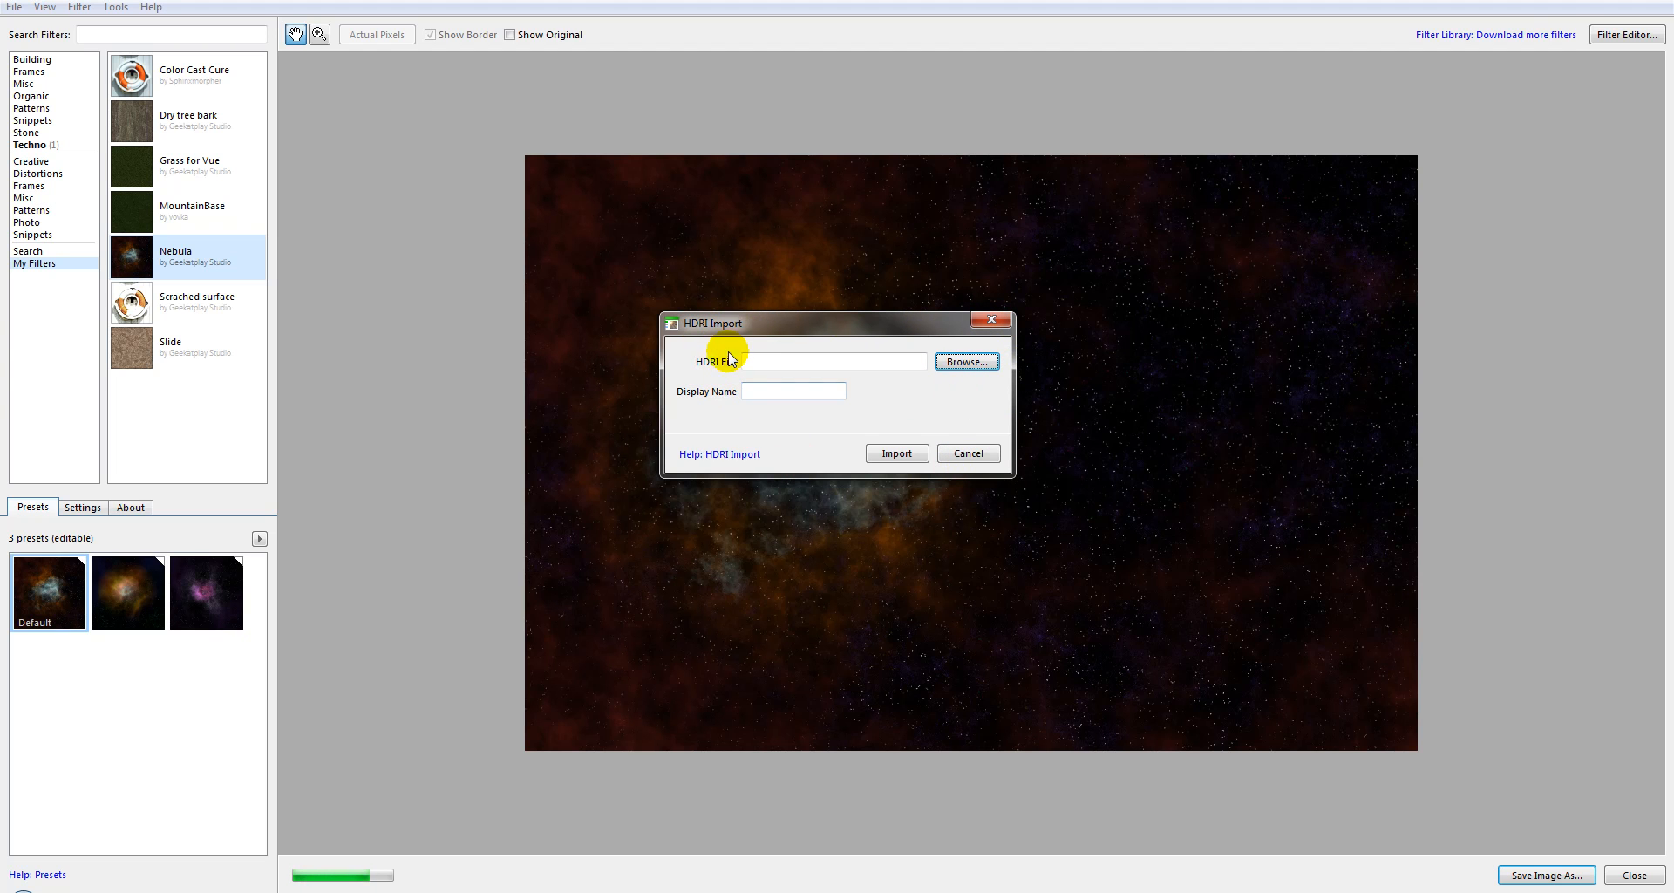
{"action": "mouse_move", "coordinate": [771, 317]}
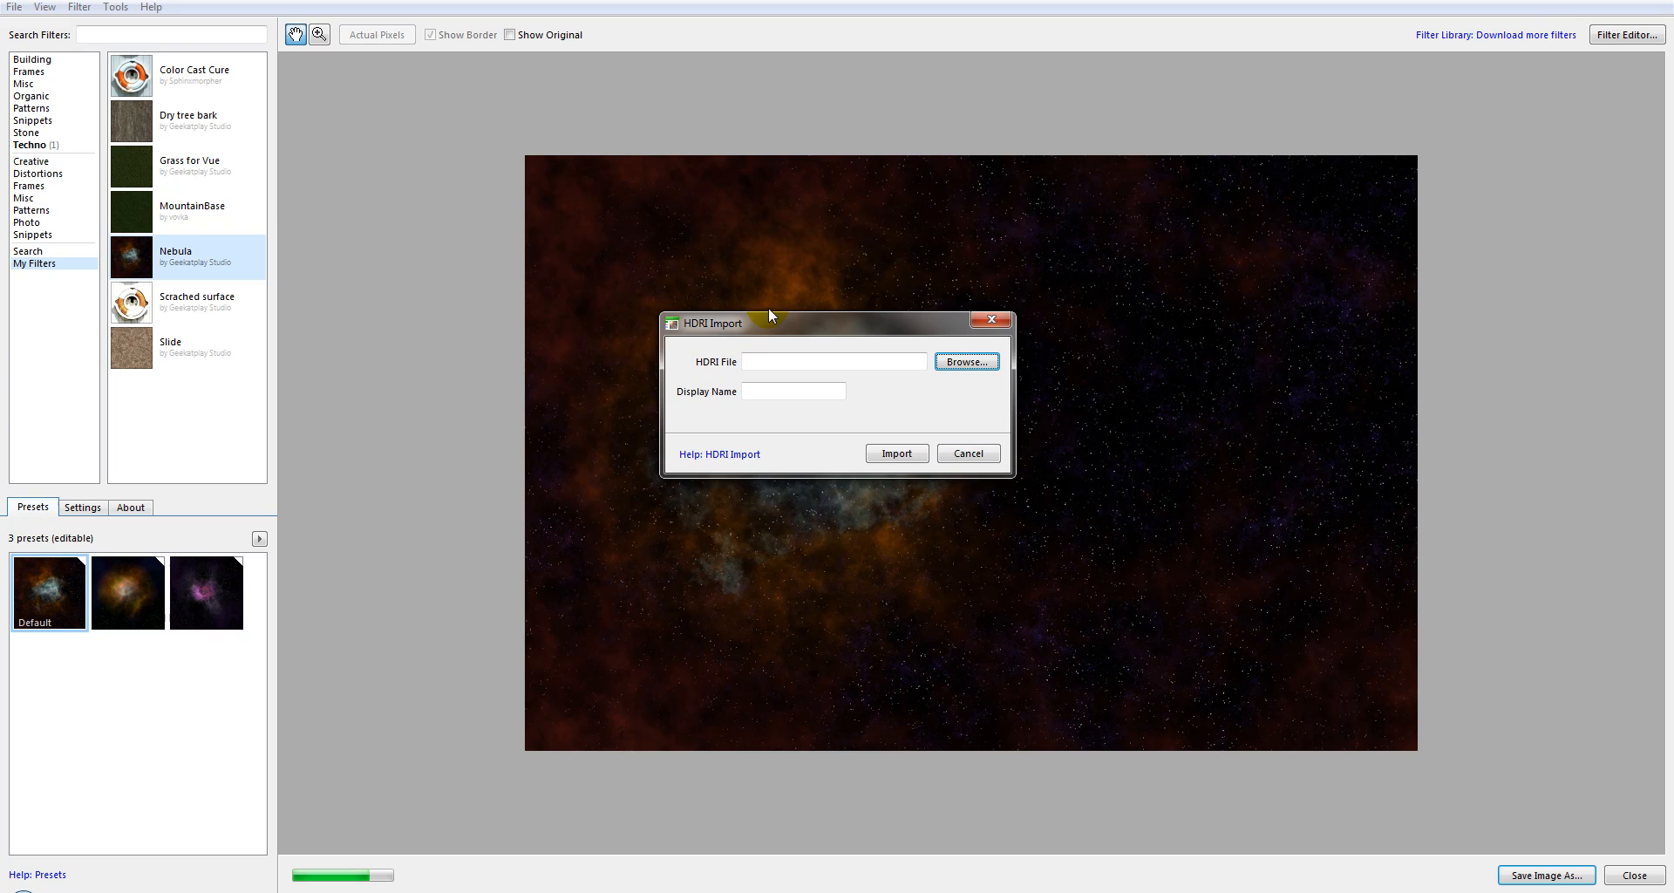